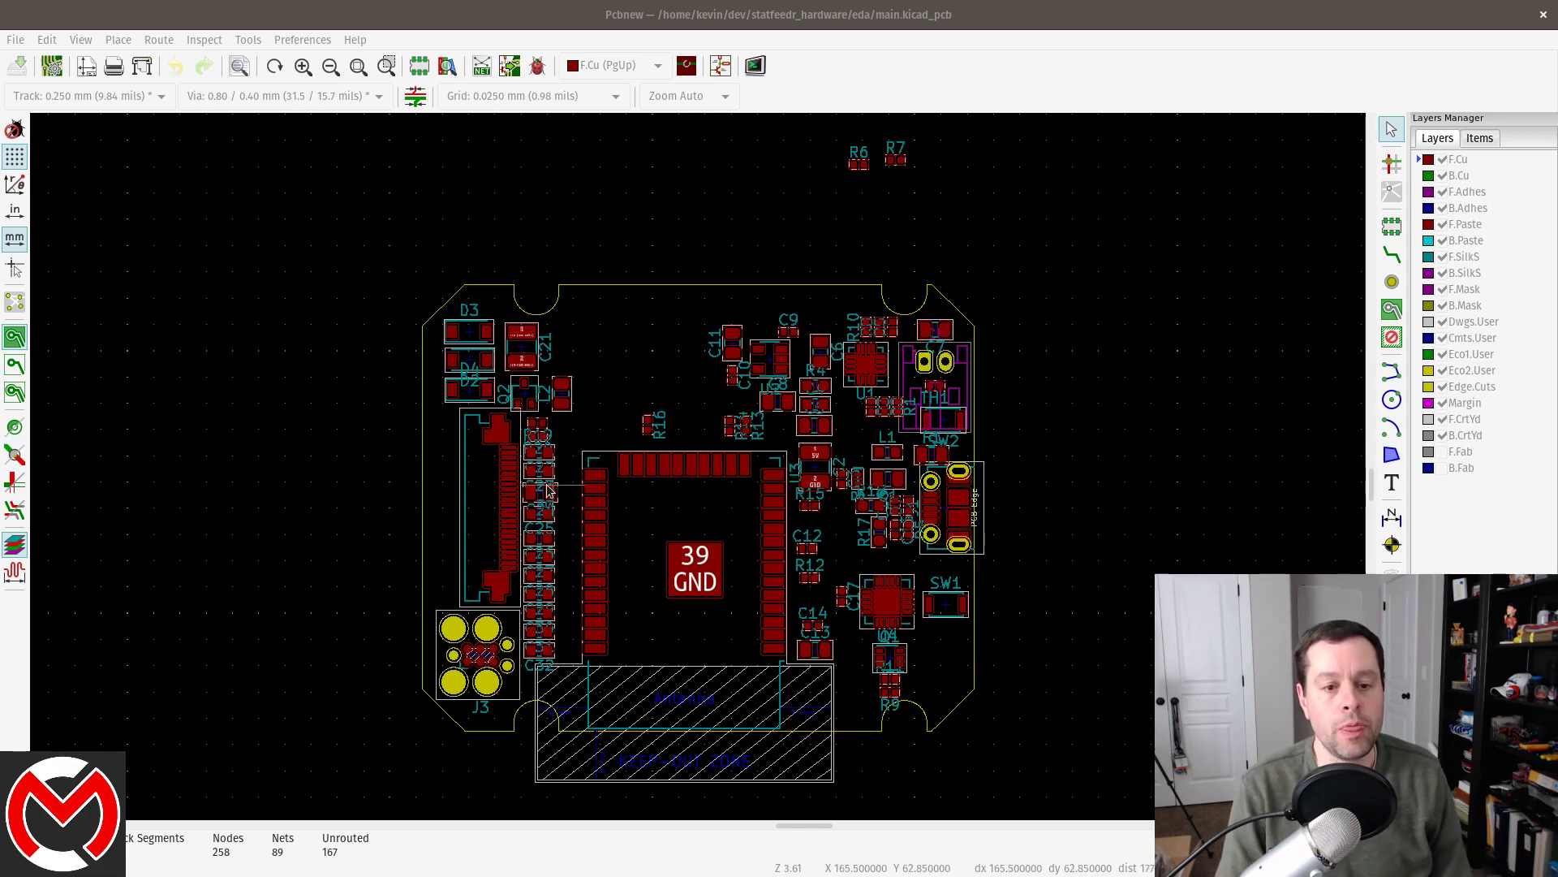
{"action": "mouse_move", "coordinate": [496, 503]}
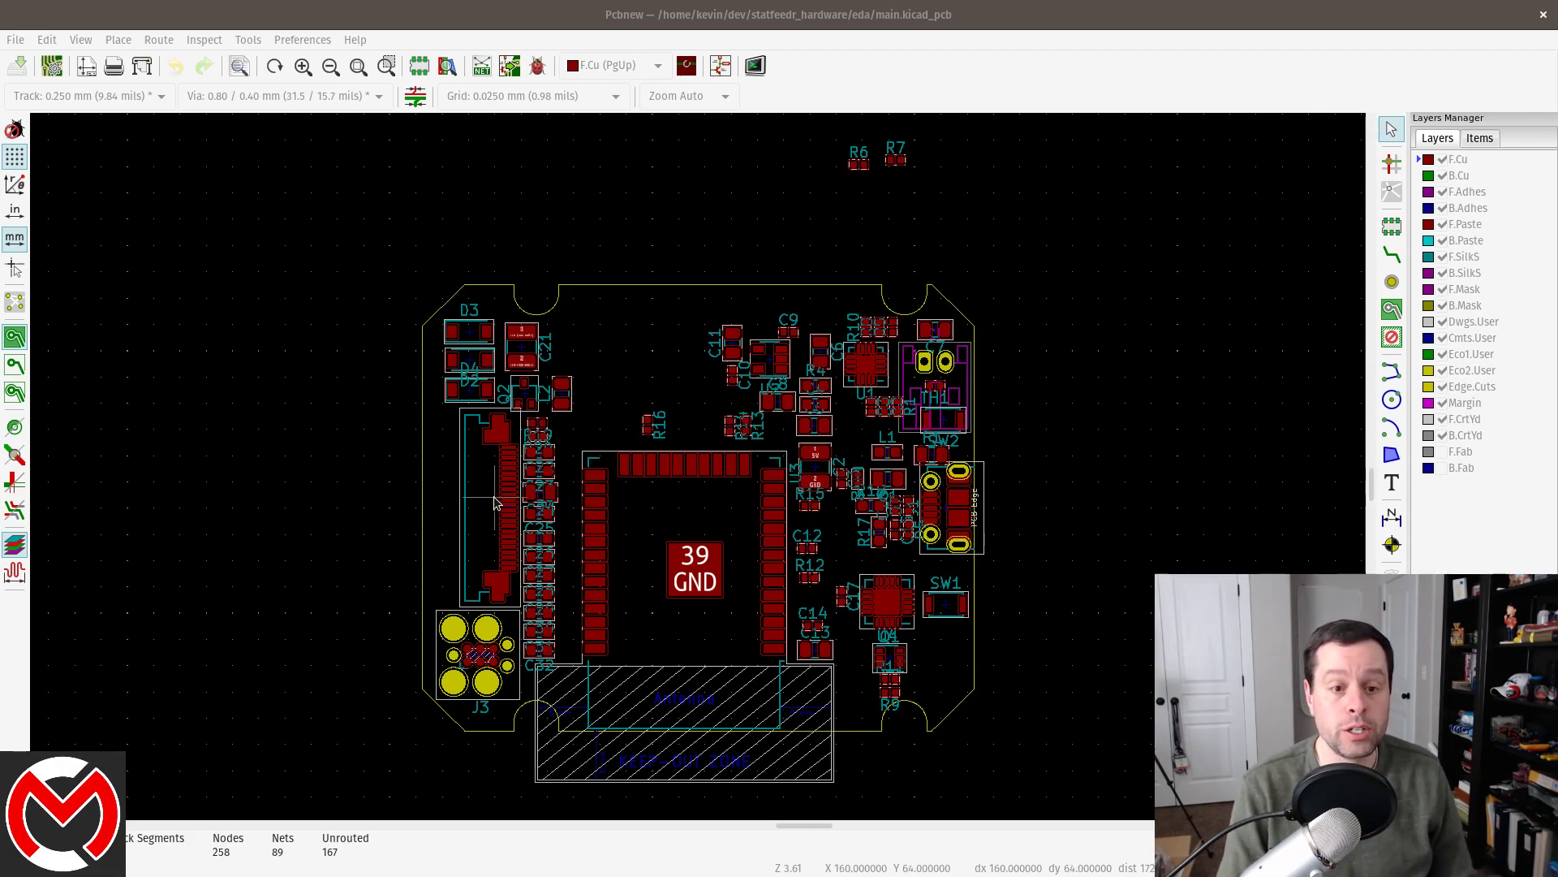
{"action": "mouse_move", "coordinate": [501, 507]}
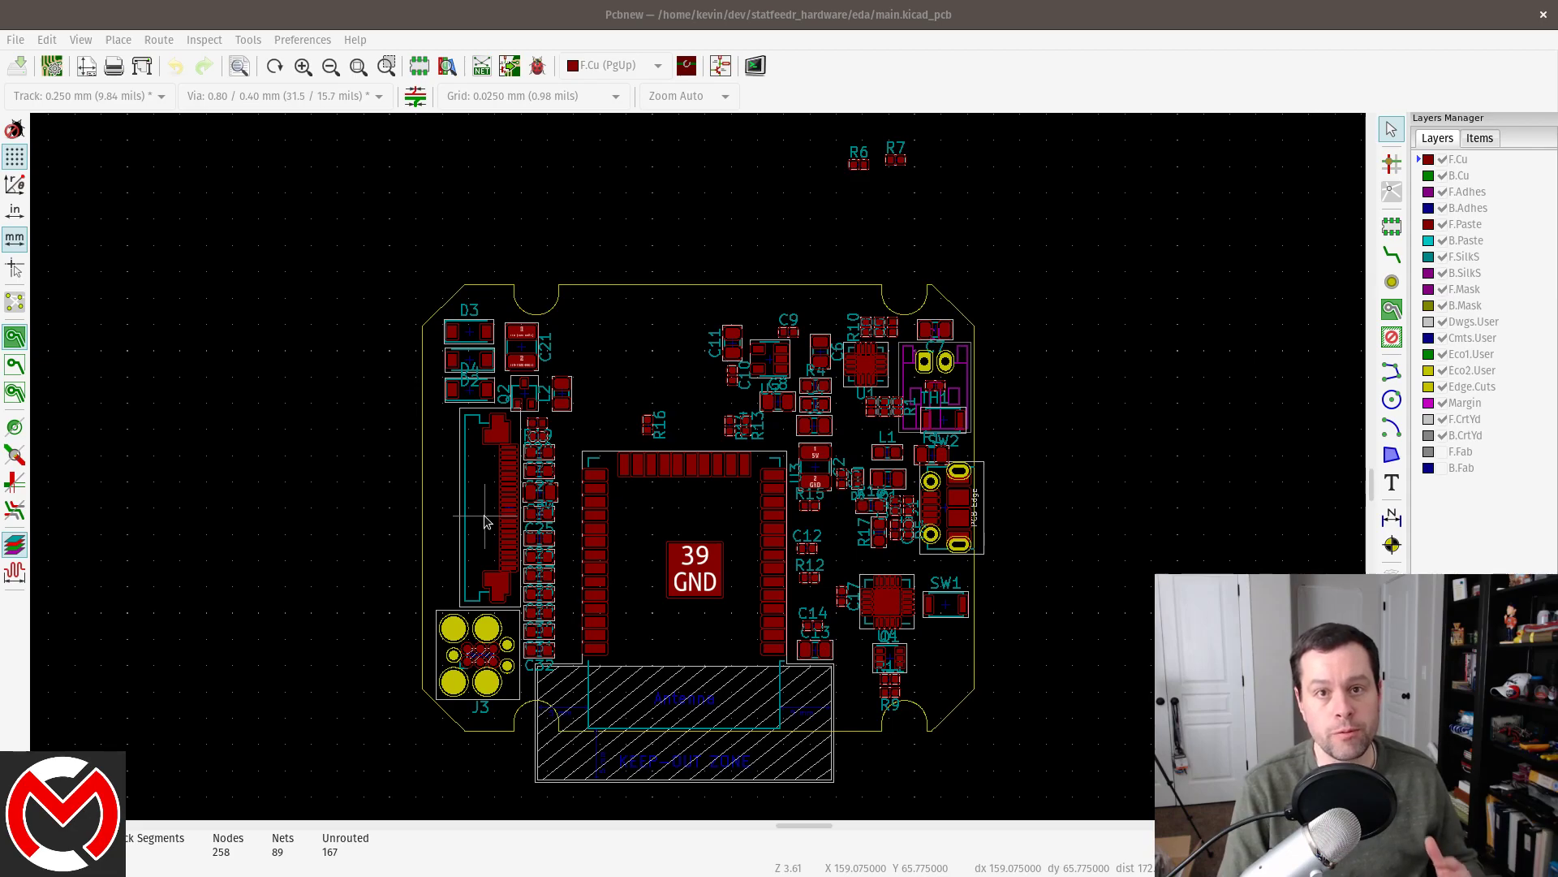
{"action": "mouse_move", "coordinate": [490, 527]}
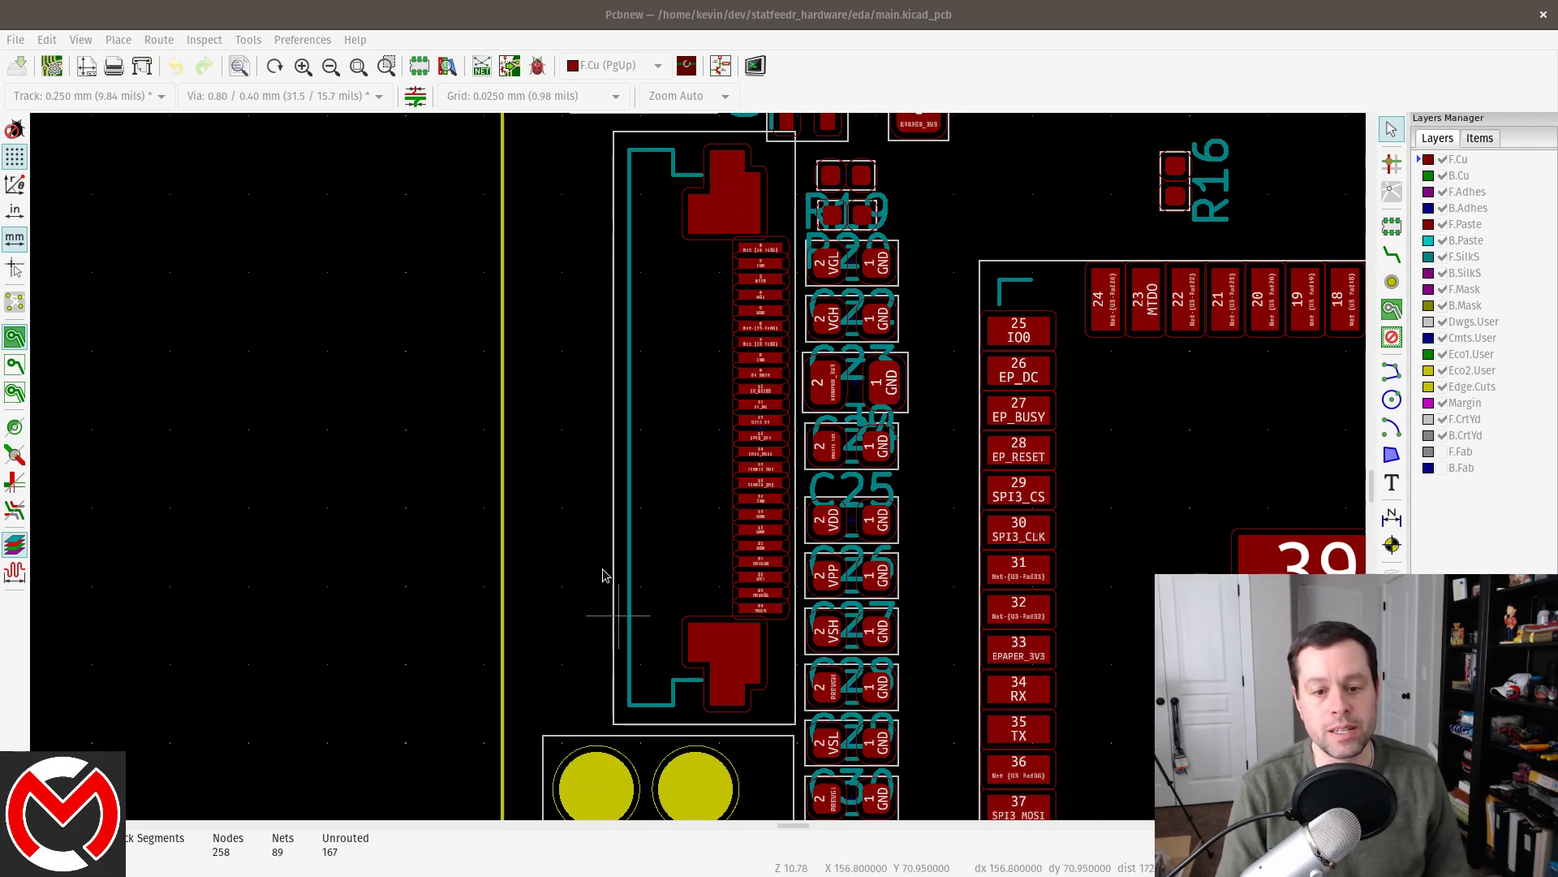
{"action": "mouse_move", "coordinate": [731, 284]}
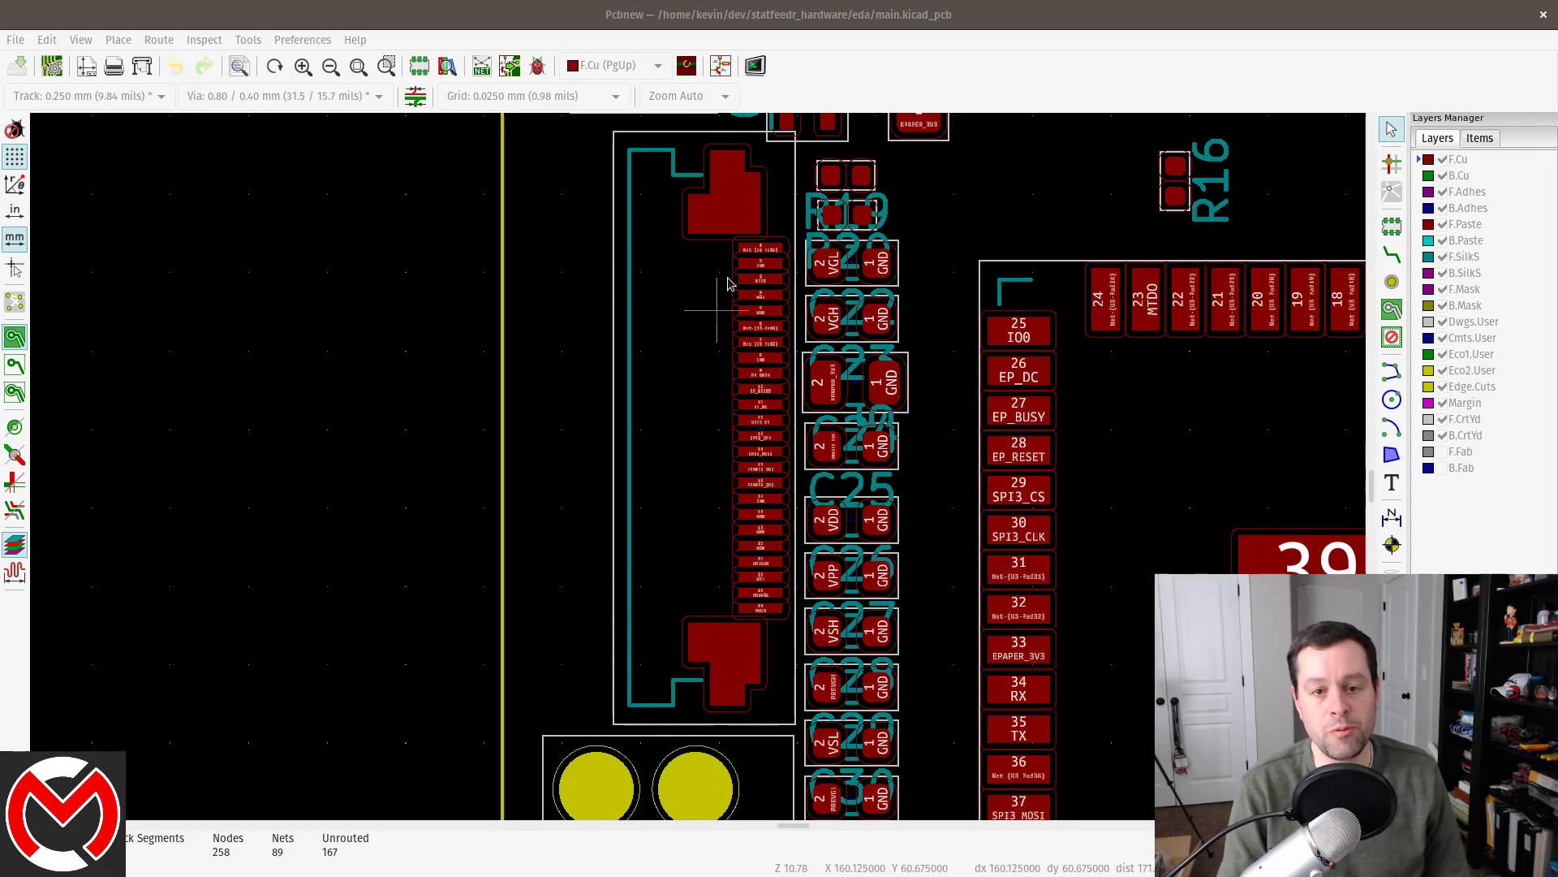
{"action": "mouse_move", "coordinate": [750, 188]}
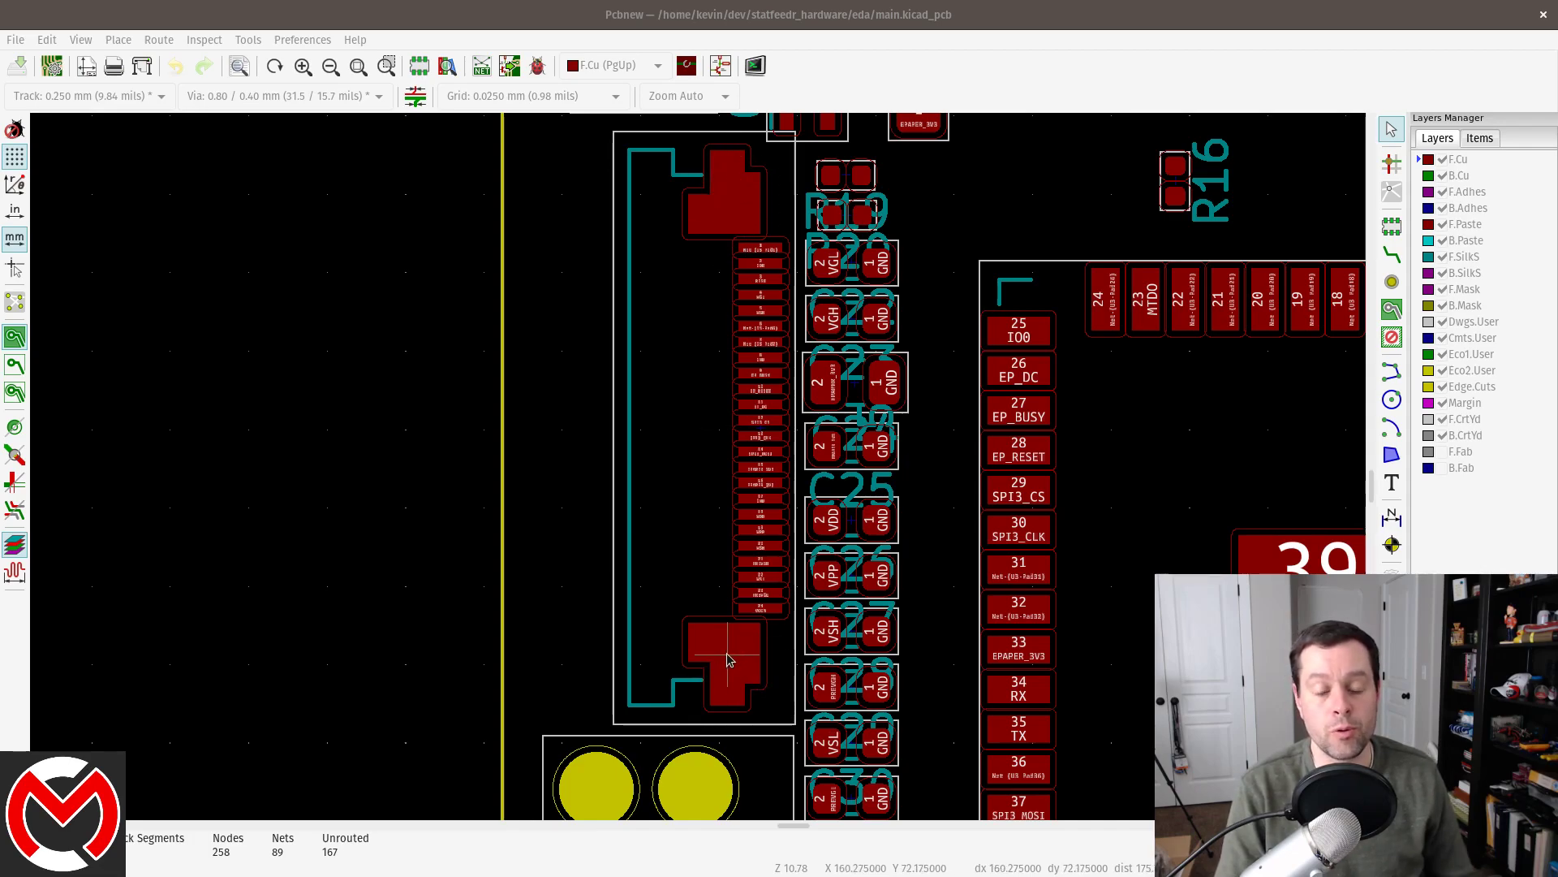
{"action": "mouse_move", "coordinate": [711, 677]}
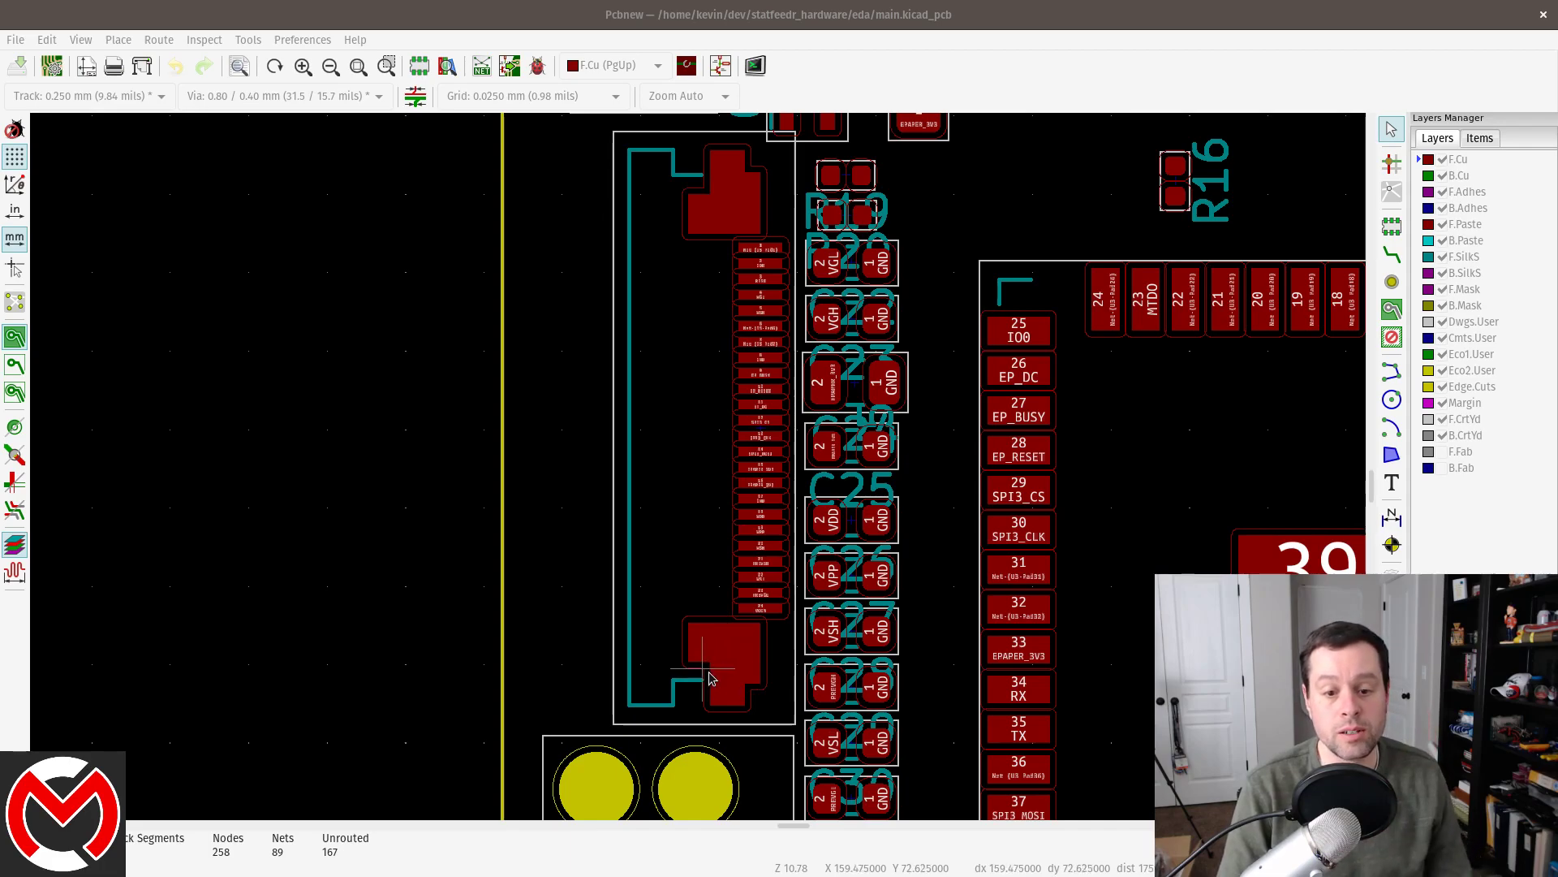
{"action": "mouse_move", "coordinate": [636, 656]}
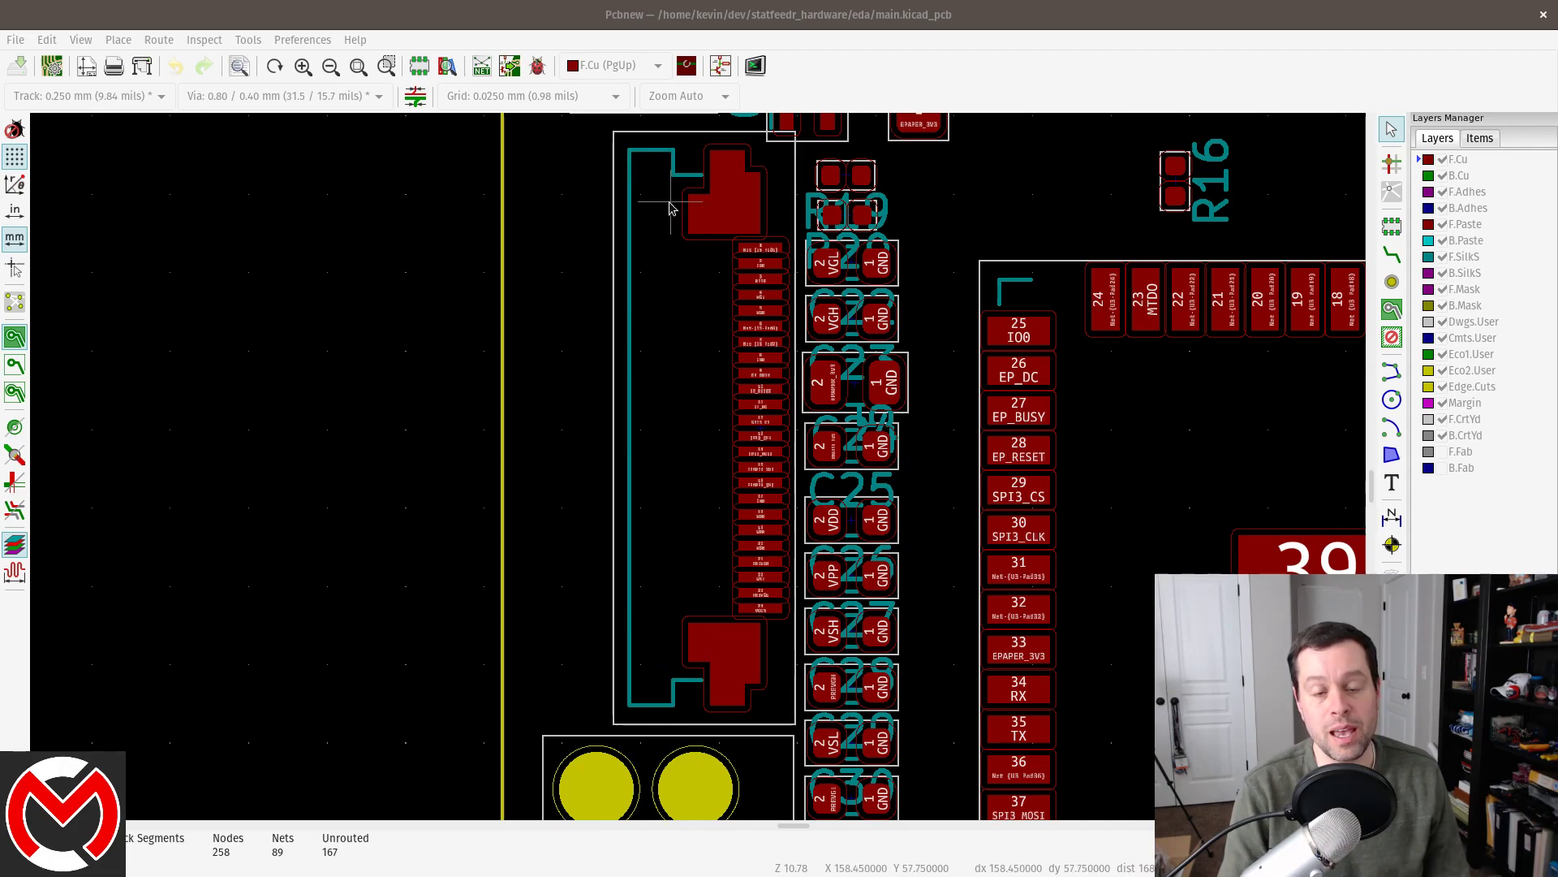
{"action": "mouse_move", "coordinate": [664, 236]}
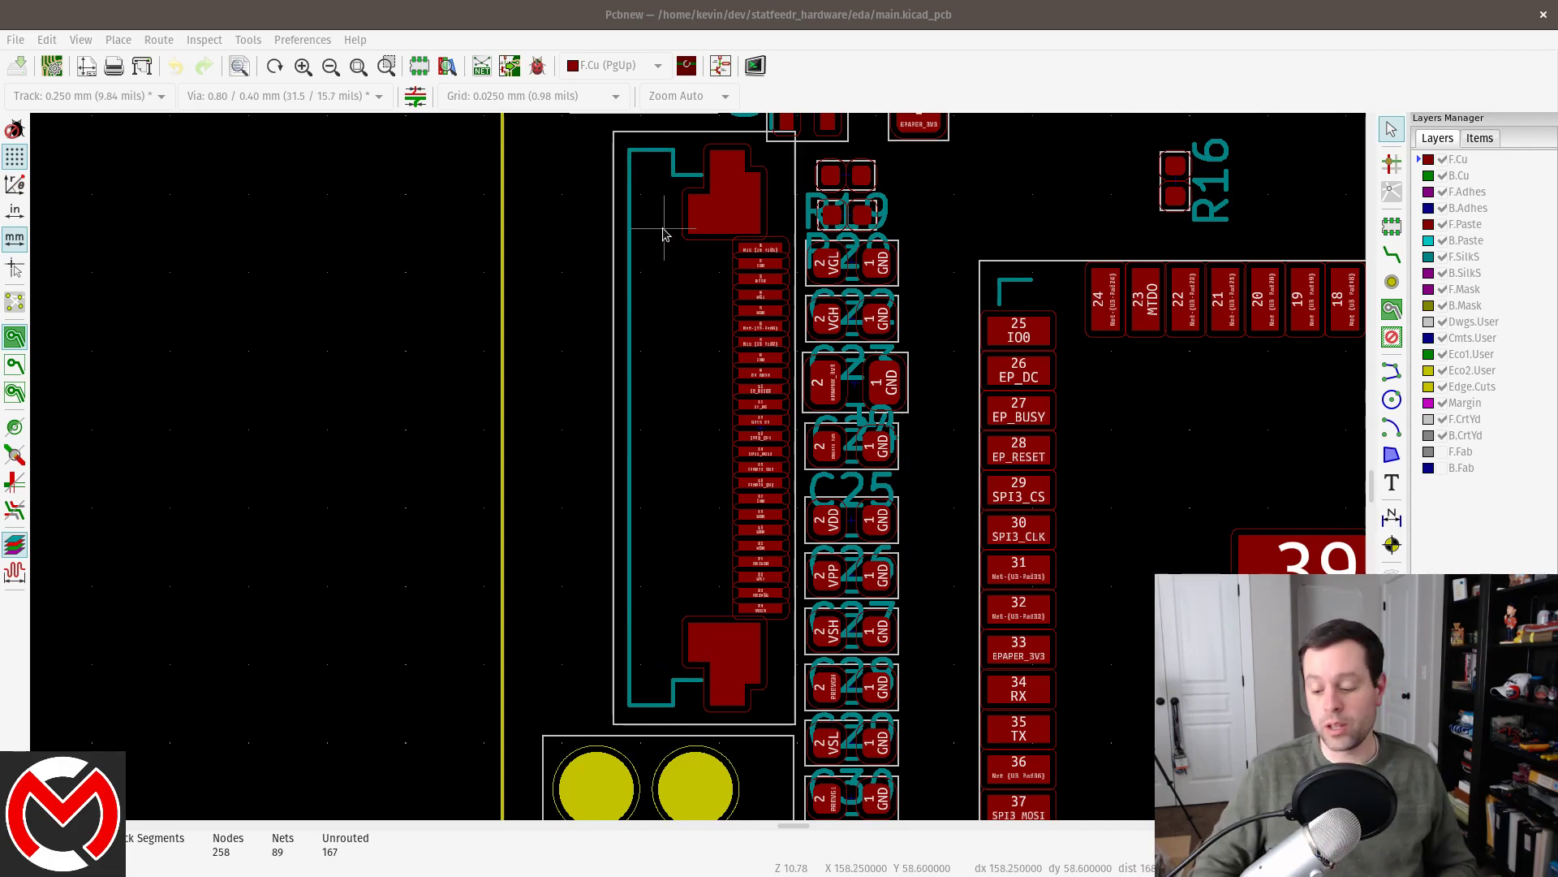
{"action": "mouse_move", "coordinate": [697, 116]}
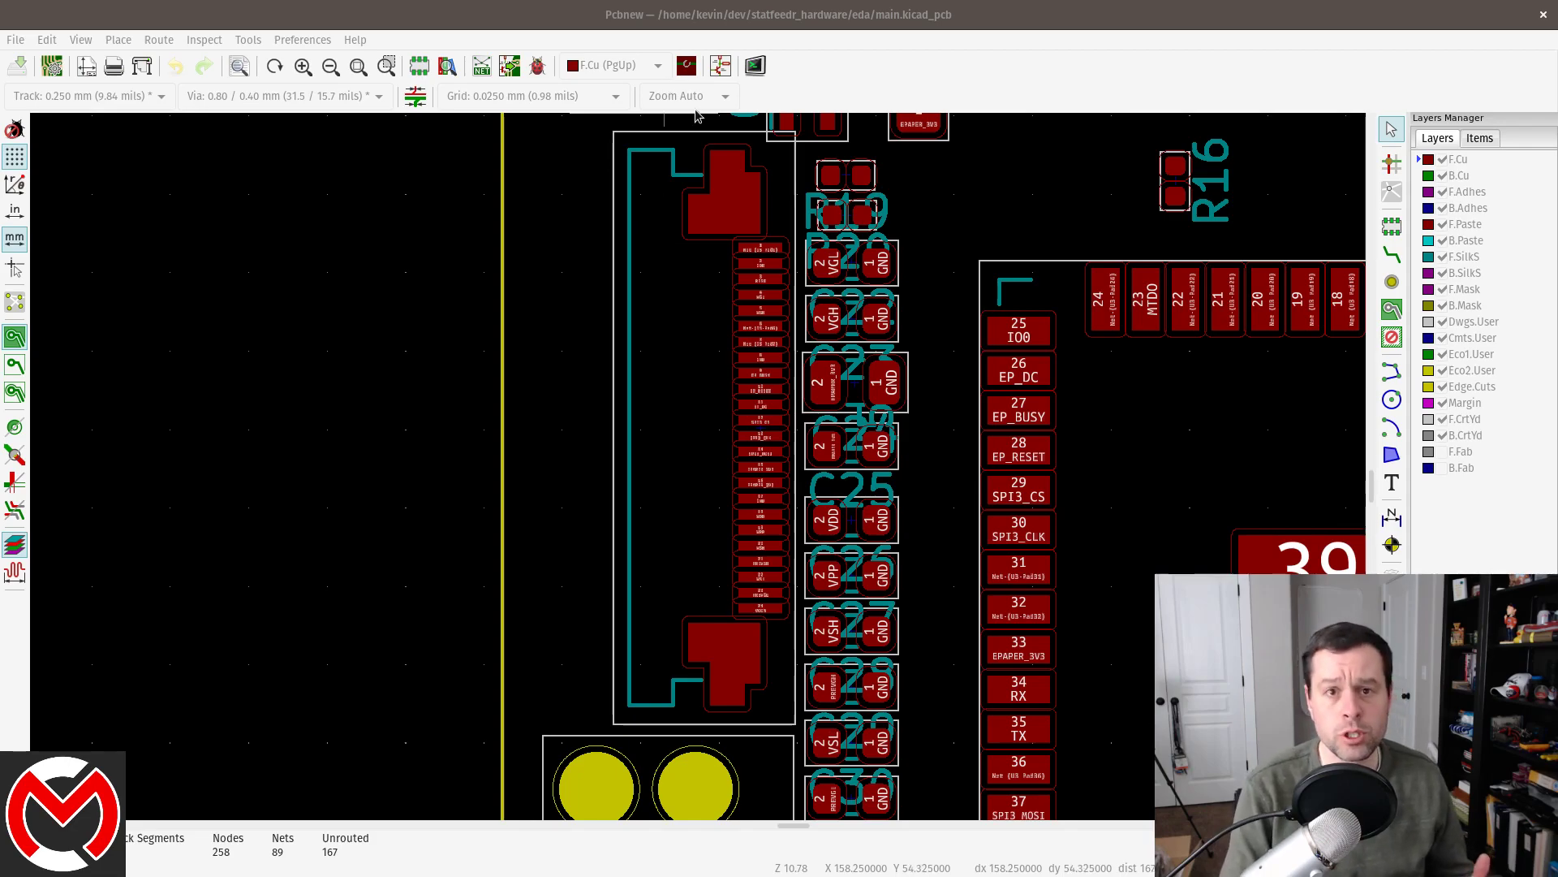
{"action": "mouse_move", "coordinate": [806, 327]}
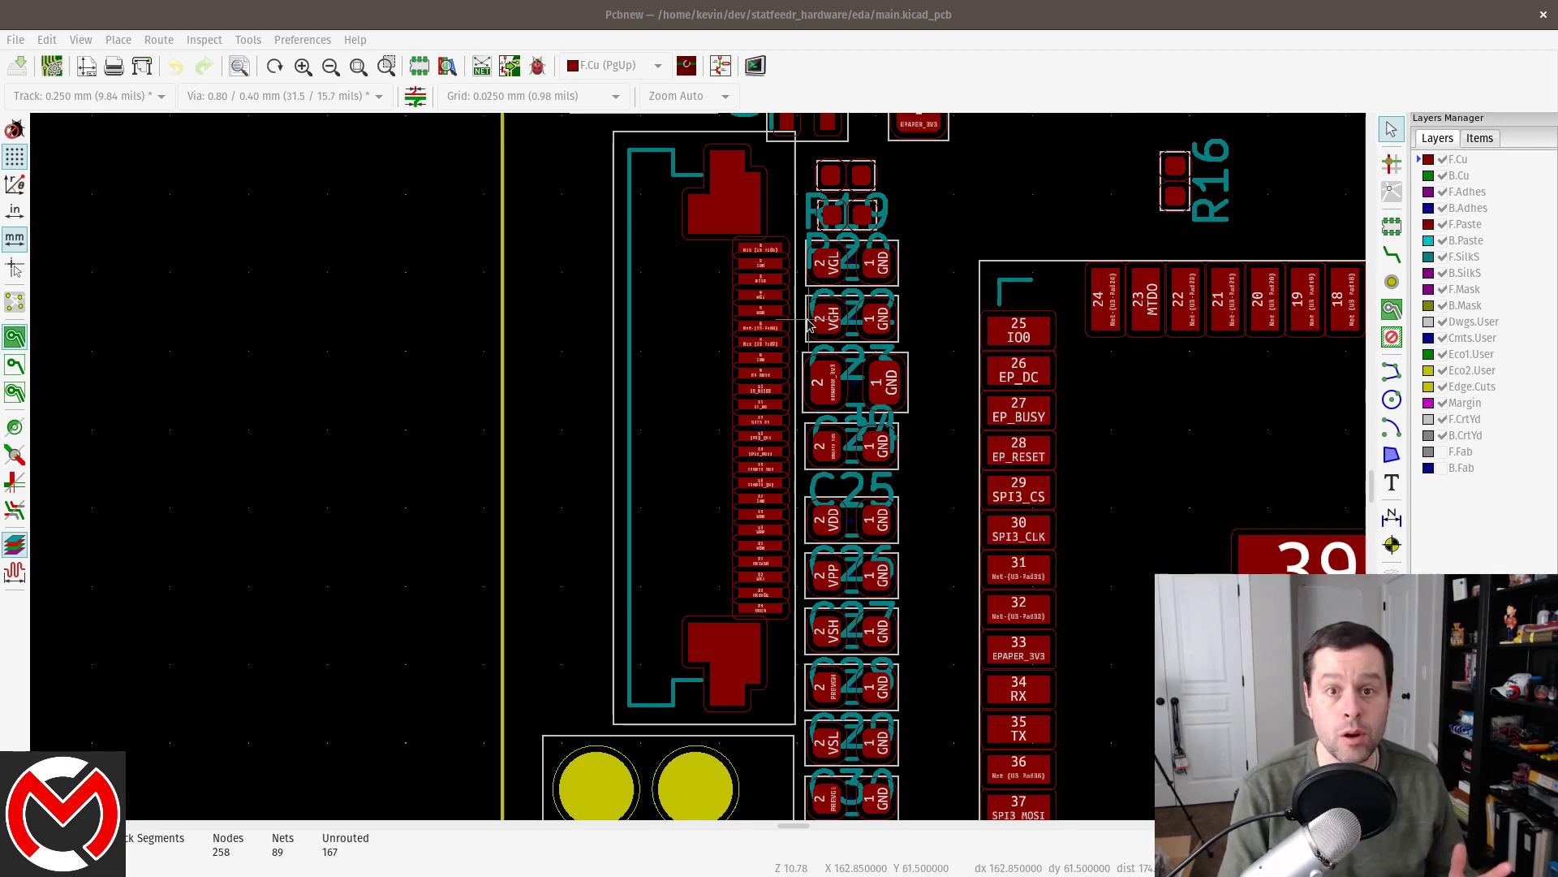
{"action": "mouse_move", "coordinate": [806, 335]}
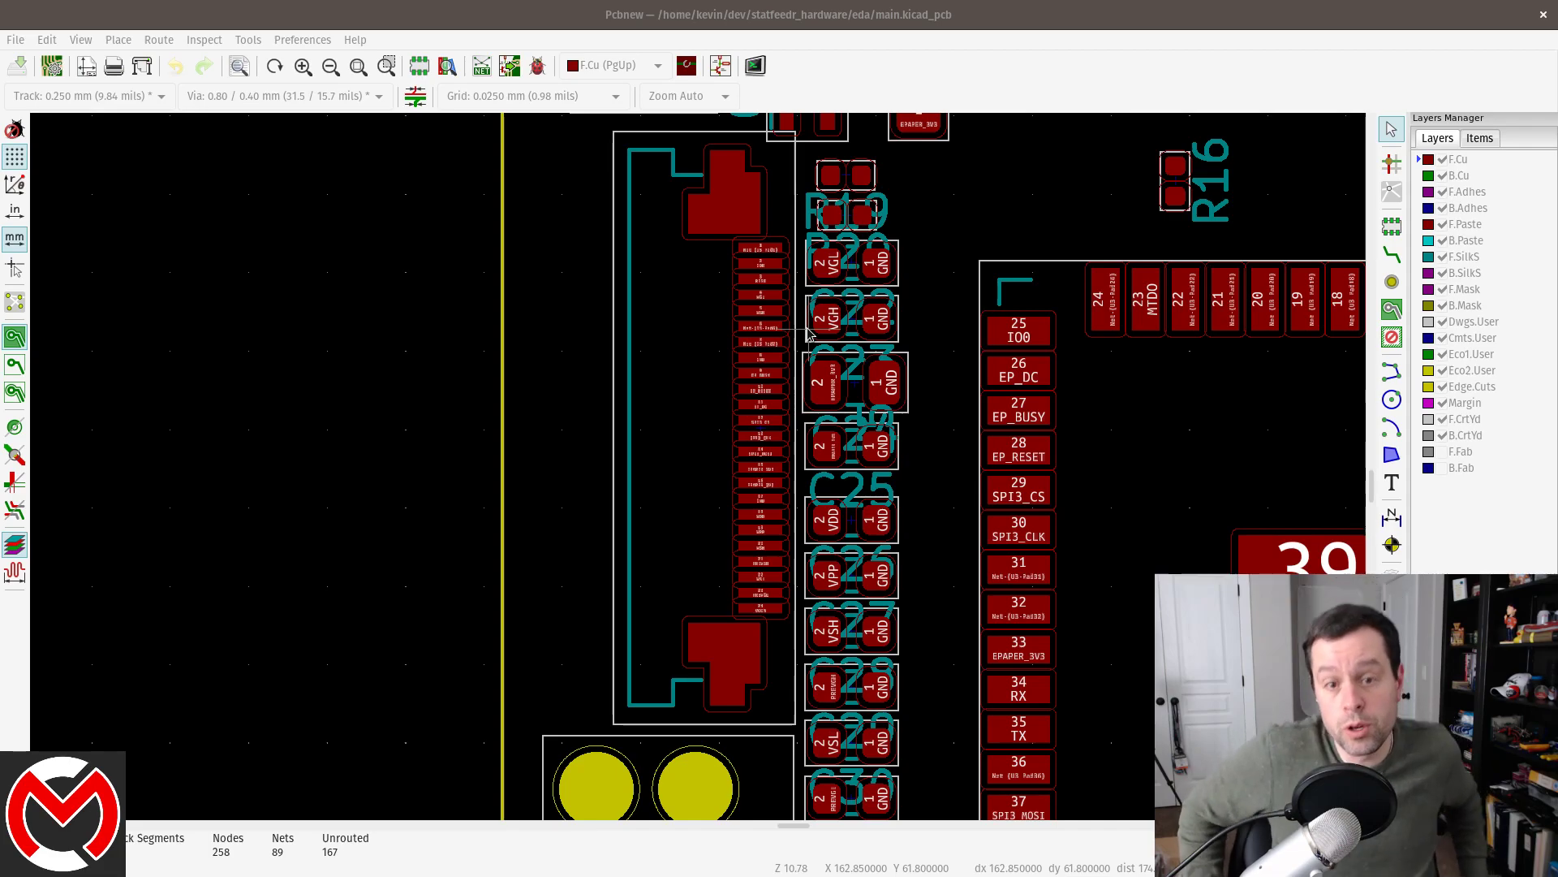
{"action": "mouse_move", "coordinate": [690, 296]}
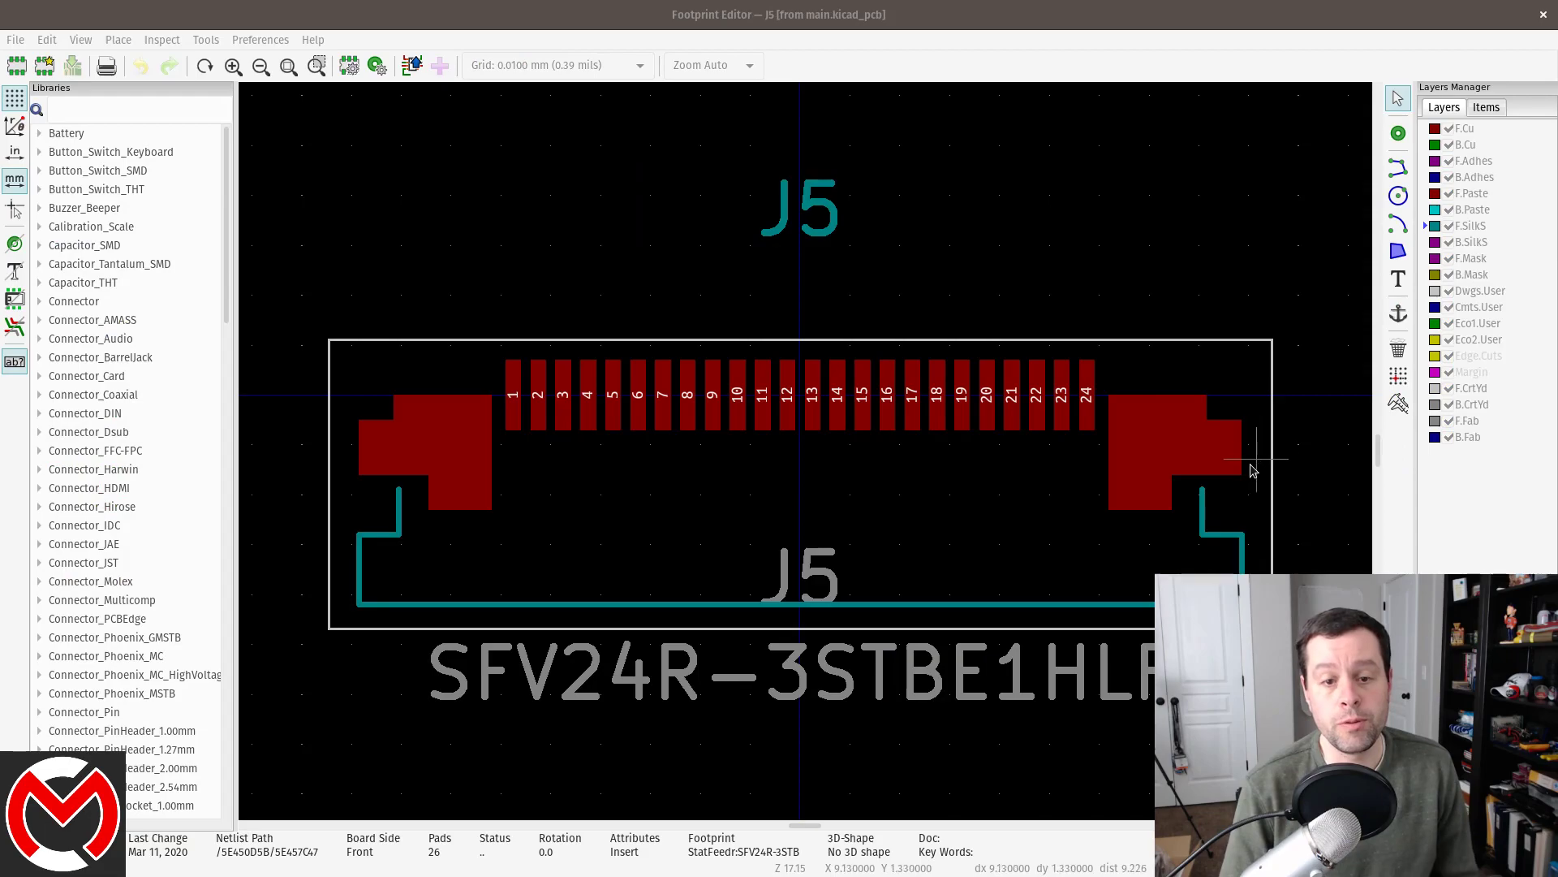
{"action": "mouse_move", "coordinate": [1199, 482]}
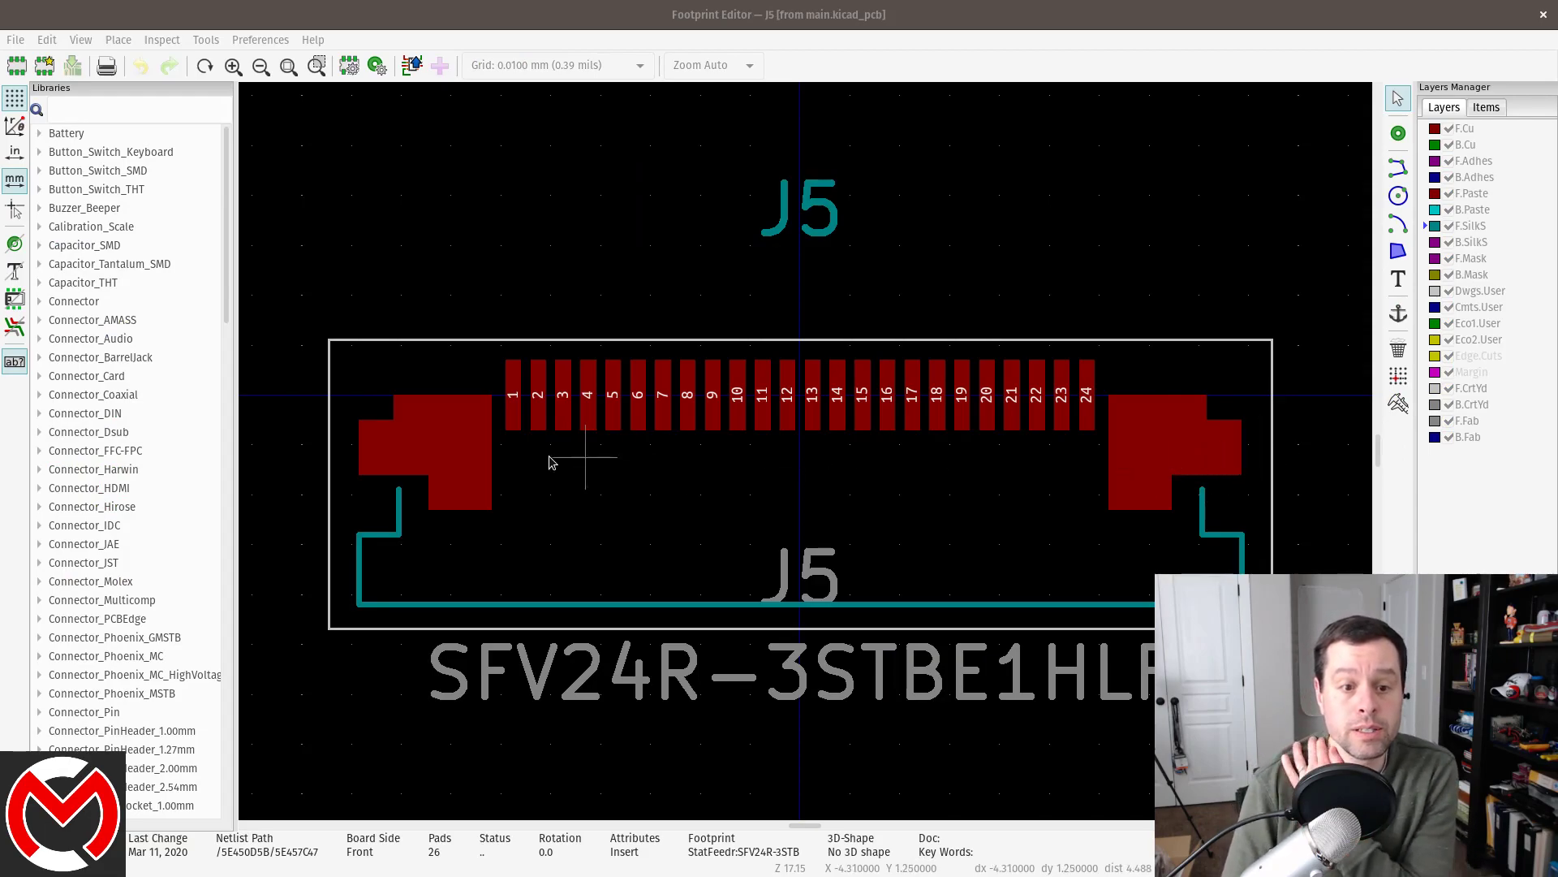
{"action": "mouse_move", "coordinate": [487, 438]}
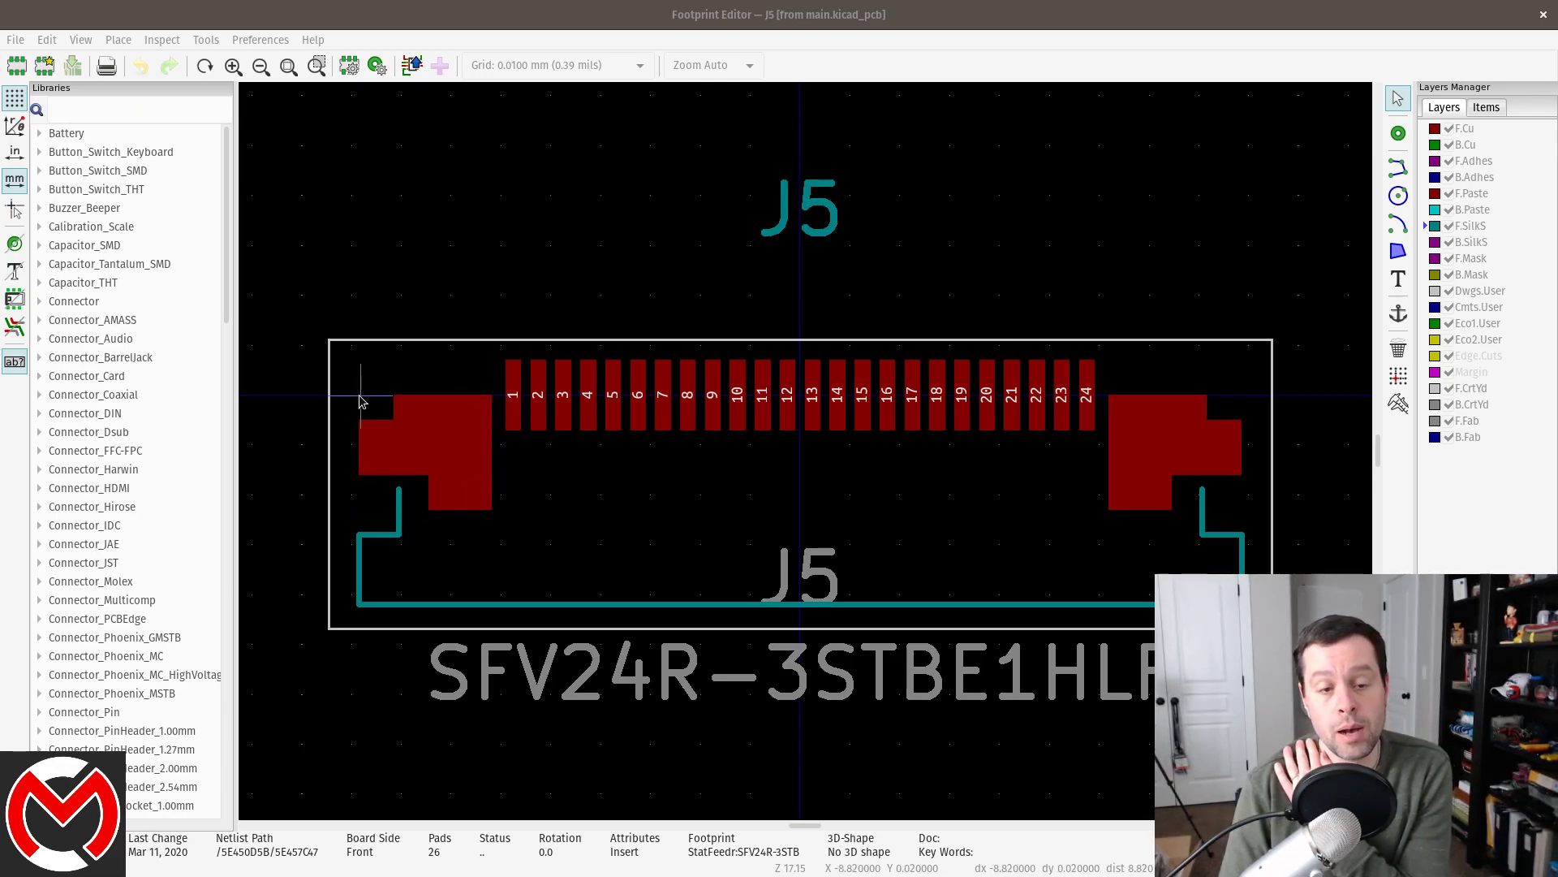
{"action": "mouse_move", "coordinate": [437, 418]}
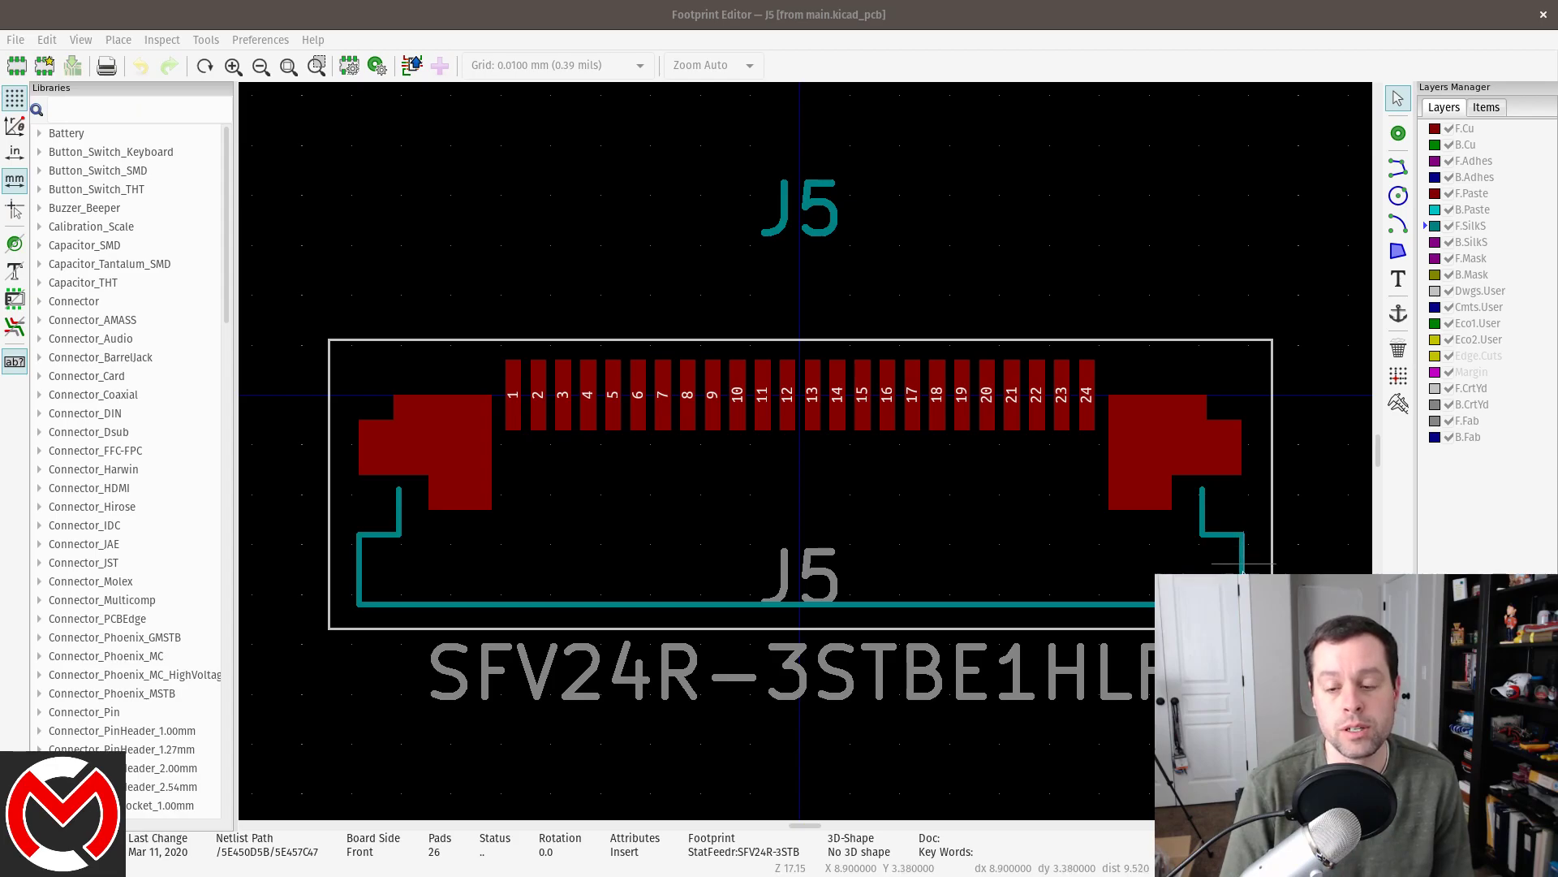
{"action": "mouse_move", "coordinate": [364, 565]}
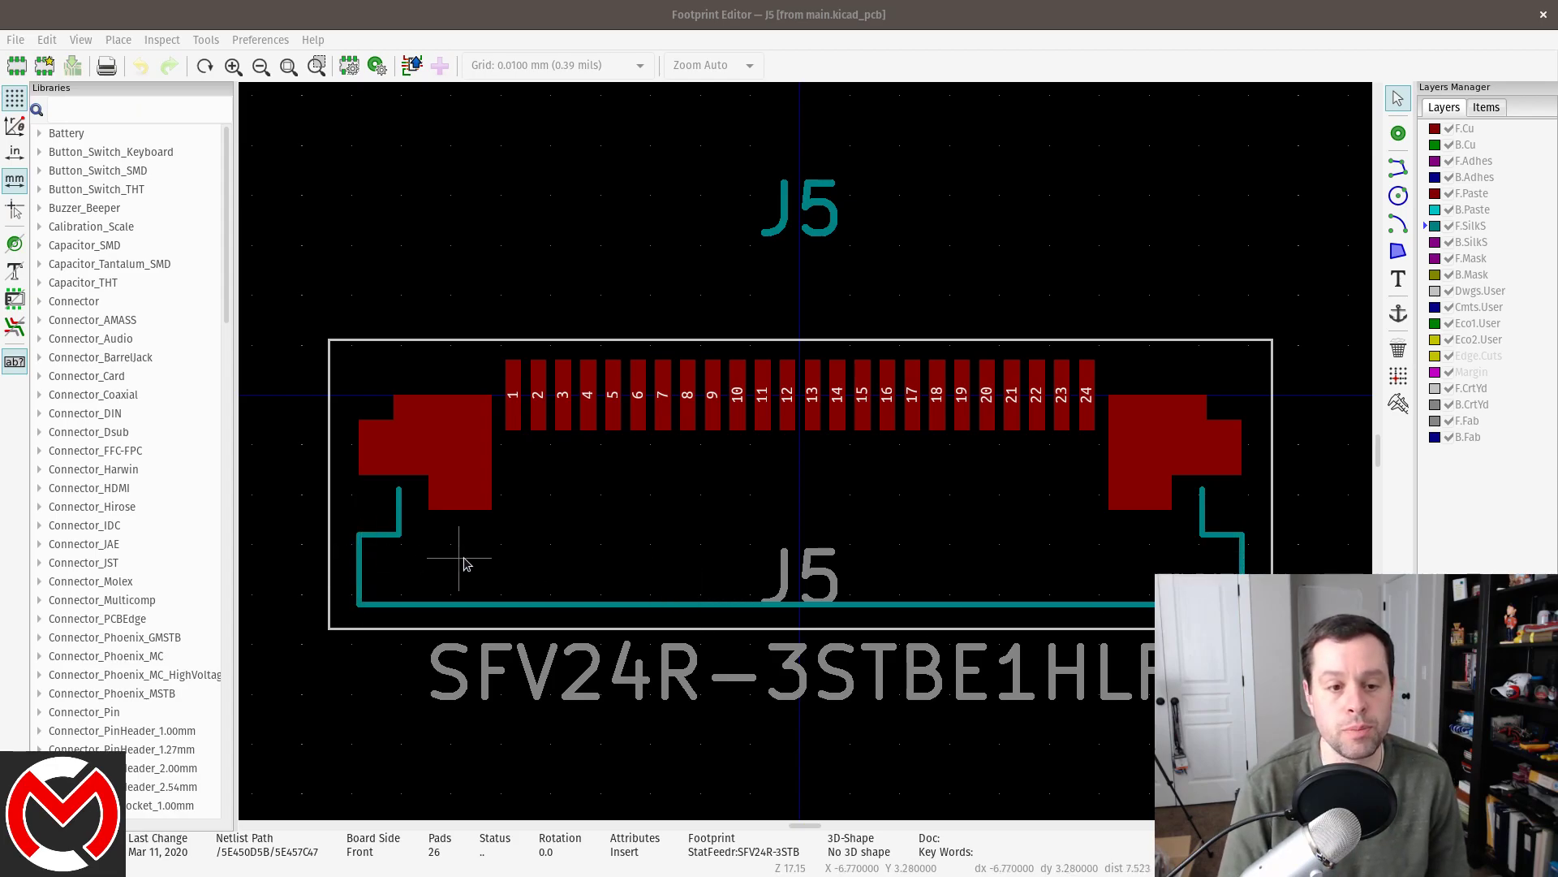
{"action": "mouse_move", "coordinate": [393, 431]}
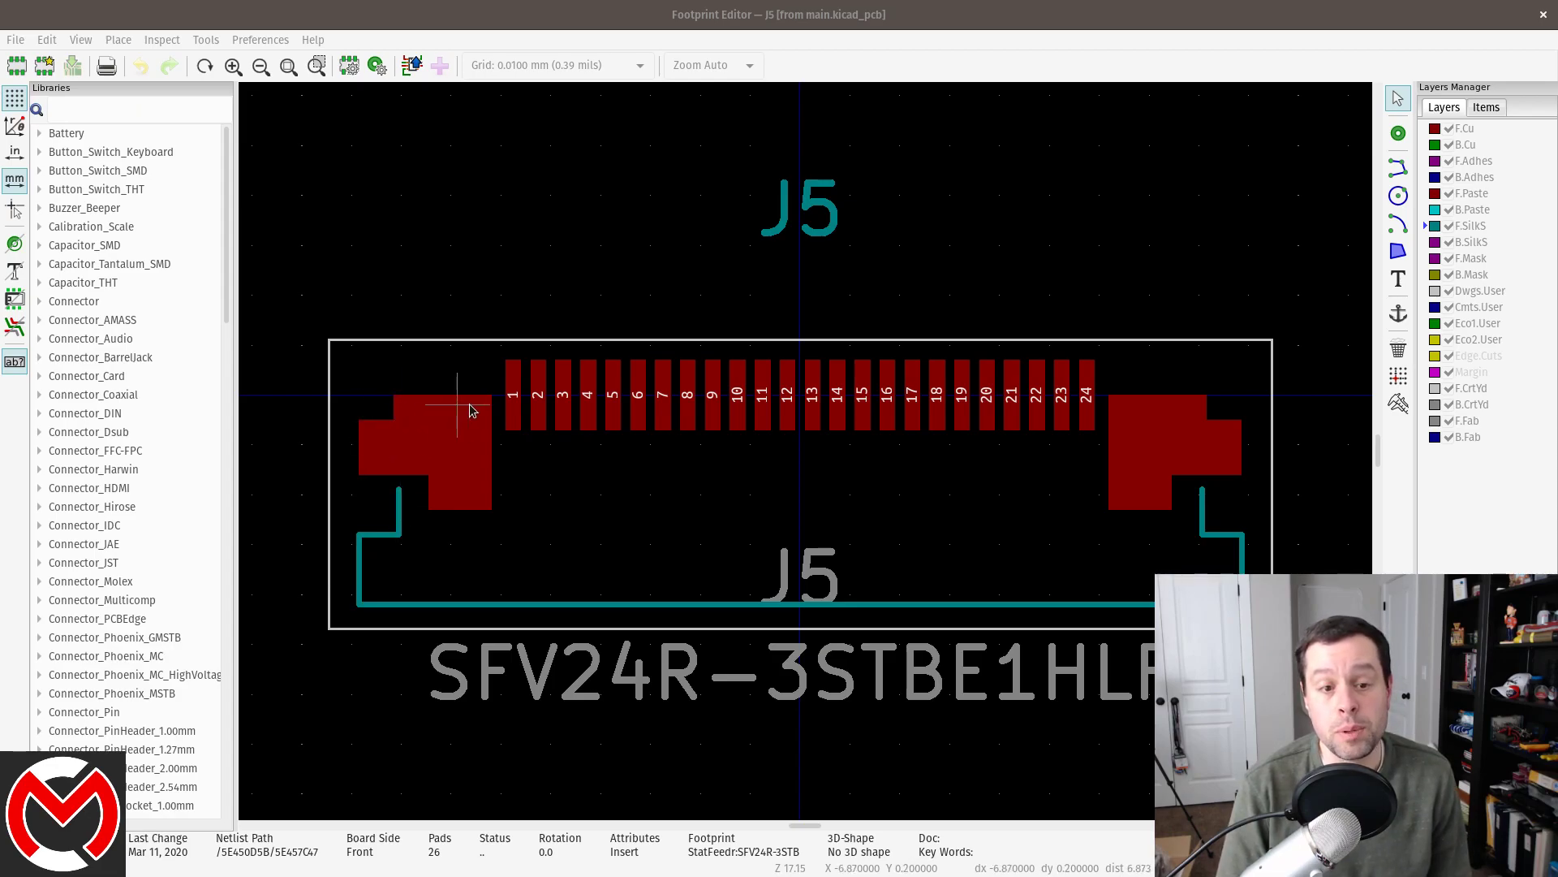
{"action": "mouse_move", "coordinate": [497, 410]}
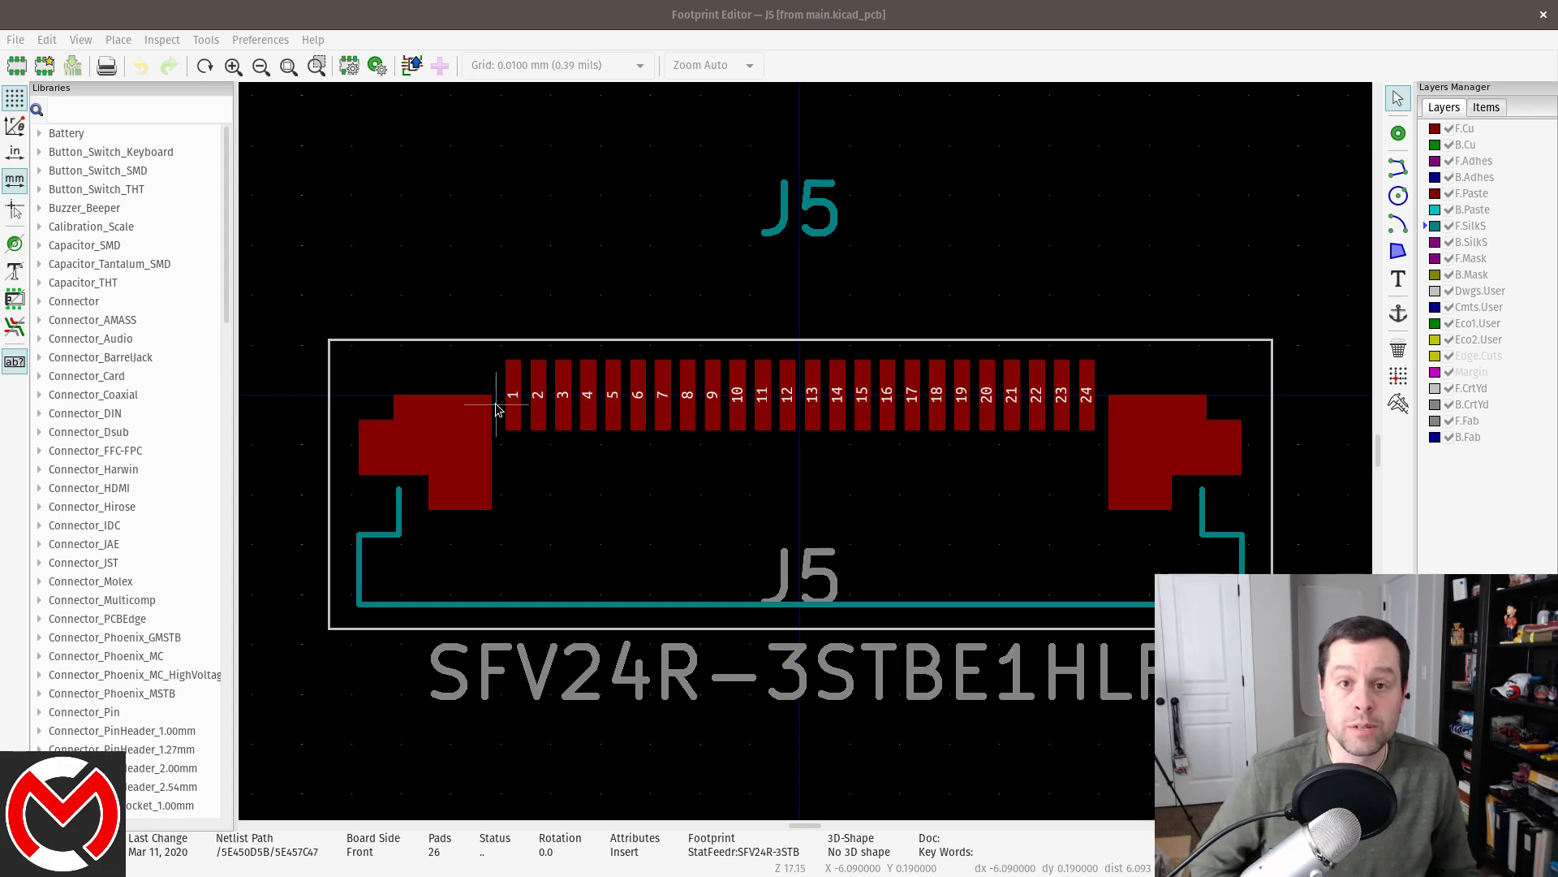
{"action": "mouse_move", "coordinate": [490, 412]}
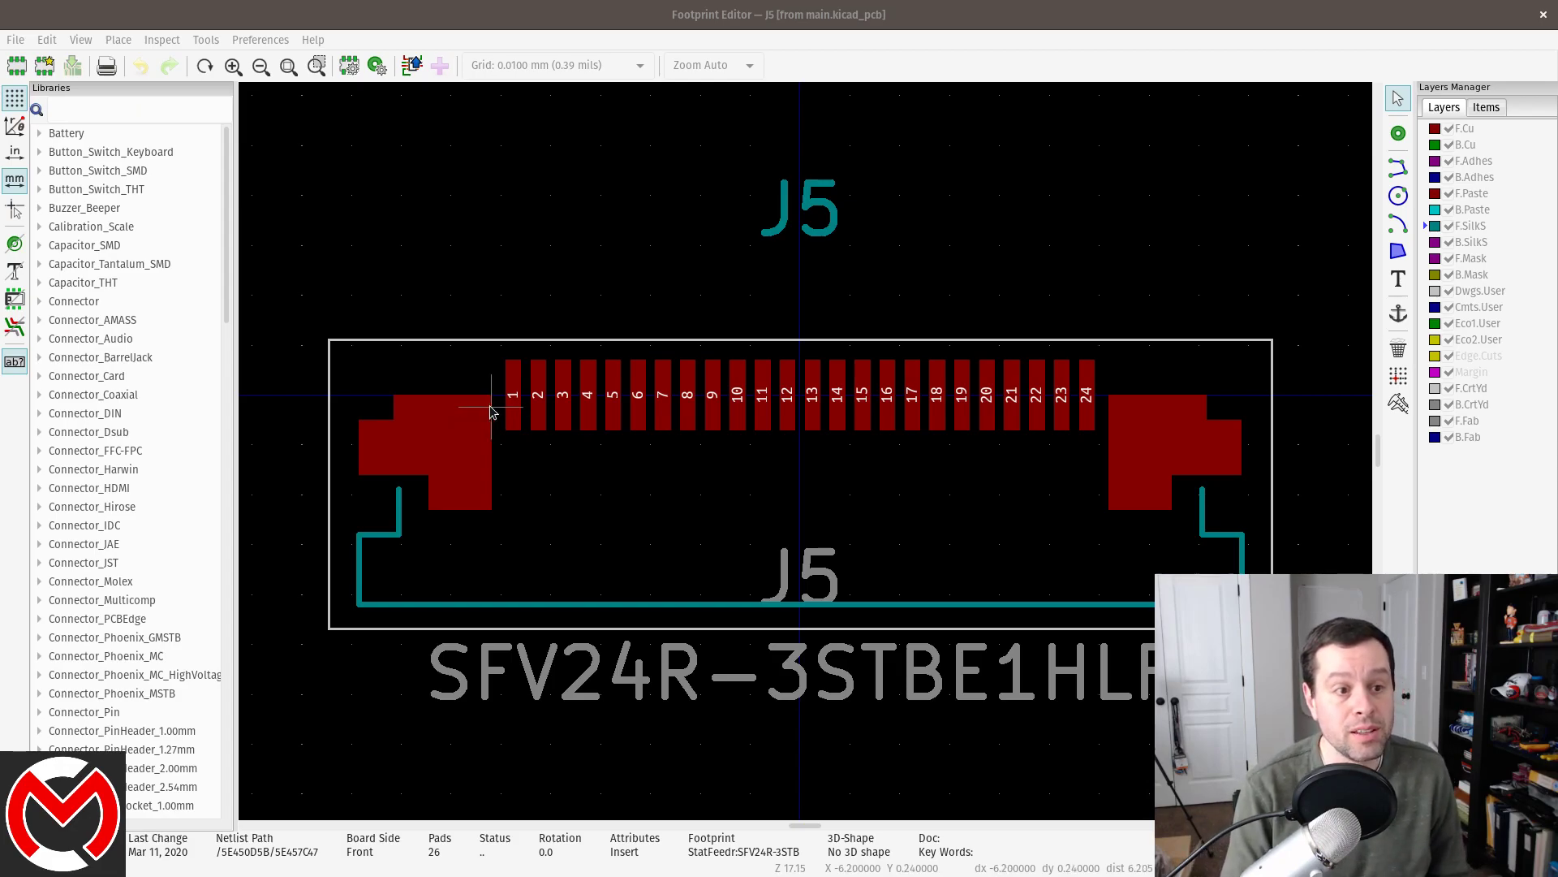
{"action": "mouse_move", "coordinate": [1332, 338]}
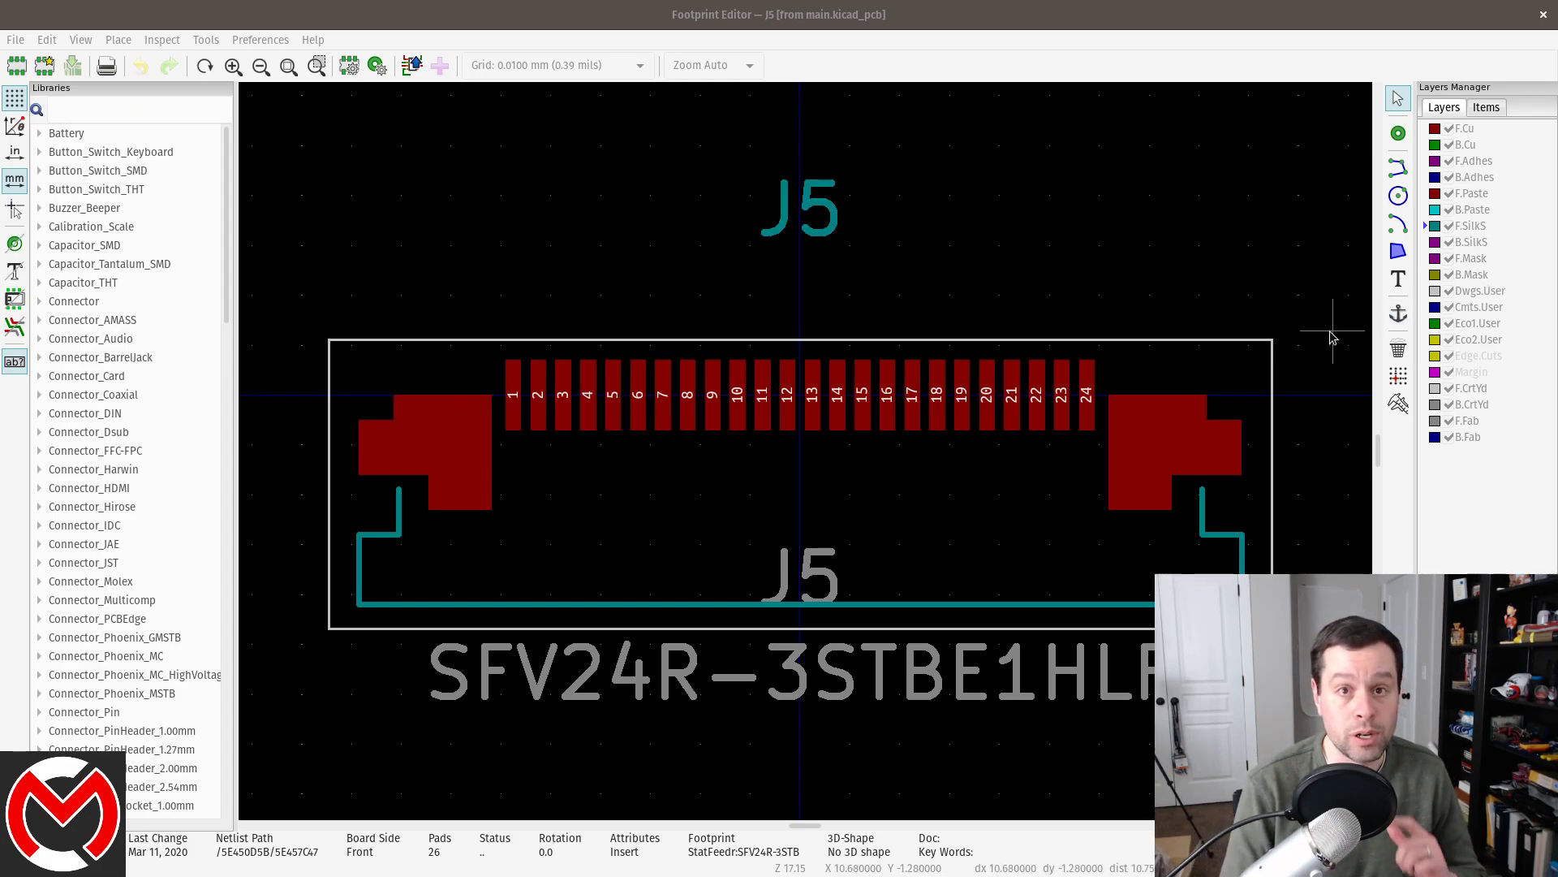
{"action": "mouse_move", "coordinate": [1229, 303]}
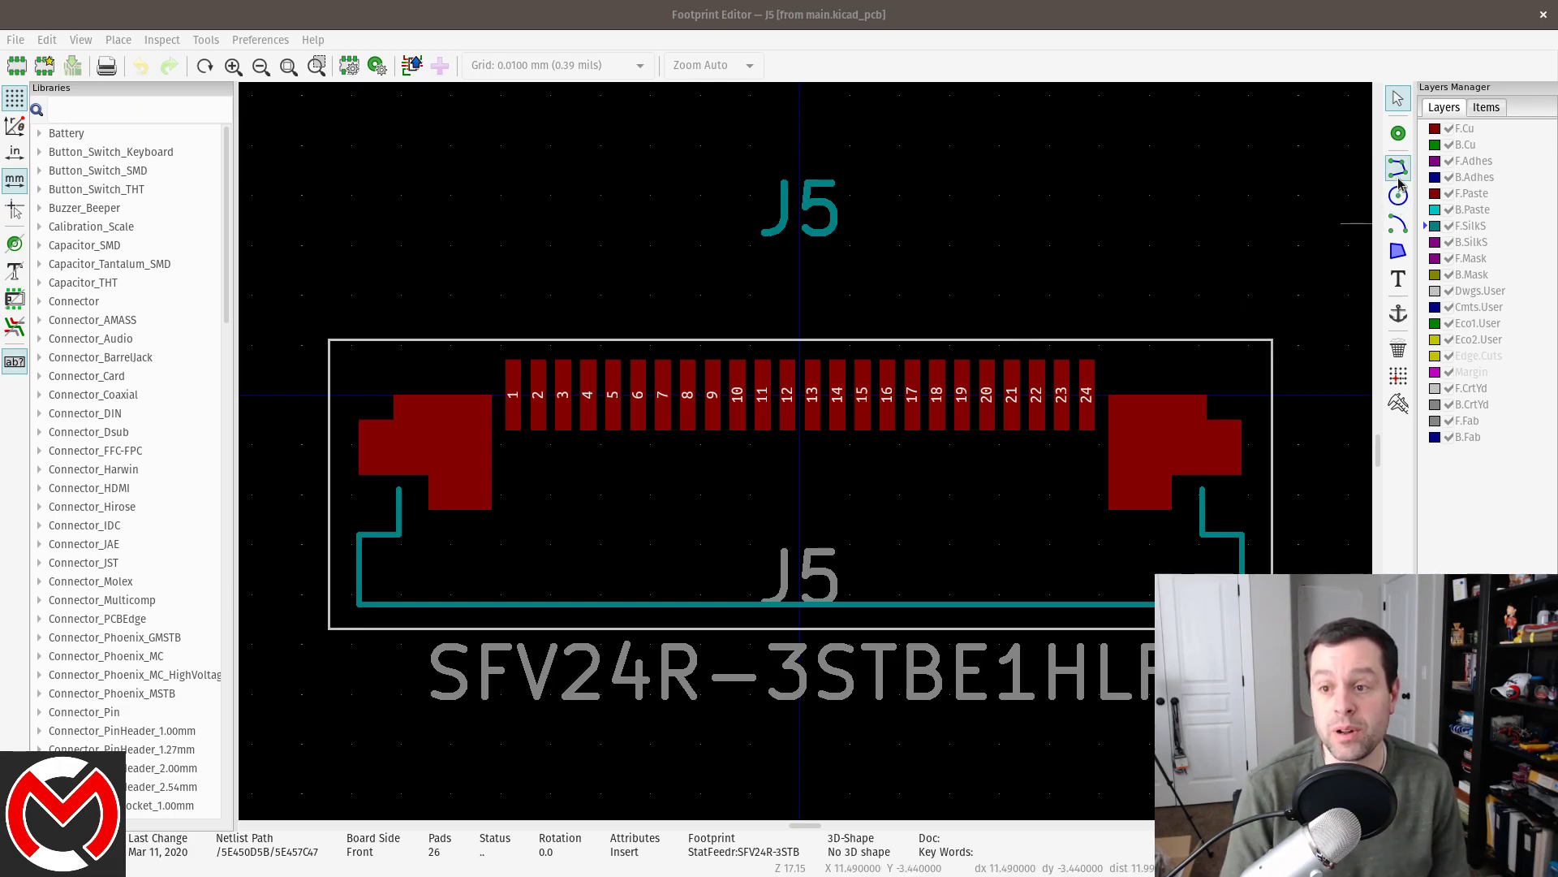
{"action": "mouse_move", "coordinate": [1397, 250]}
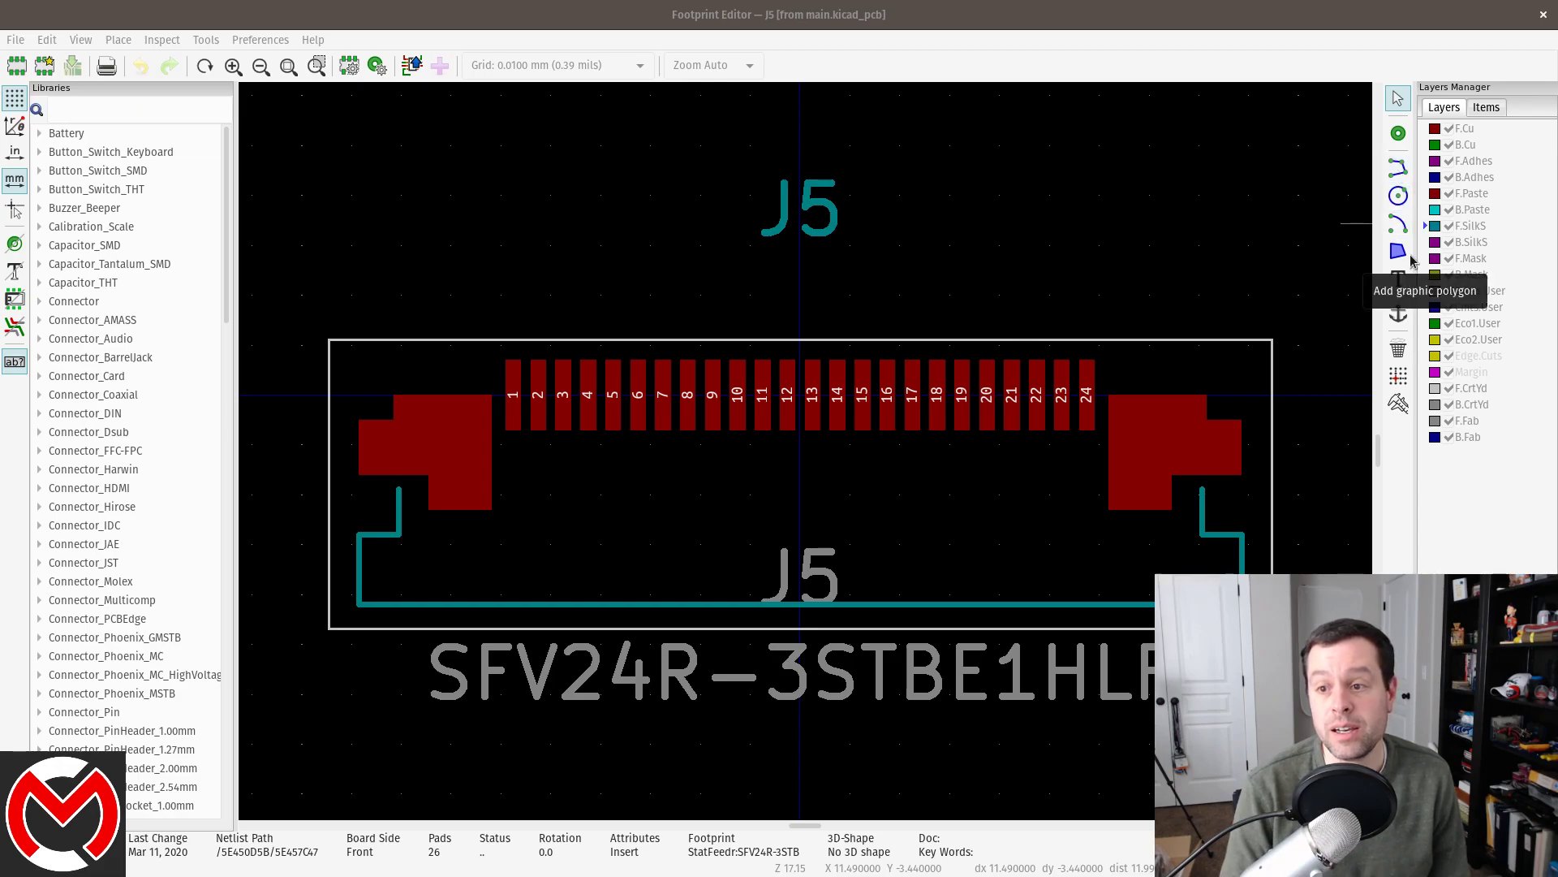
{"action": "left_click", "coordinate": [1398, 251]}
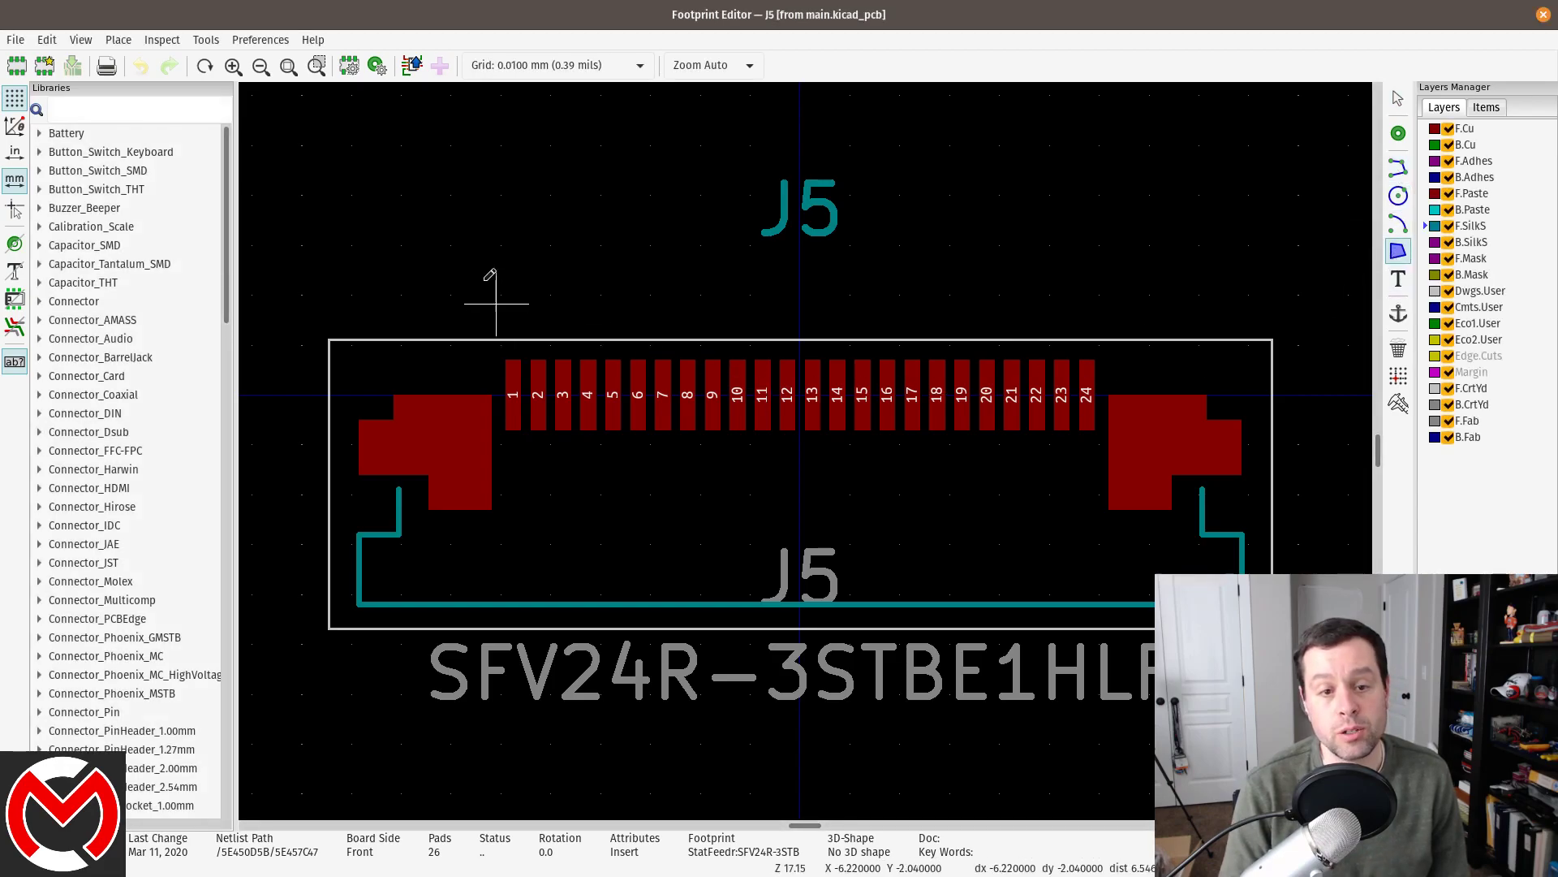
{"action": "left_click_drag", "start_coordinate": [497, 301], "coordinate": [596, 209]}
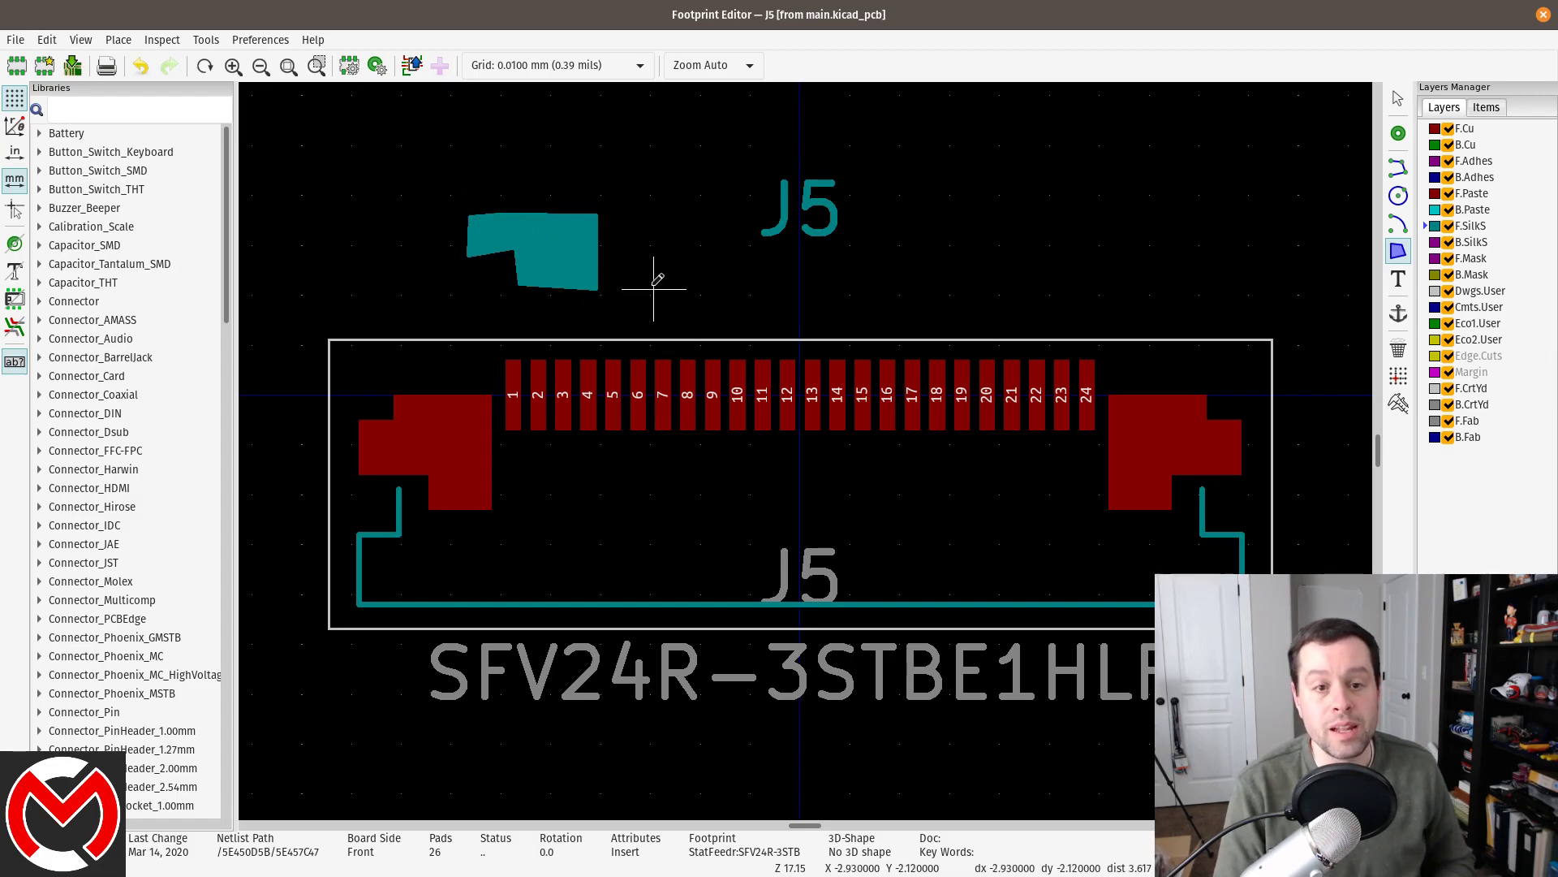
{"action": "mouse_move", "coordinate": [538, 300]}
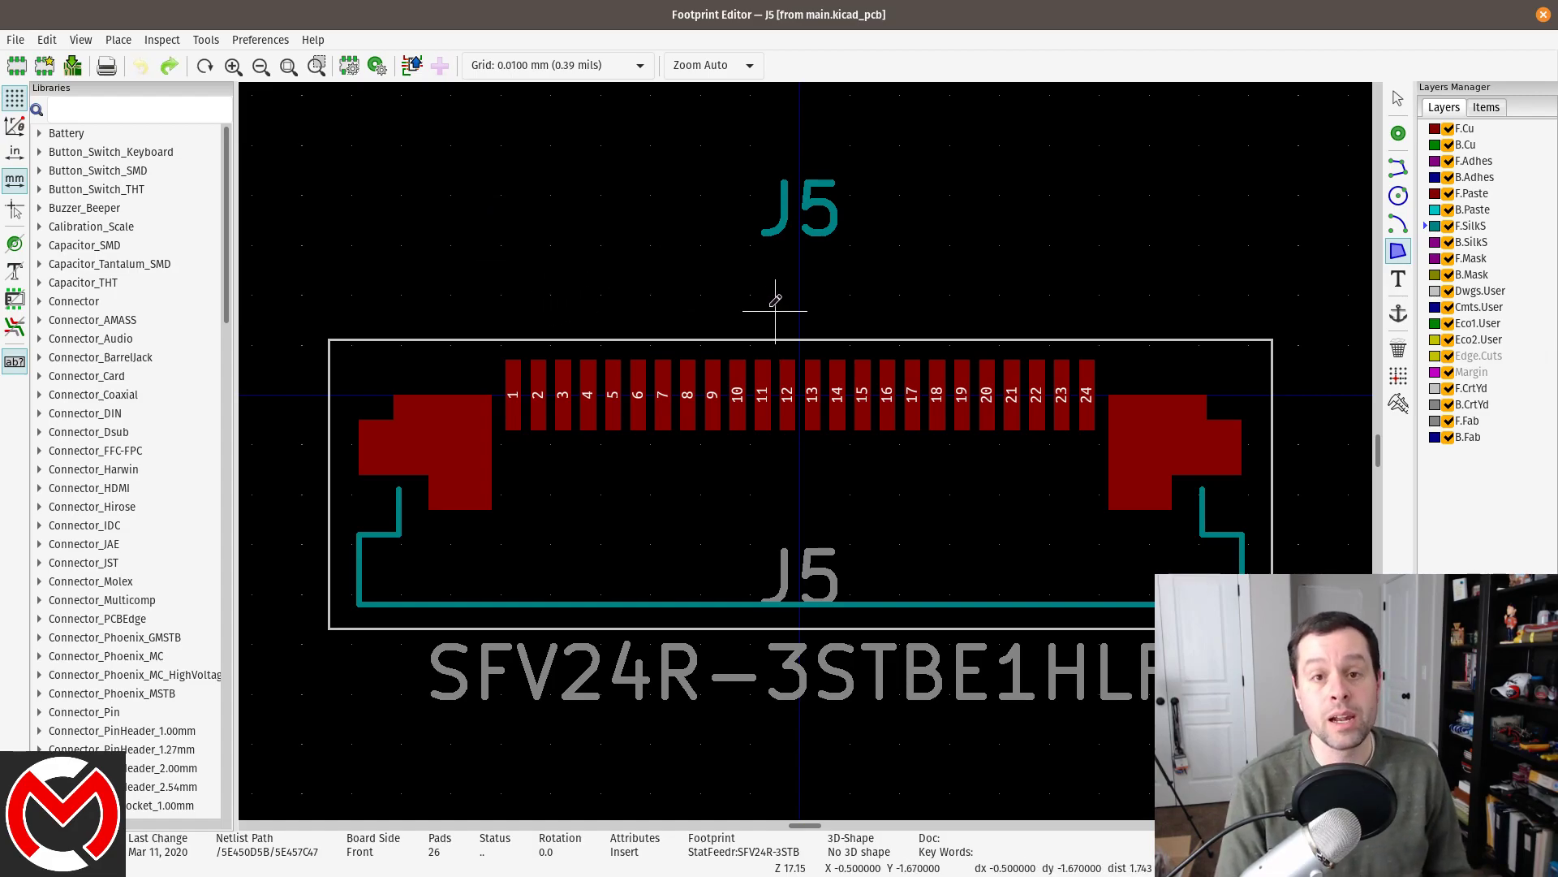
{"action": "mouse_move", "coordinate": [729, 288]}
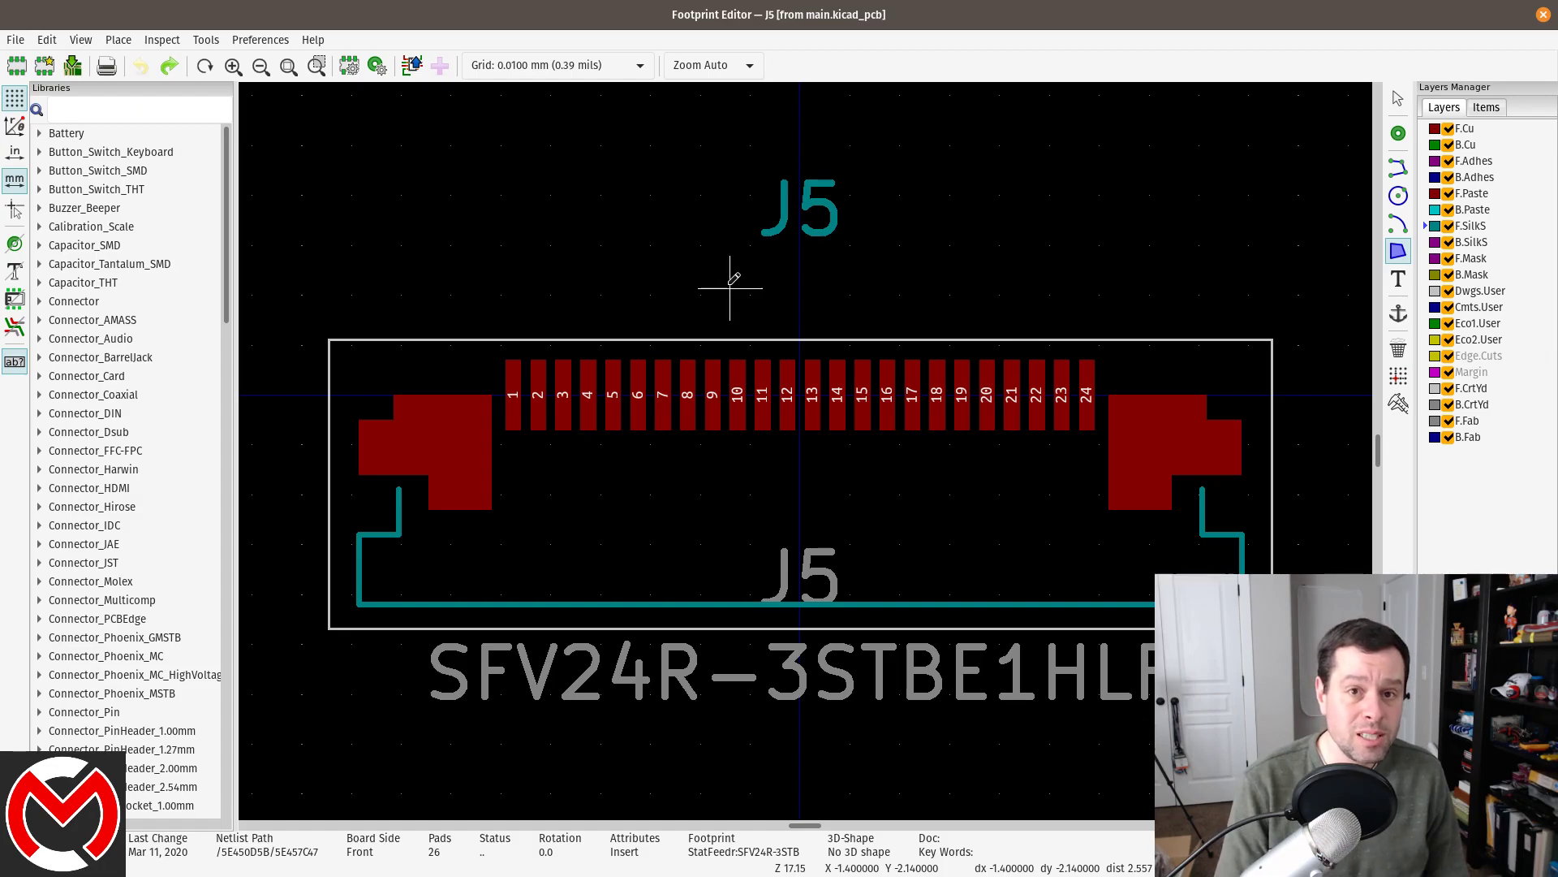
{"action": "mouse_move", "coordinate": [707, 289]}
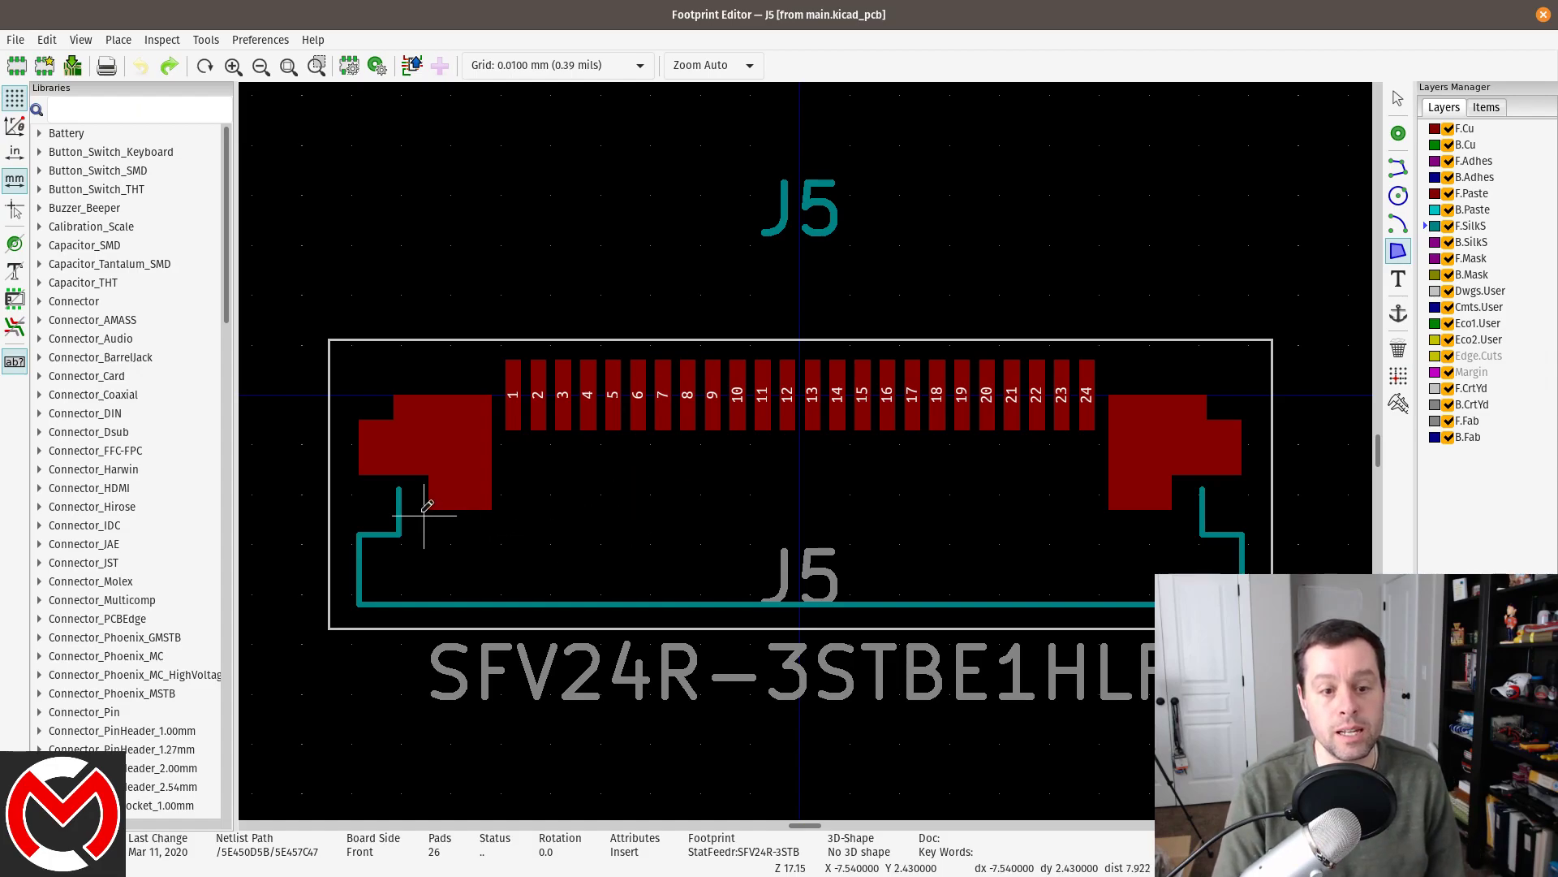
{"action": "mouse_move", "coordinate": [345, 431]}
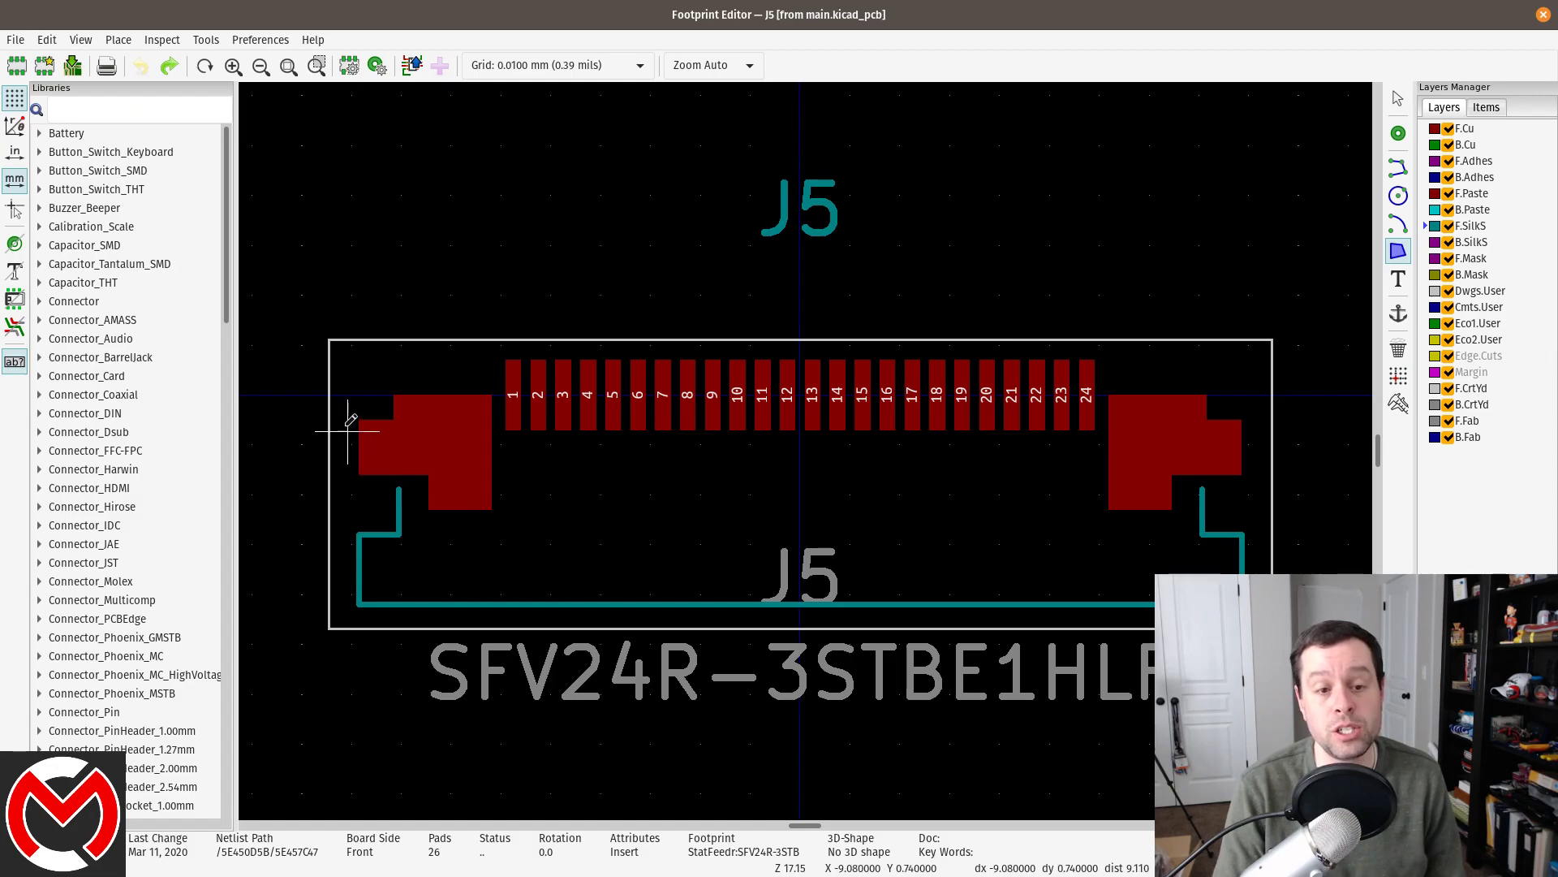
{"action": "mouse_move", "coordinate": [660, 433]}
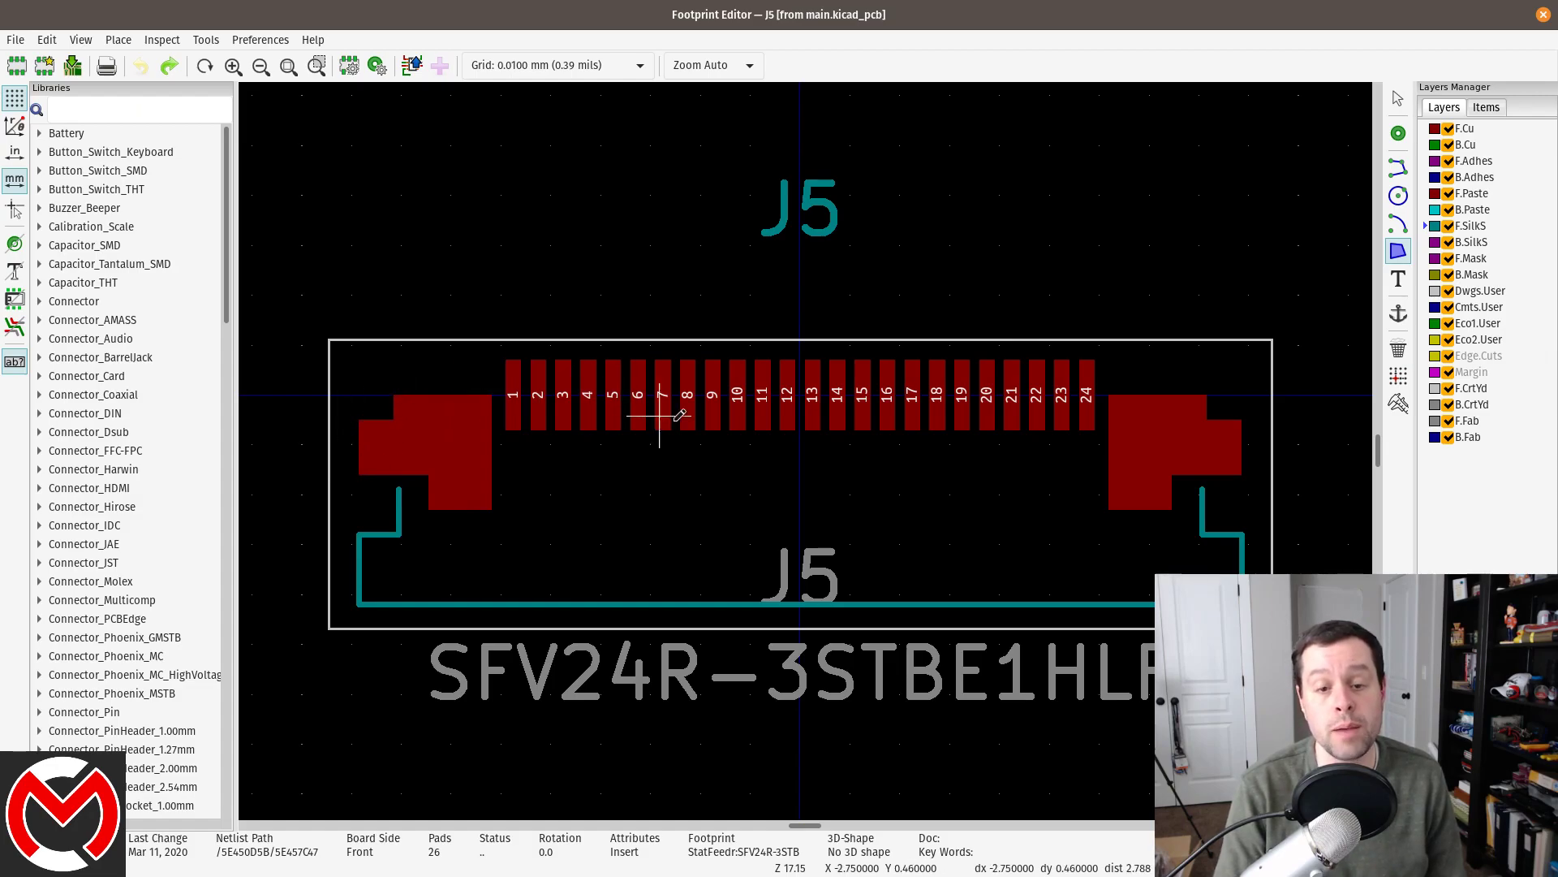
{"action": "mouse_move", "coordinate": [646, 516]}
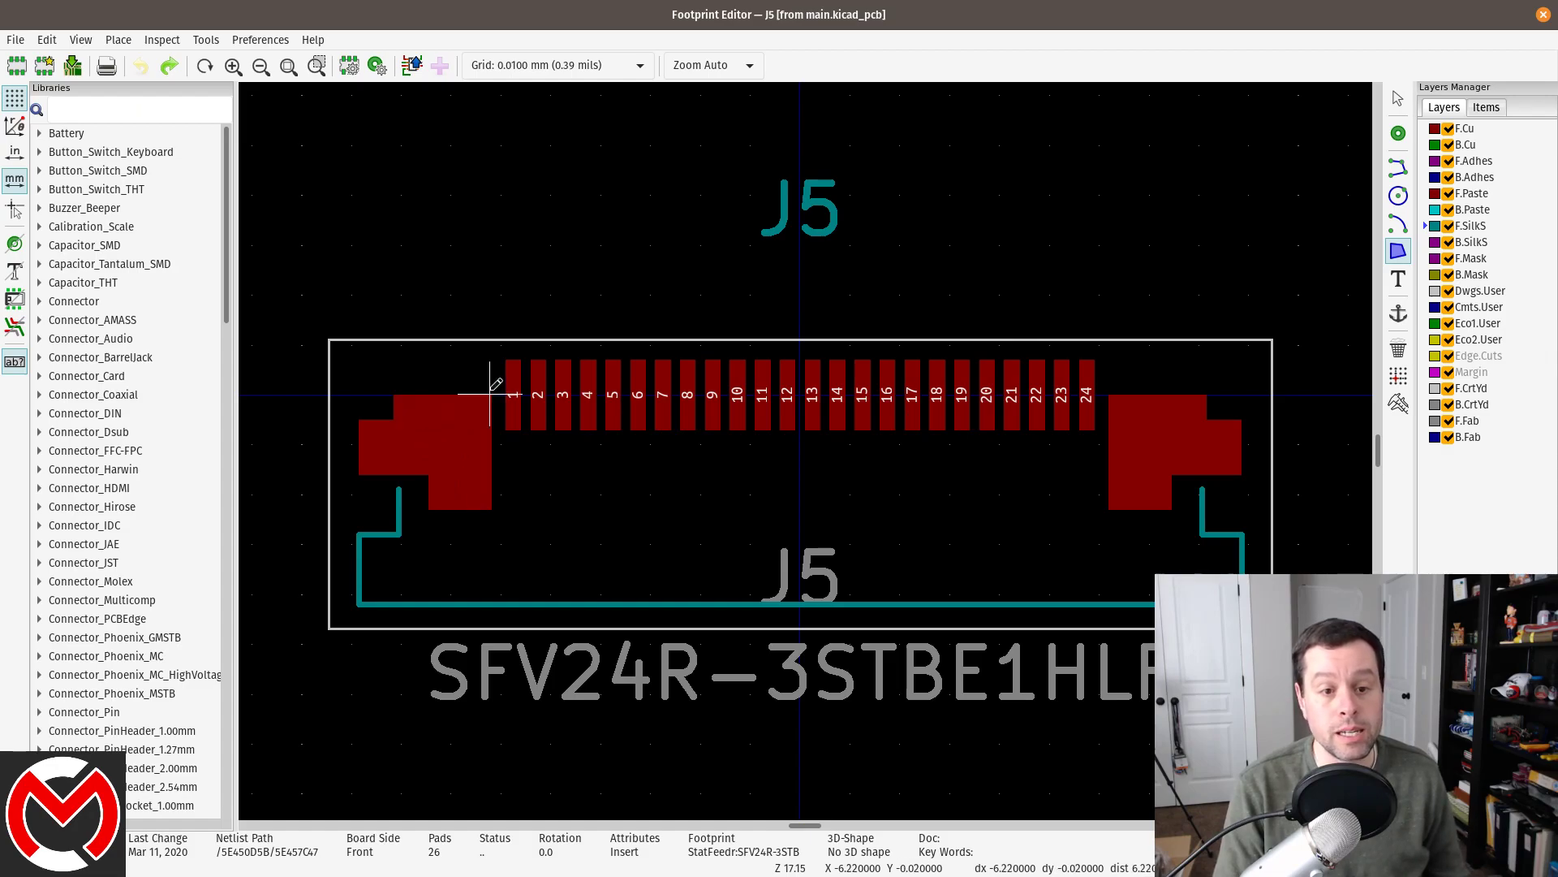
{"action": "mouse_move", "coordinate": [371, 506]}
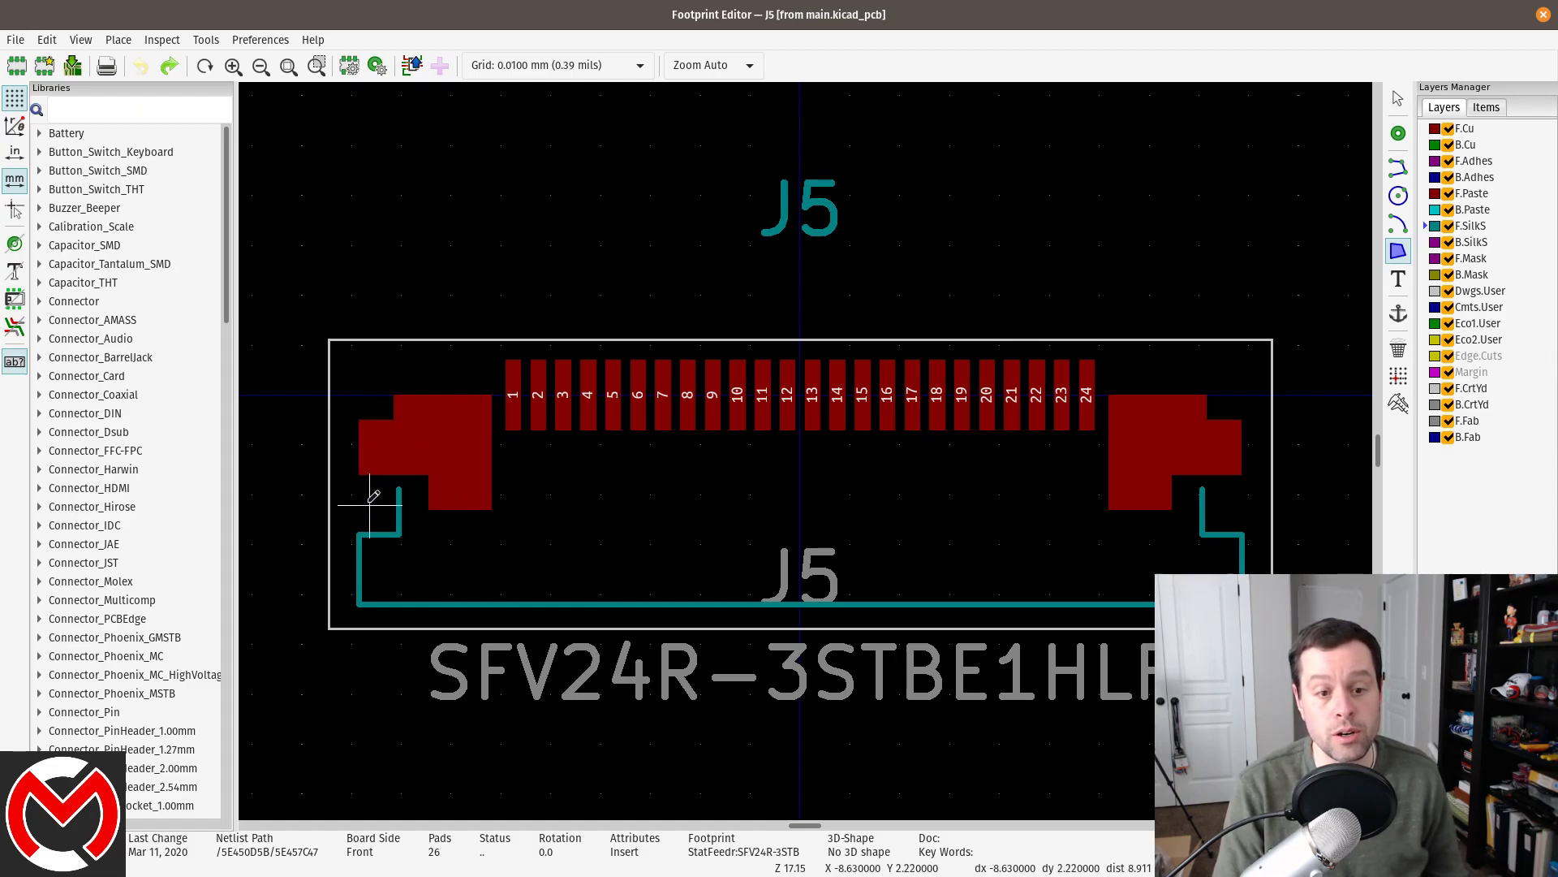
{"action": "mouse_move", "coordinate": [390, 389]}
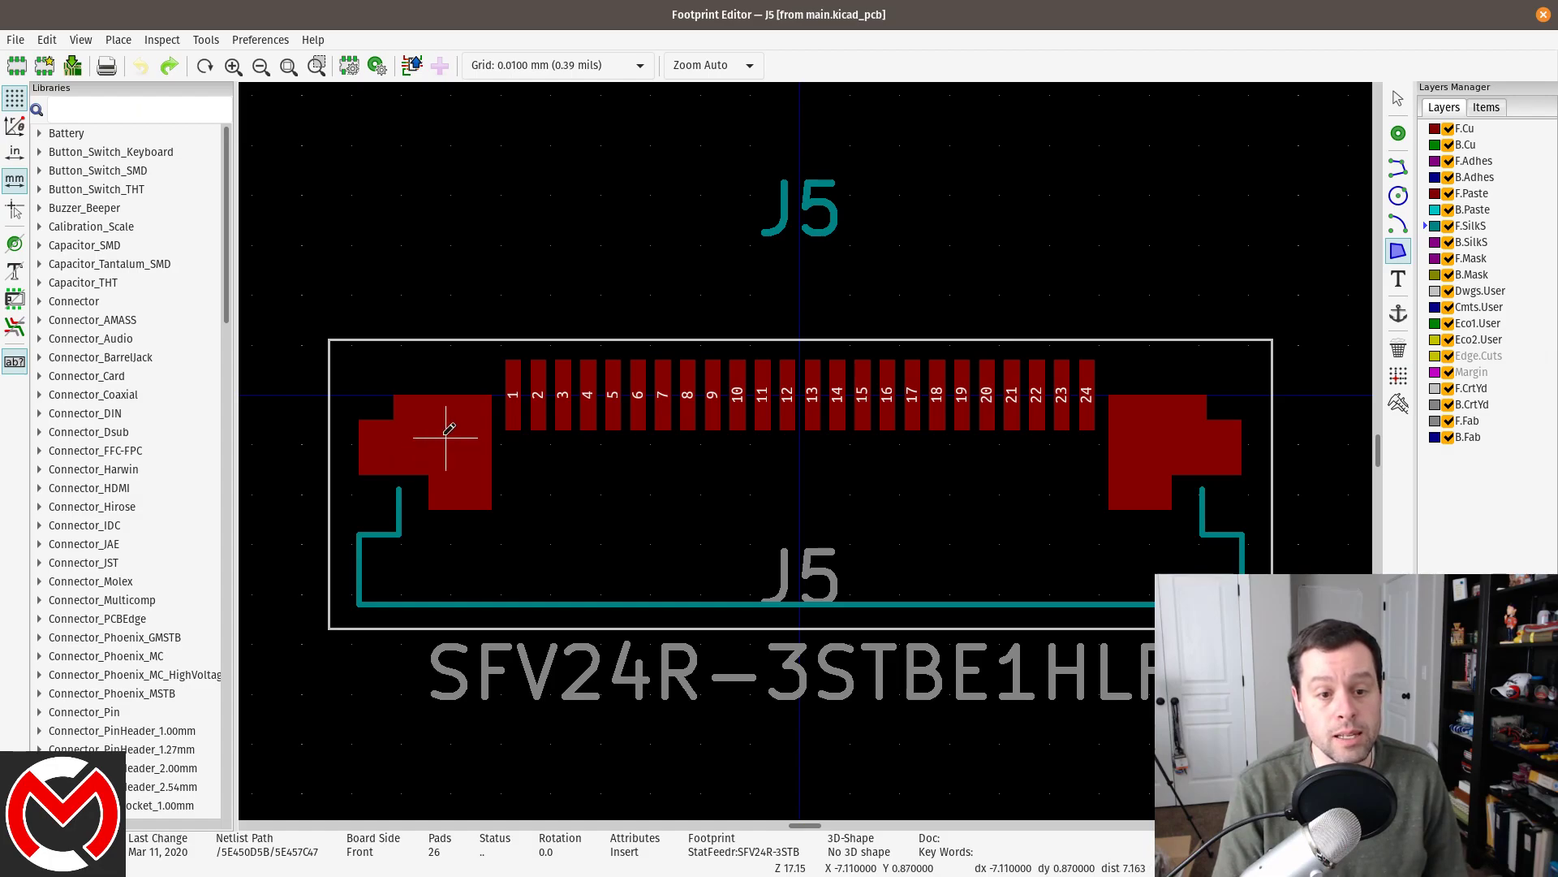
{"action": "mouse_move", "coordinate": [485, 438]}
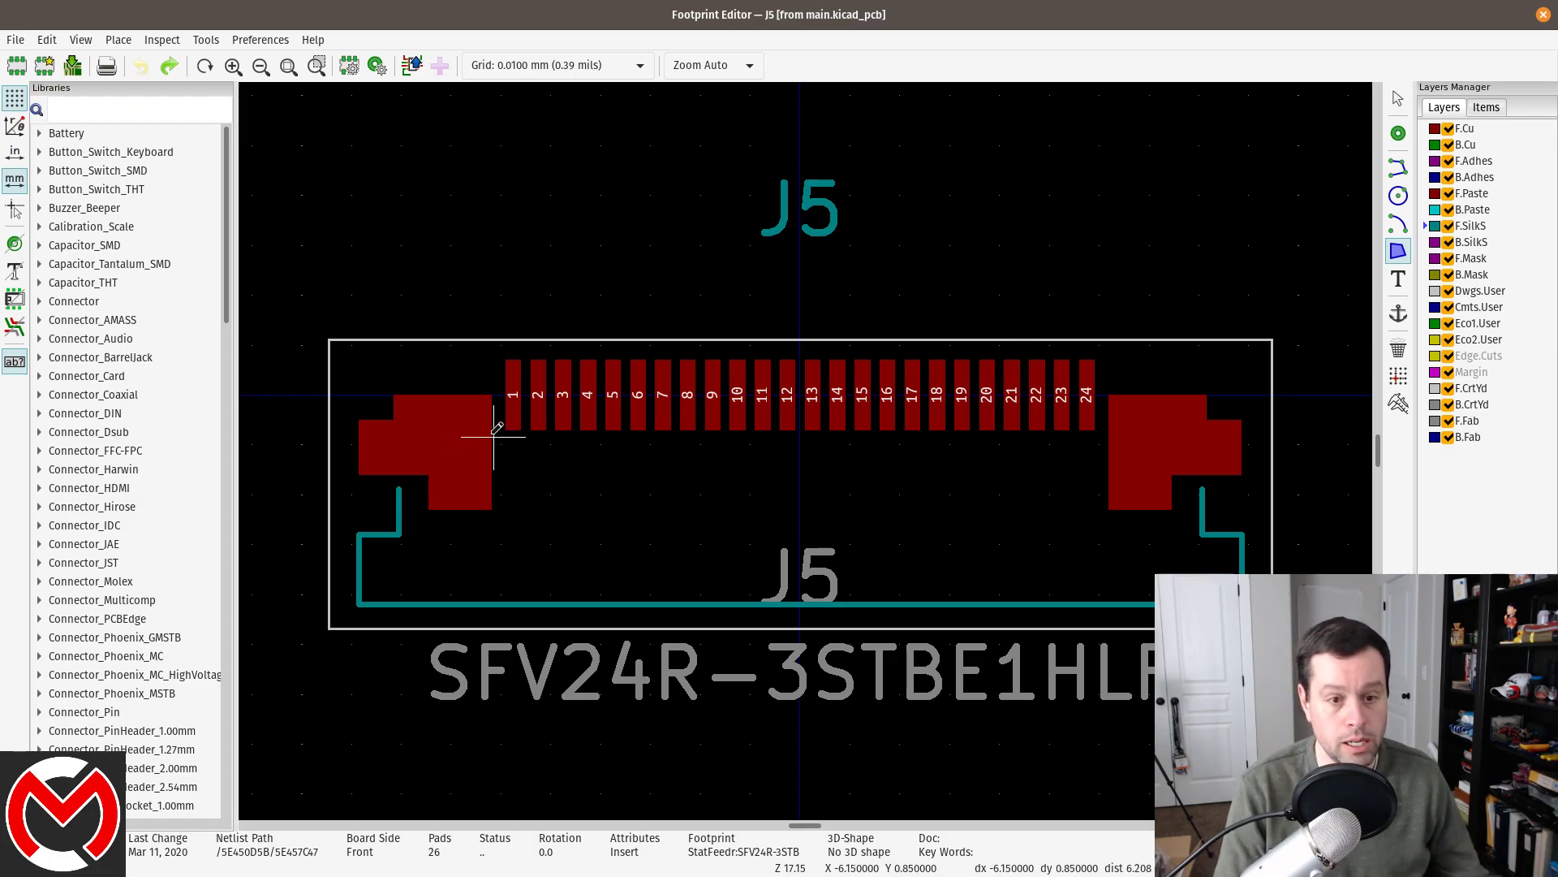
- Open the left mounting pad's properties on its Custom Shape Primitives tab
{"action": "left_click", "coordinate": [428, 448]}
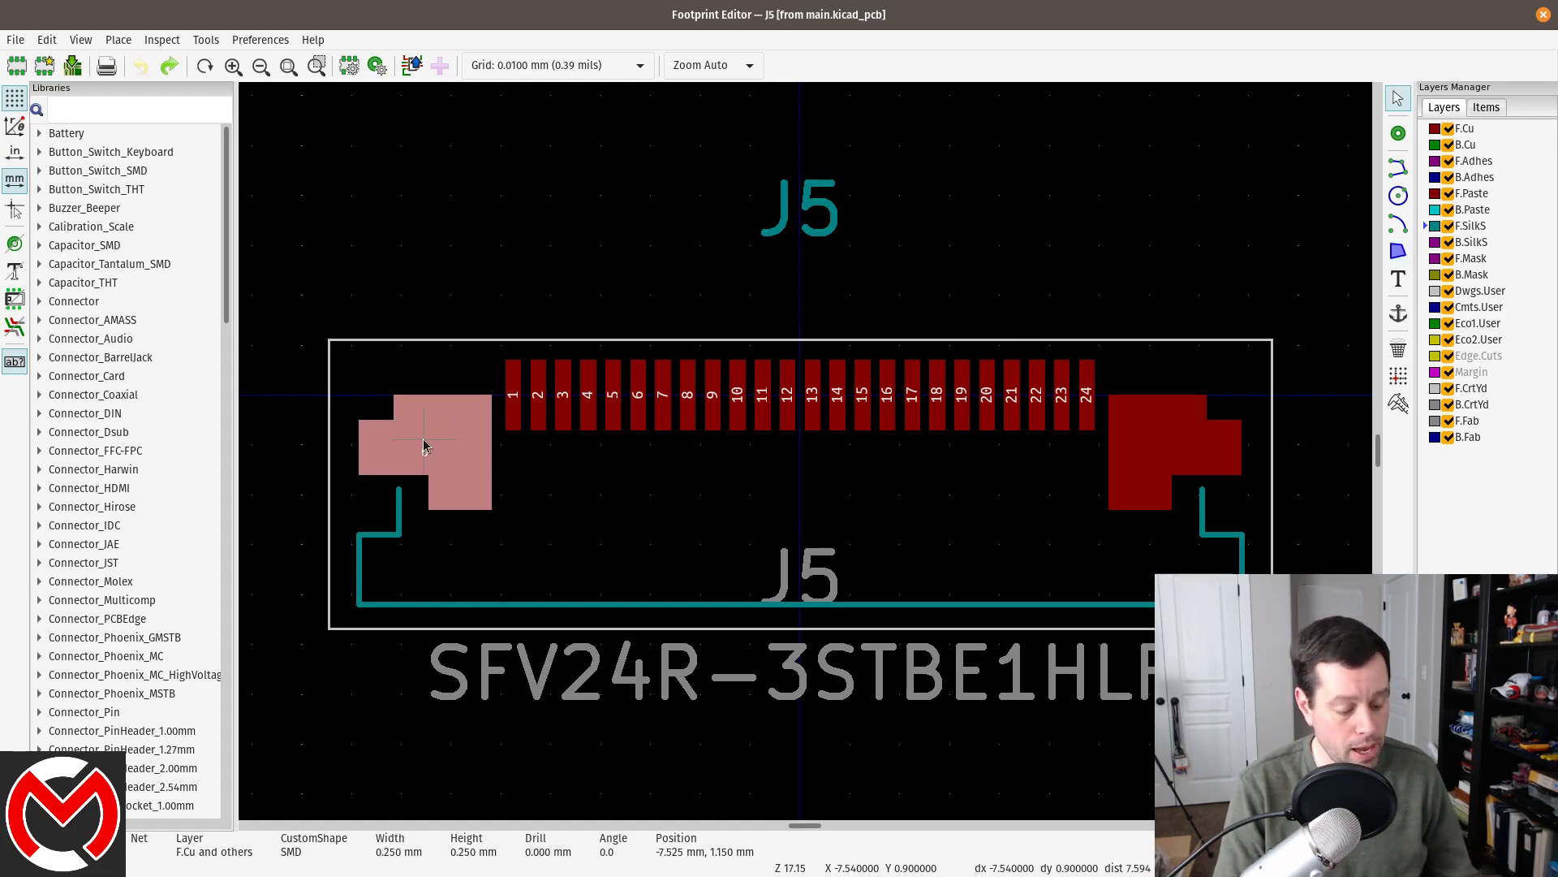
{"action": "double_click", "coordinate": [424, 445]}
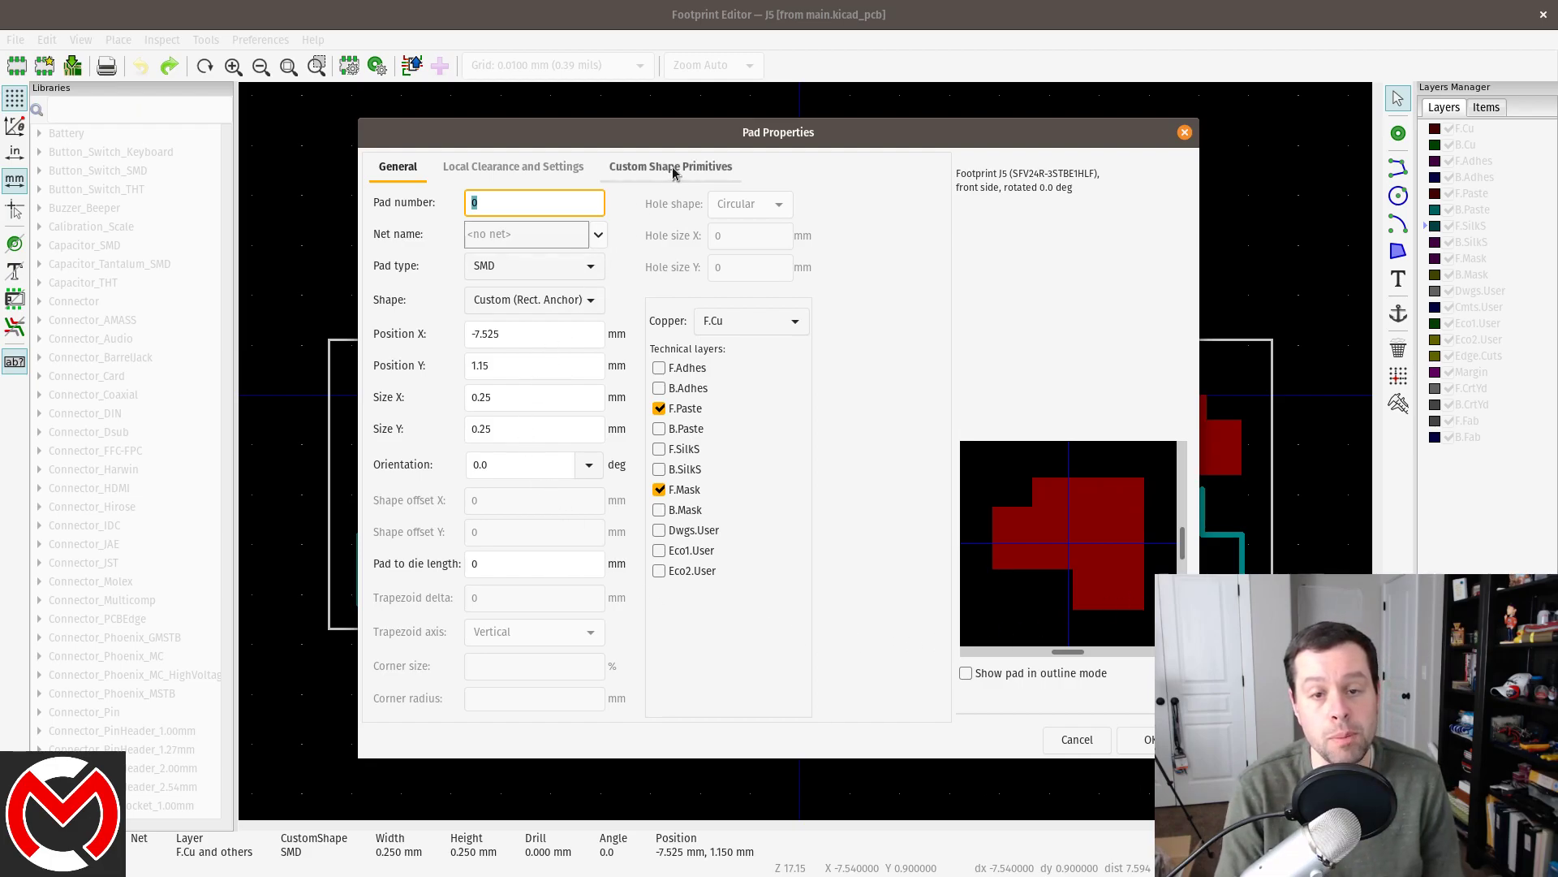
{"action": "left_click", "coordinate": [670, 166]}
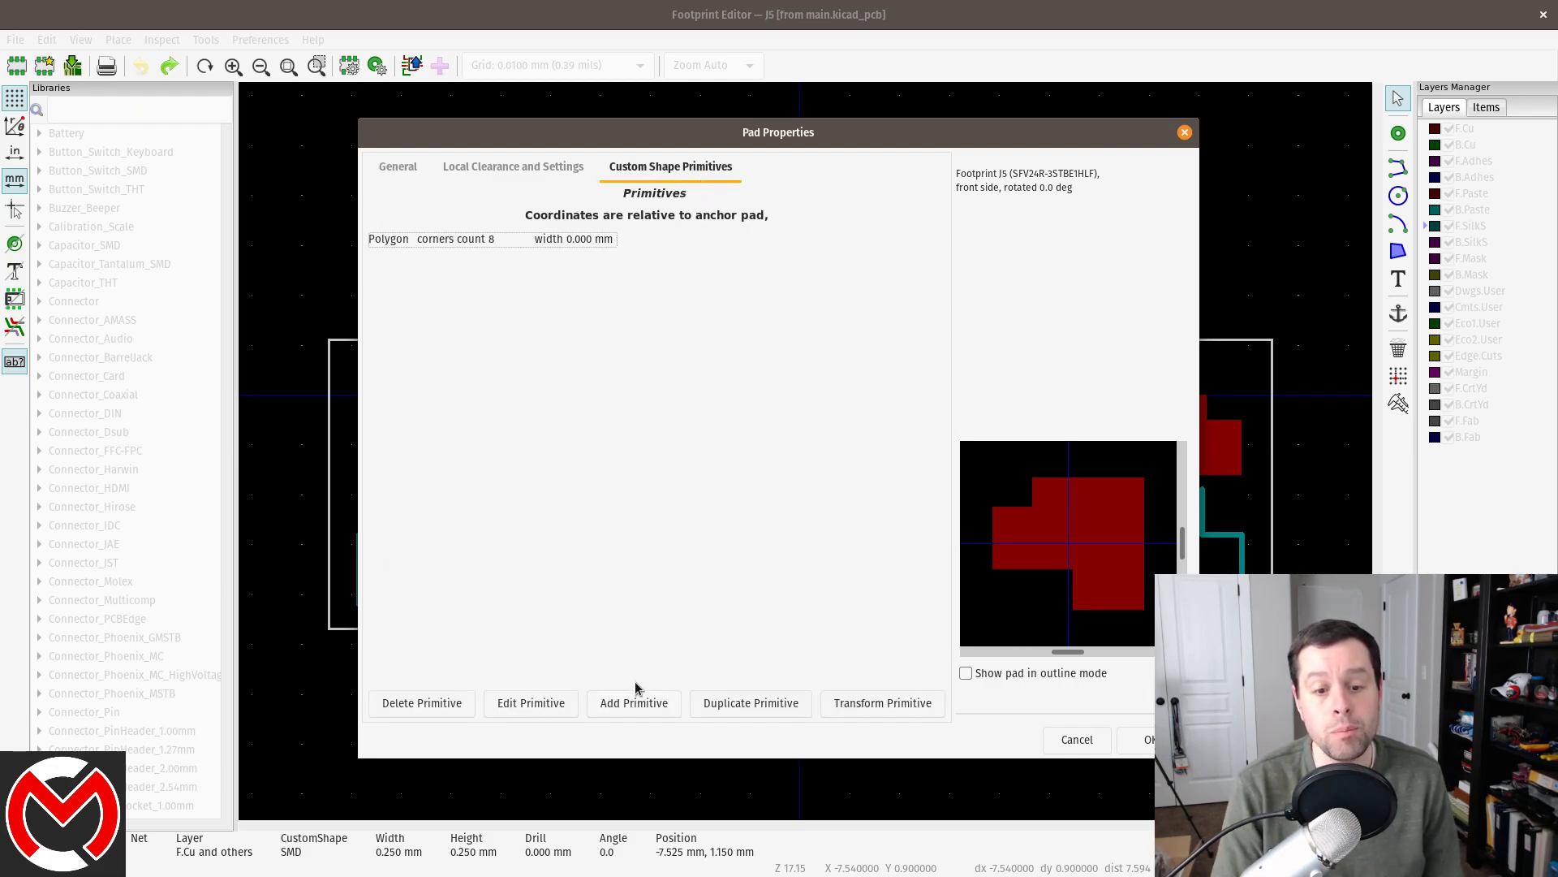
{"action": "mouse_move", "coordinate": [640, 707]}
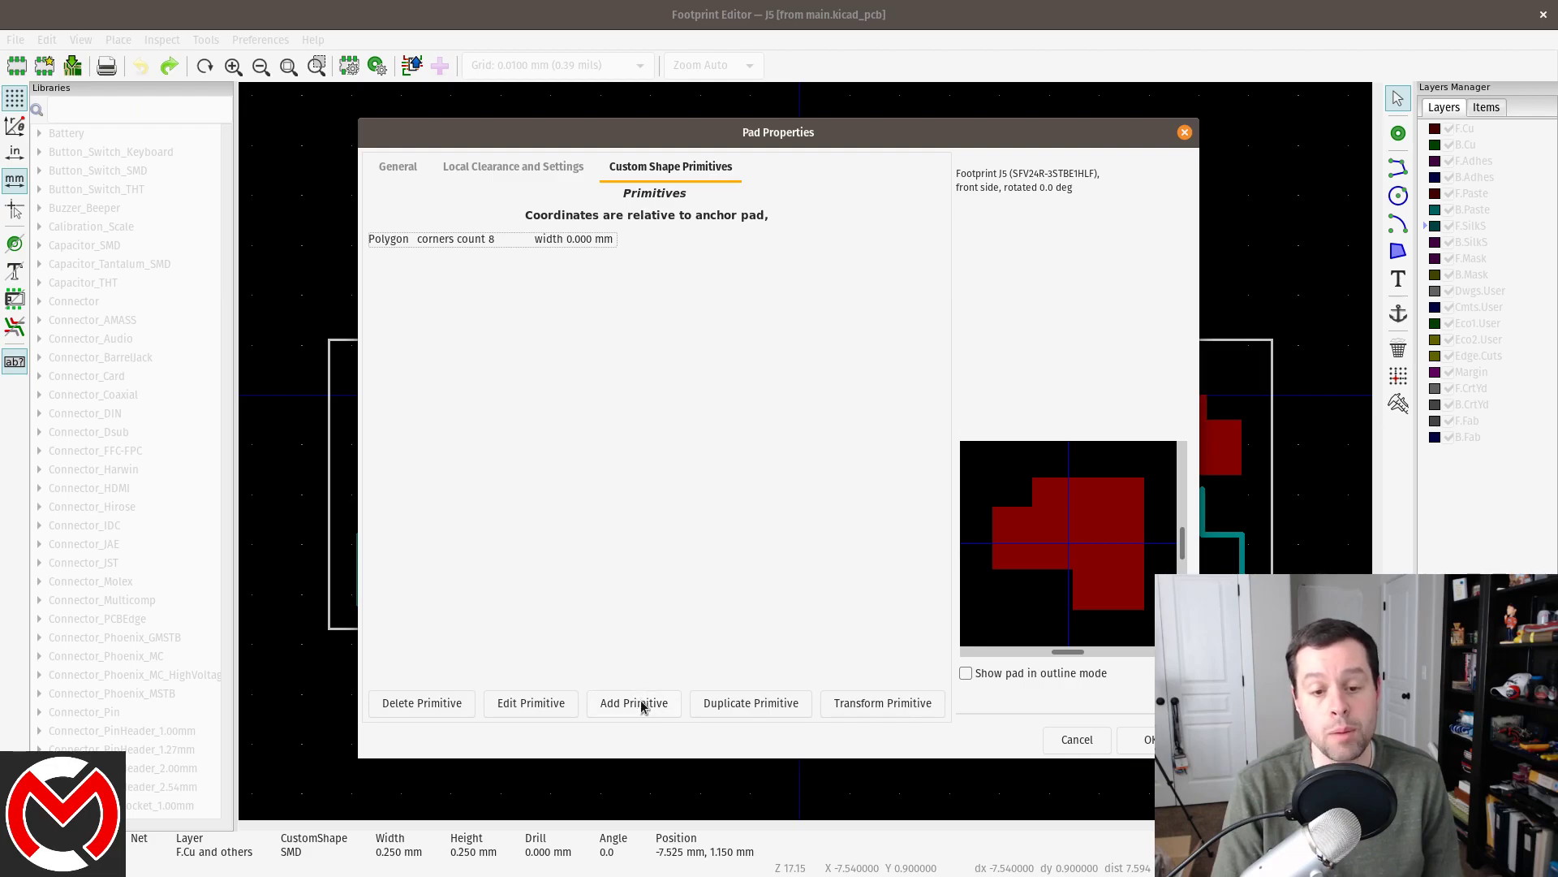
{"action": "mouse_move", "coordinate": [692, 369]}
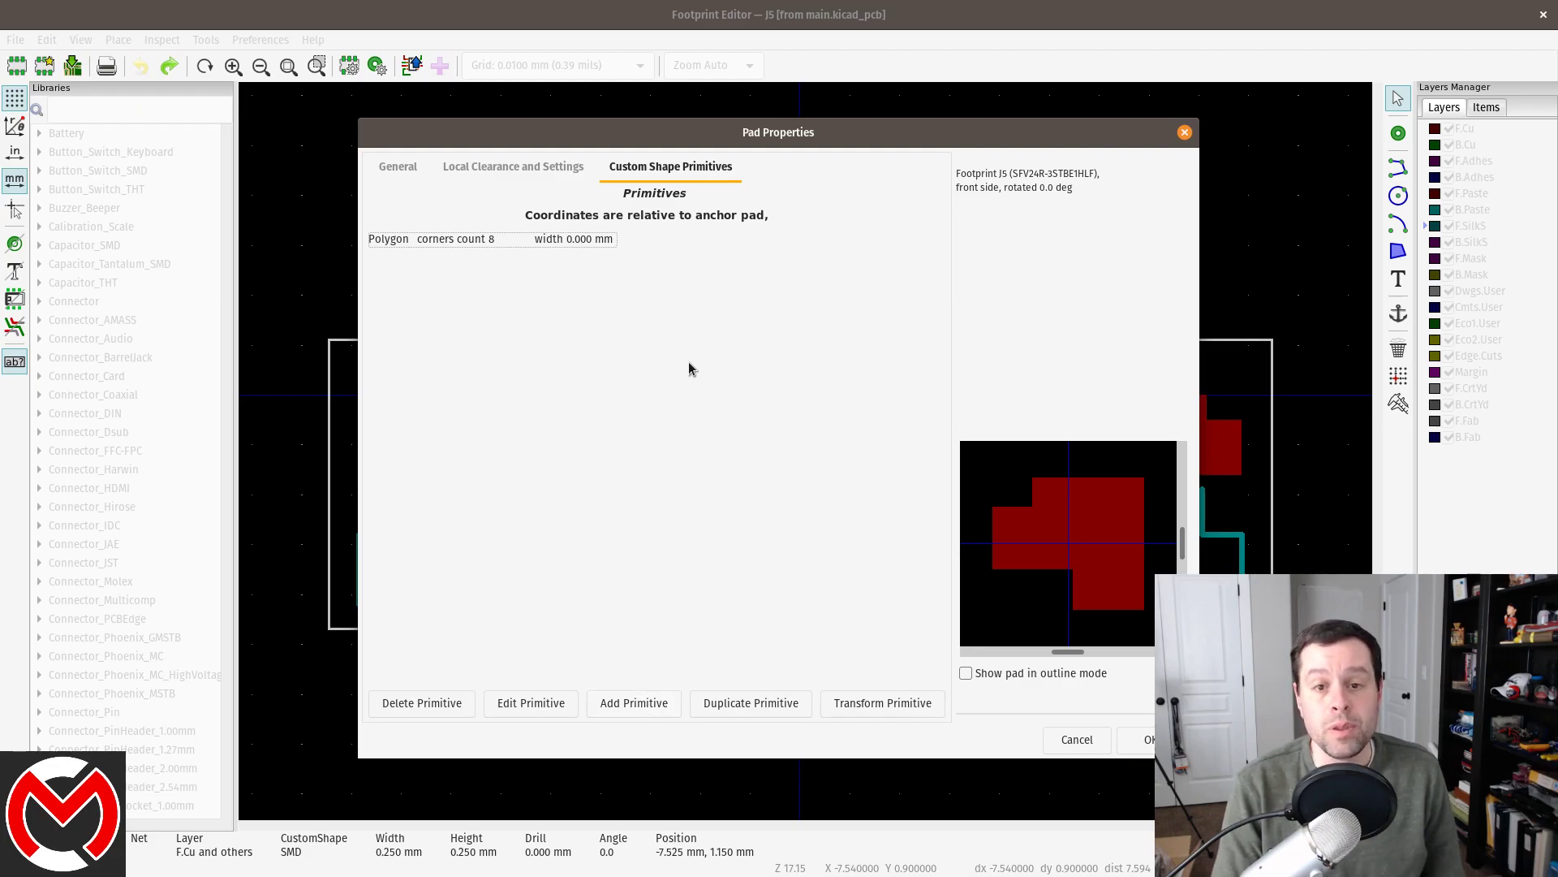
{"action": "mouse_move", "coordinate": [873, 422]}
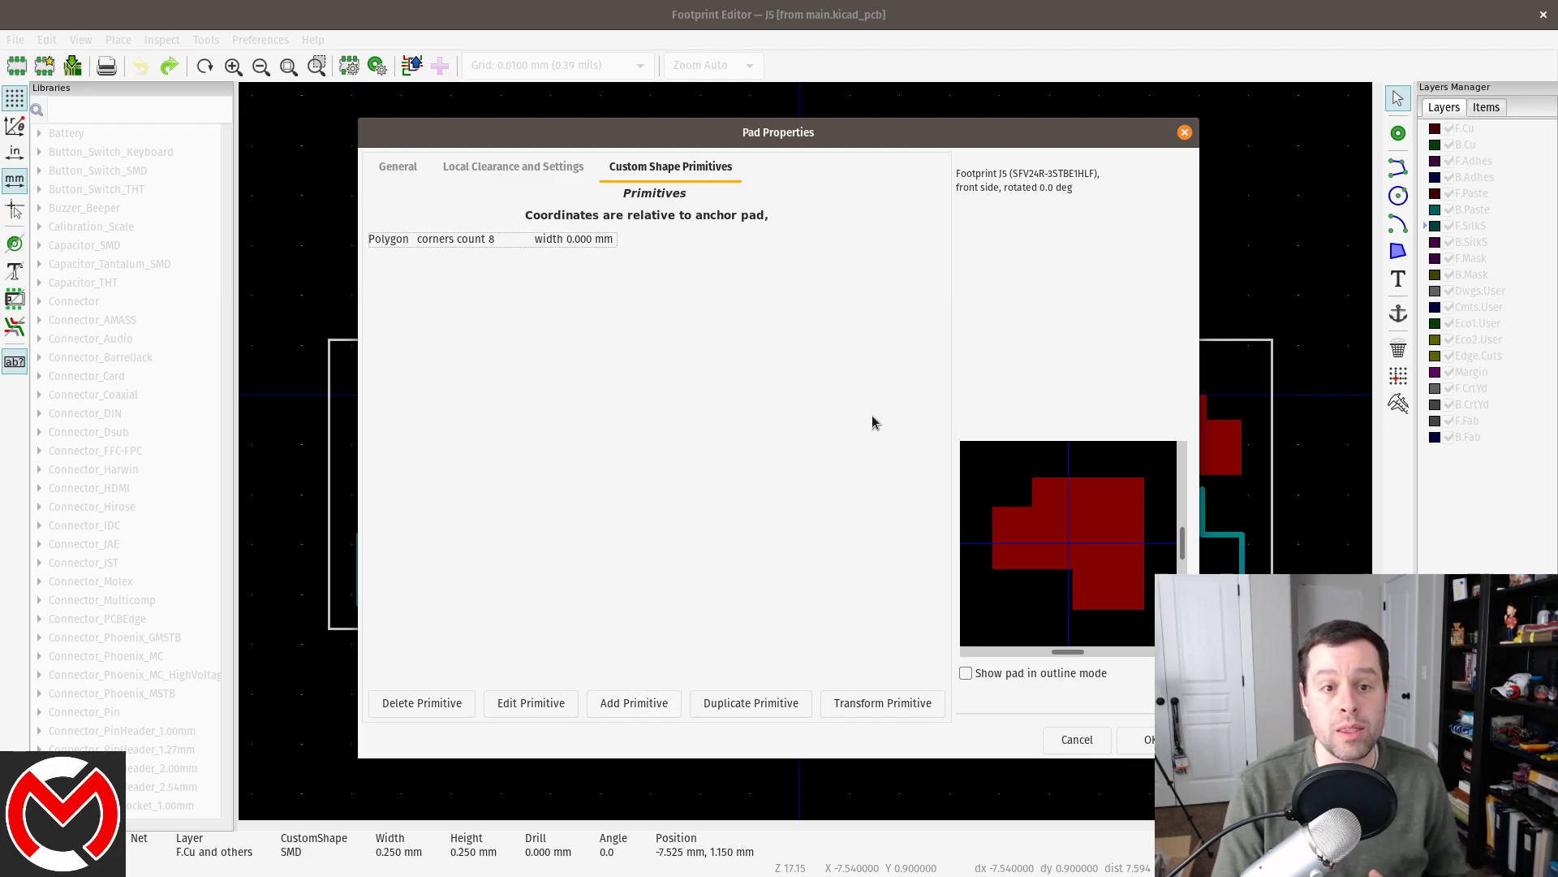
{"action": "mouse_move", "coordinate": [876, 409]}
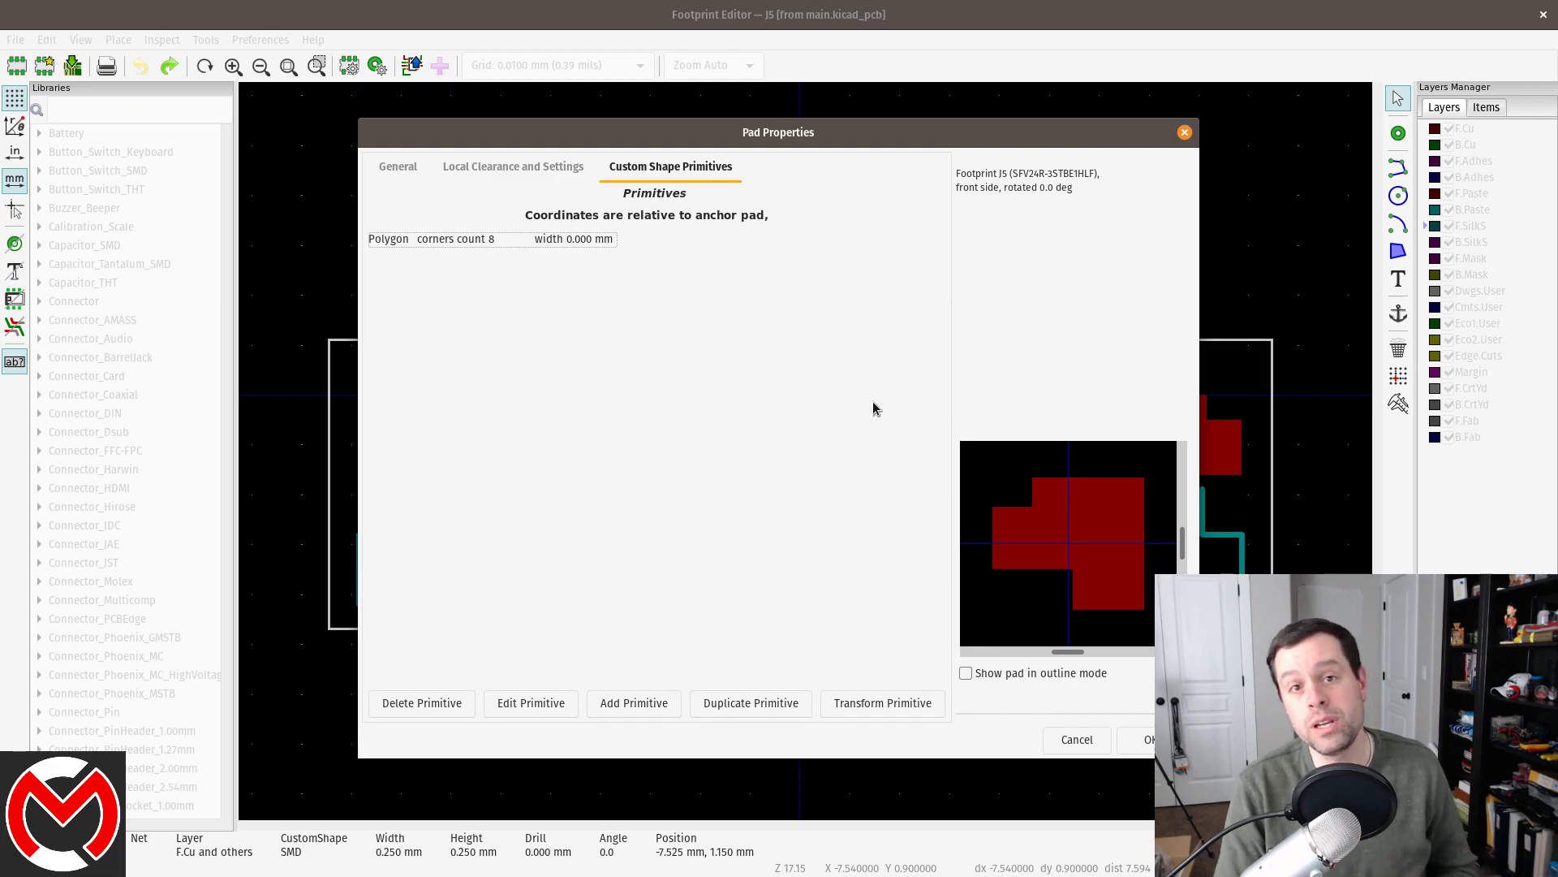
{"action": "mouse_move", "coordinate": [775, 528]}
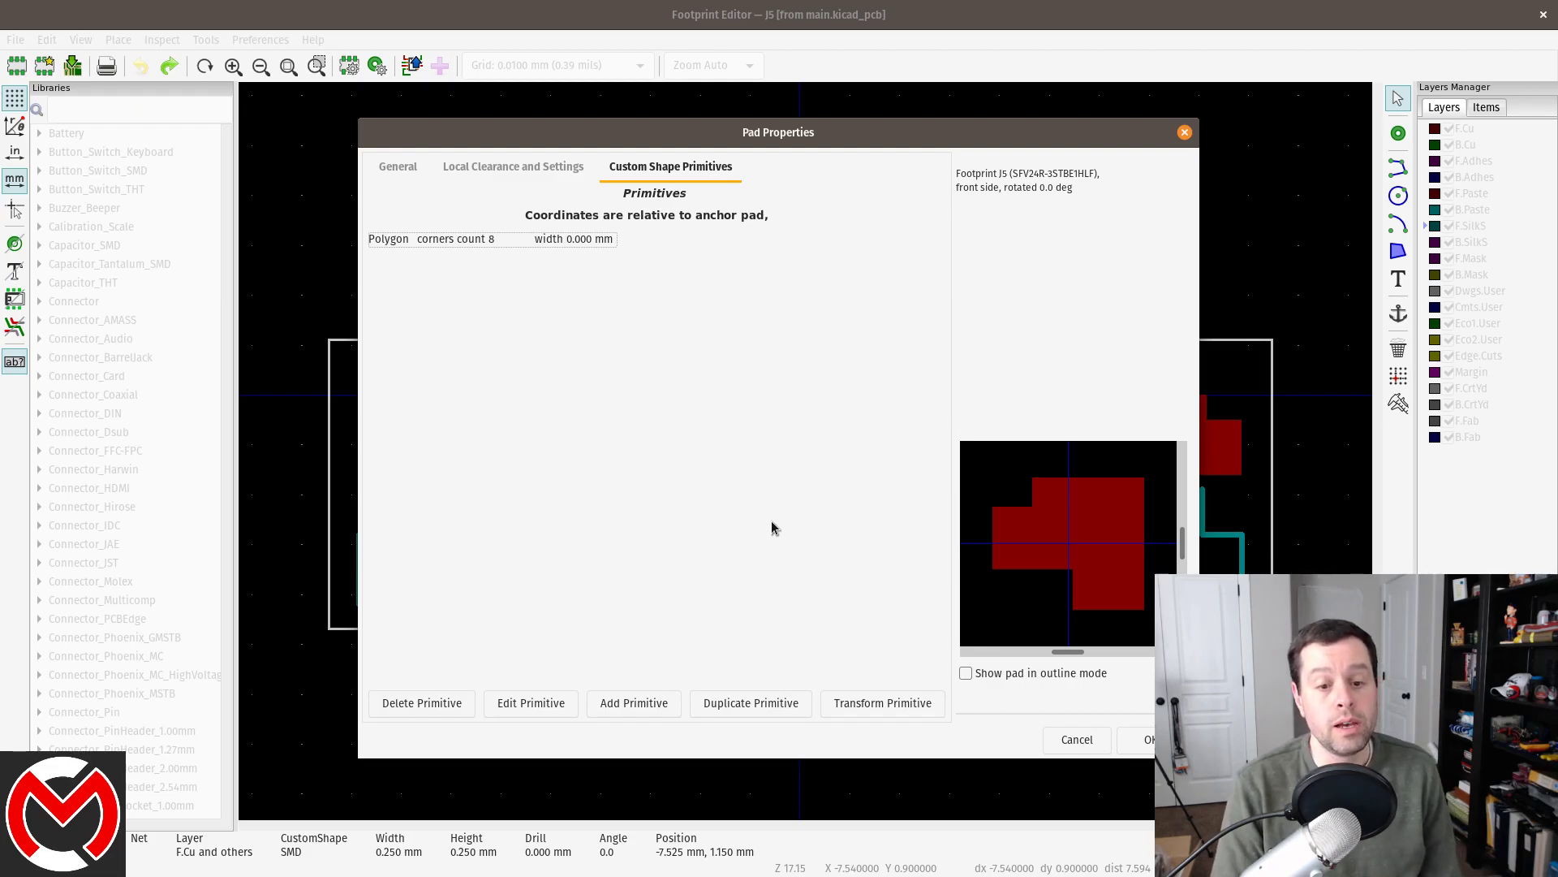
{"action": "left_click", "coordinate": [634, 703]}
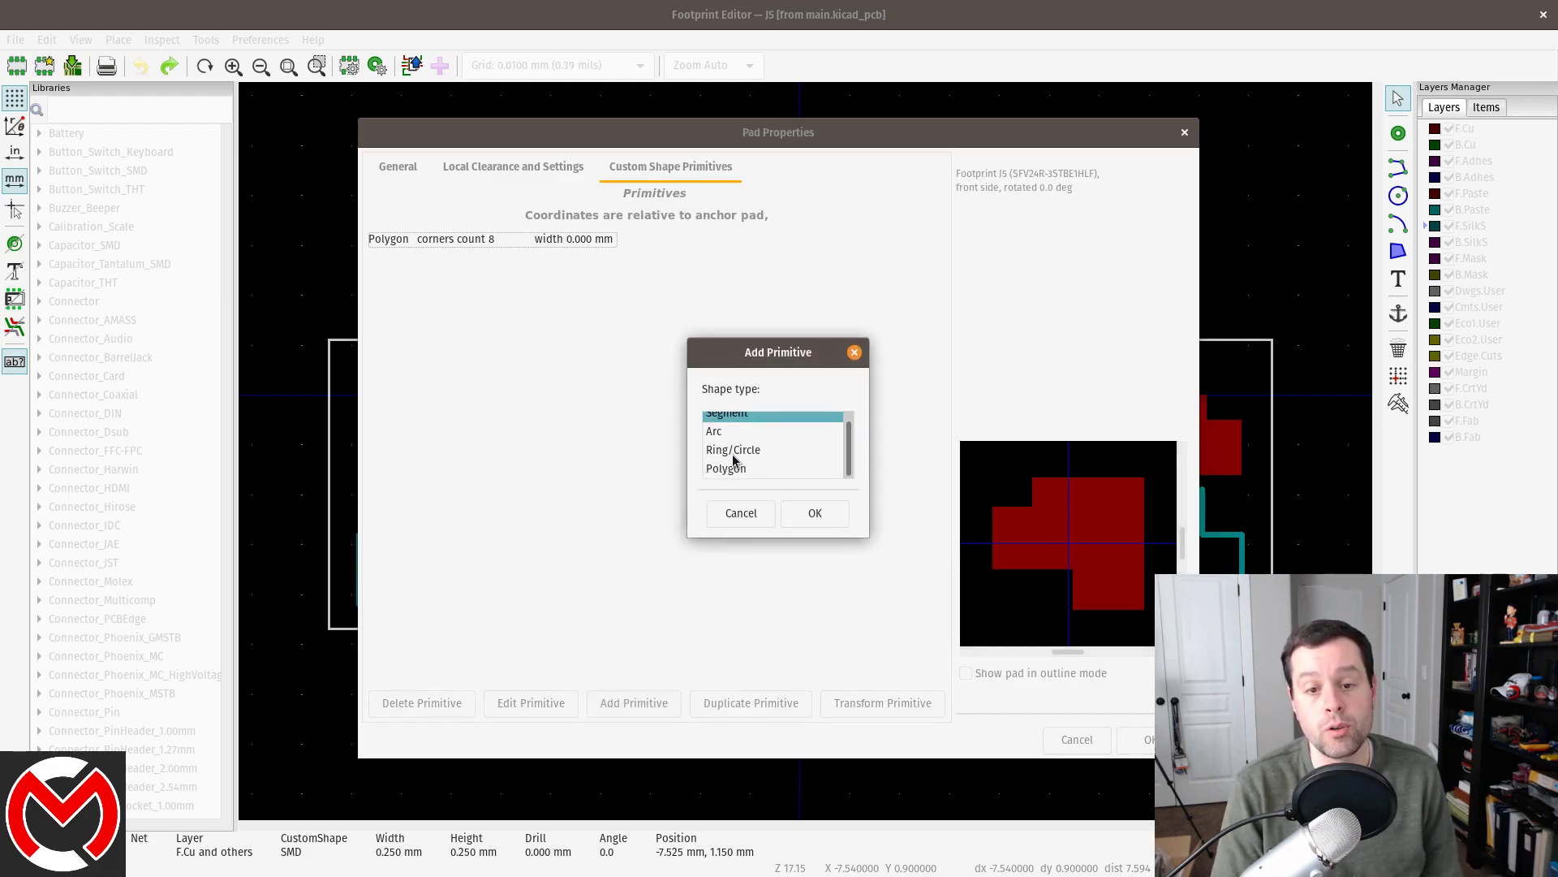
{"action": "mouse_move", "coordinate": [732, 479]}
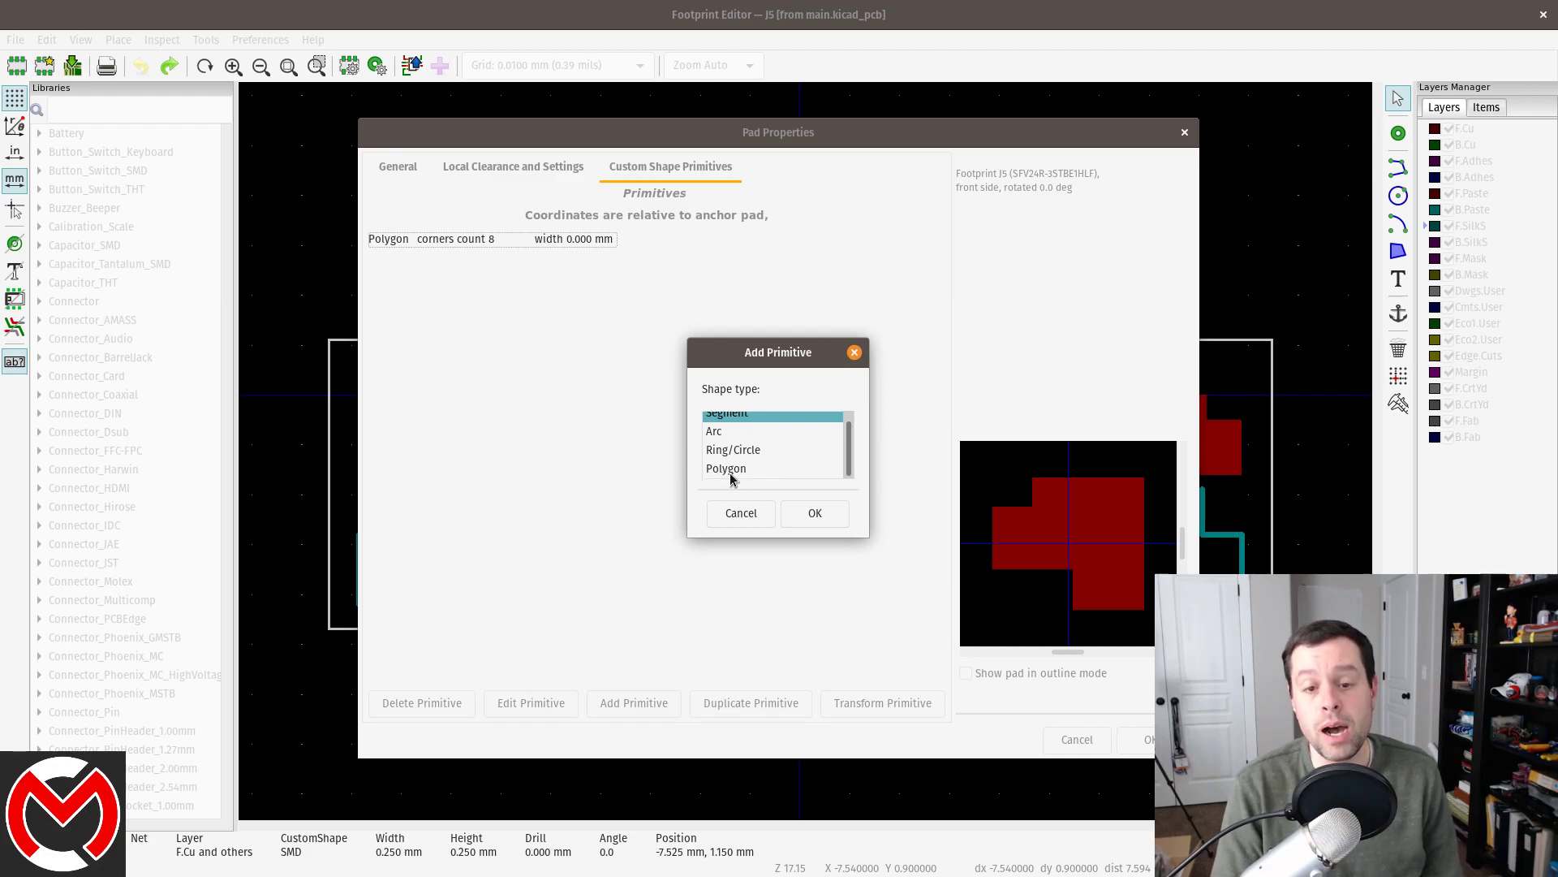
{"action": "left_click", "coordinate": [815, 513]}
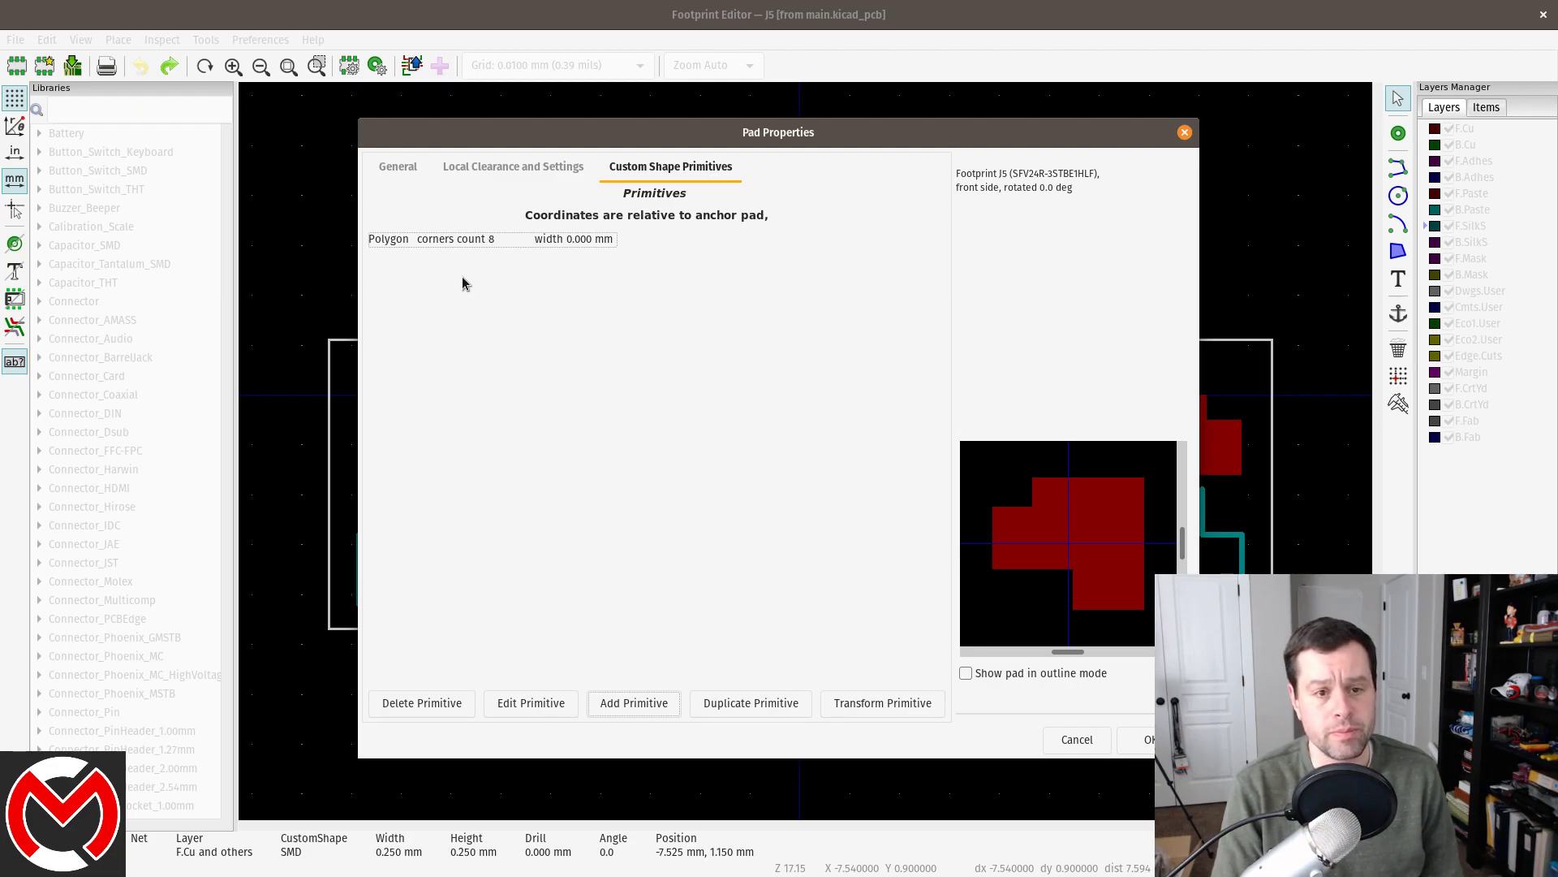
{"action": "left_click", "coordinate": [458, 238]}
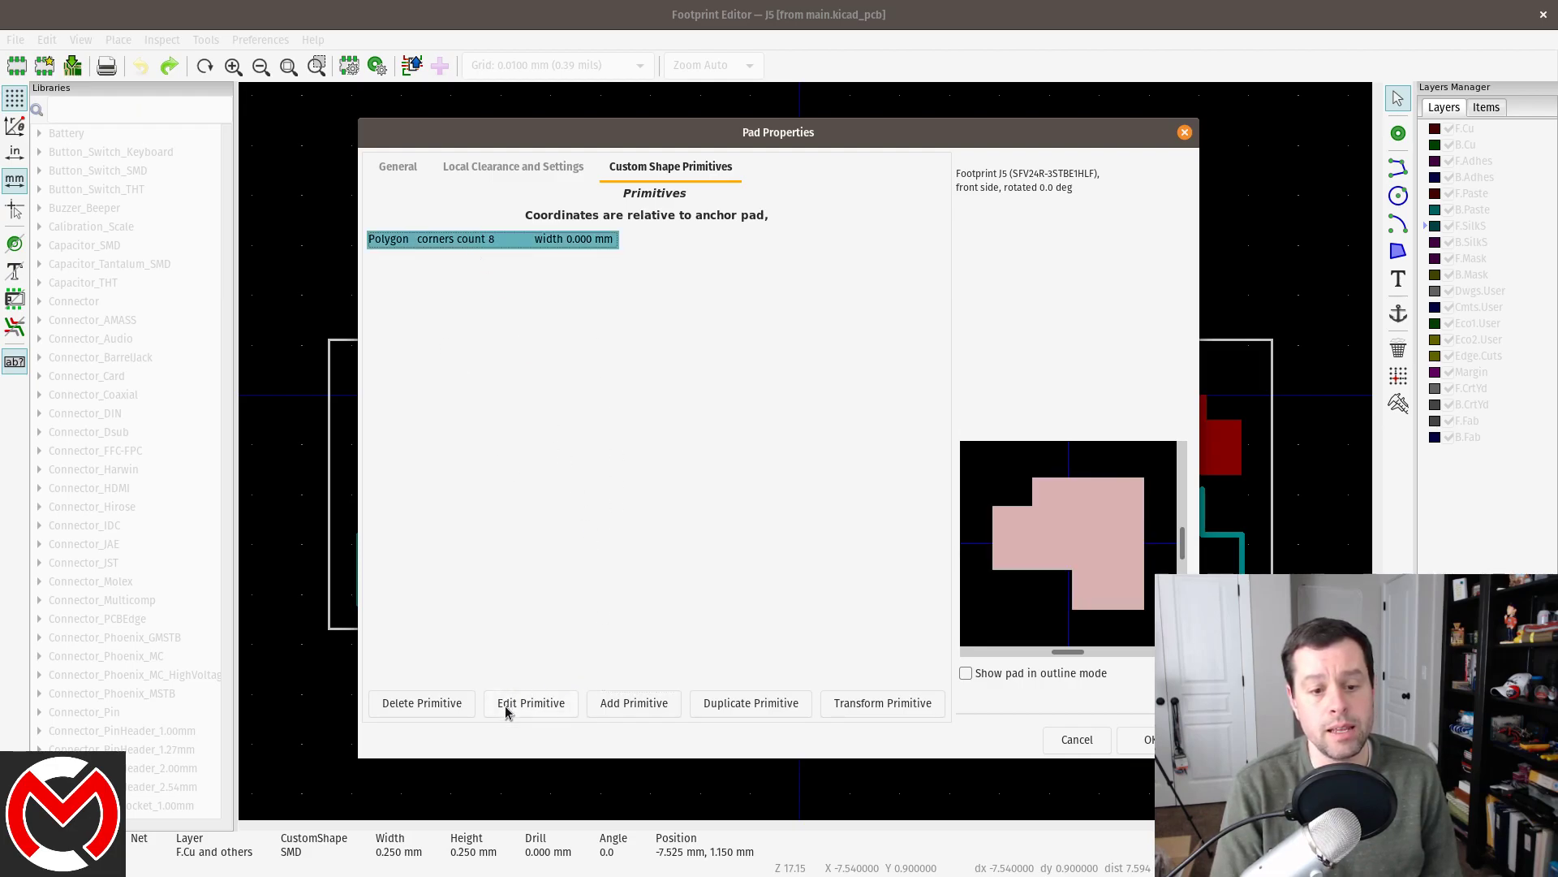
- Open the eight-corner polygon primitive to edit its corner coordinates
{"action": "left_click", "coordinate": [530, 703]}
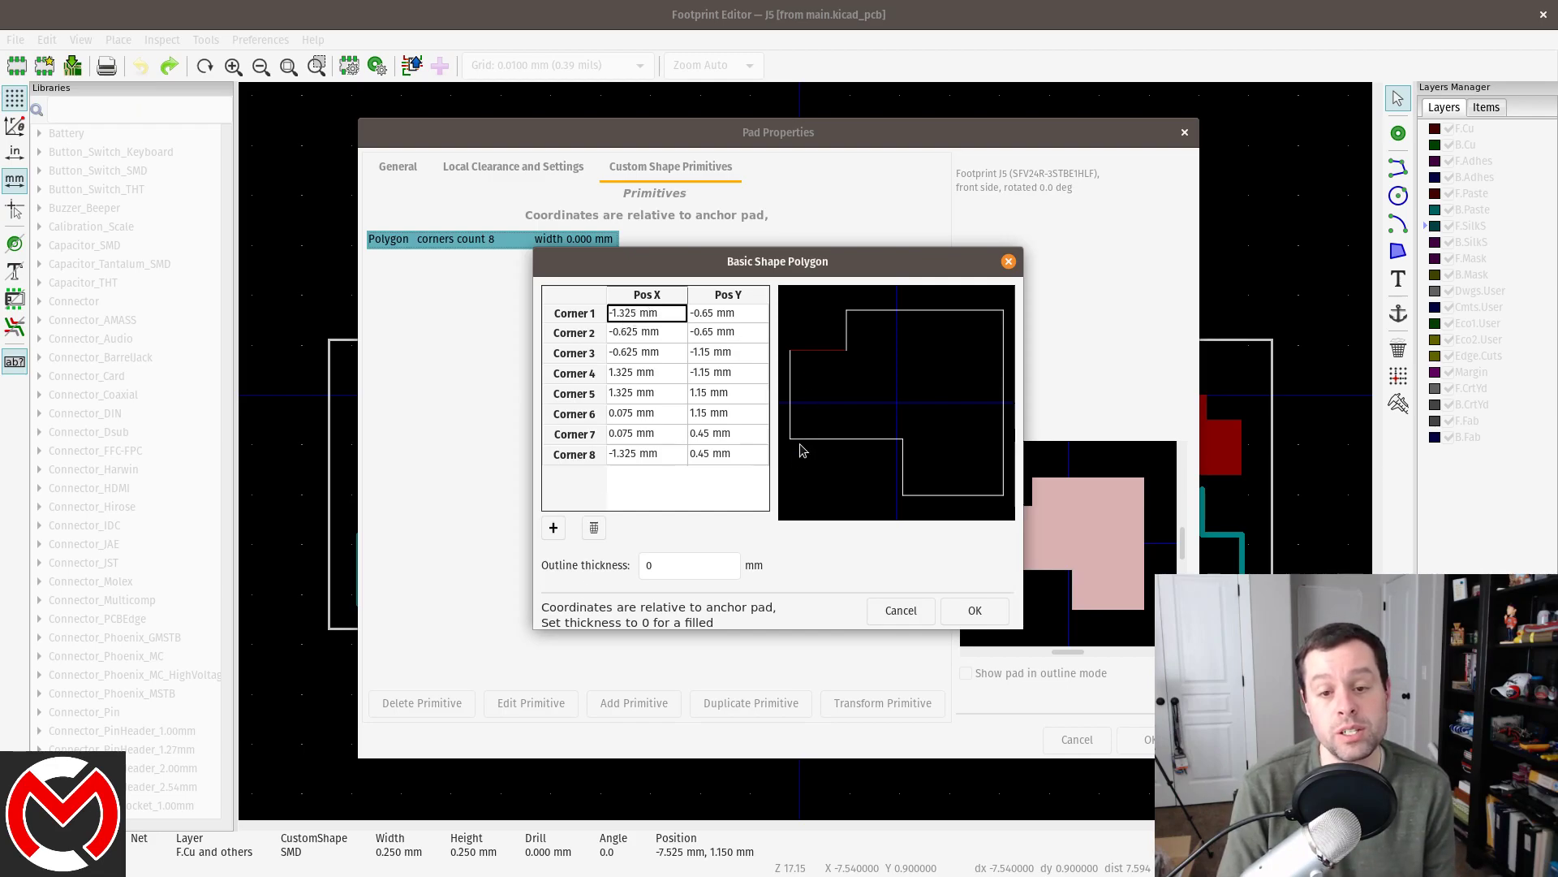
{"action": "mouse_move", "coordinate": [646, 354]}
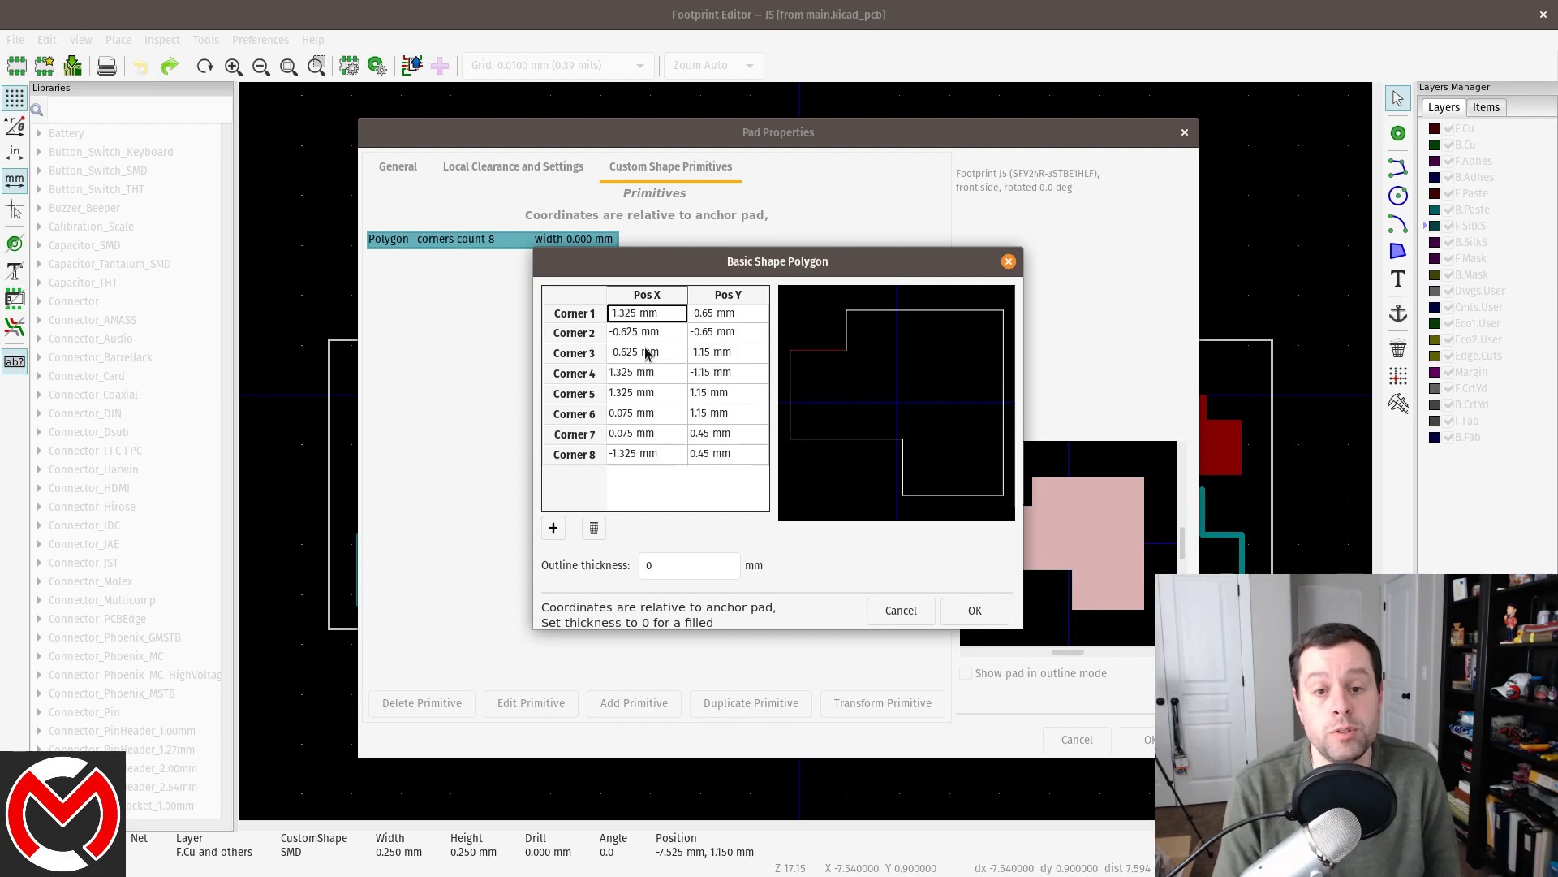
{"action": "mouse_move", "coordinate": [908, 408]}
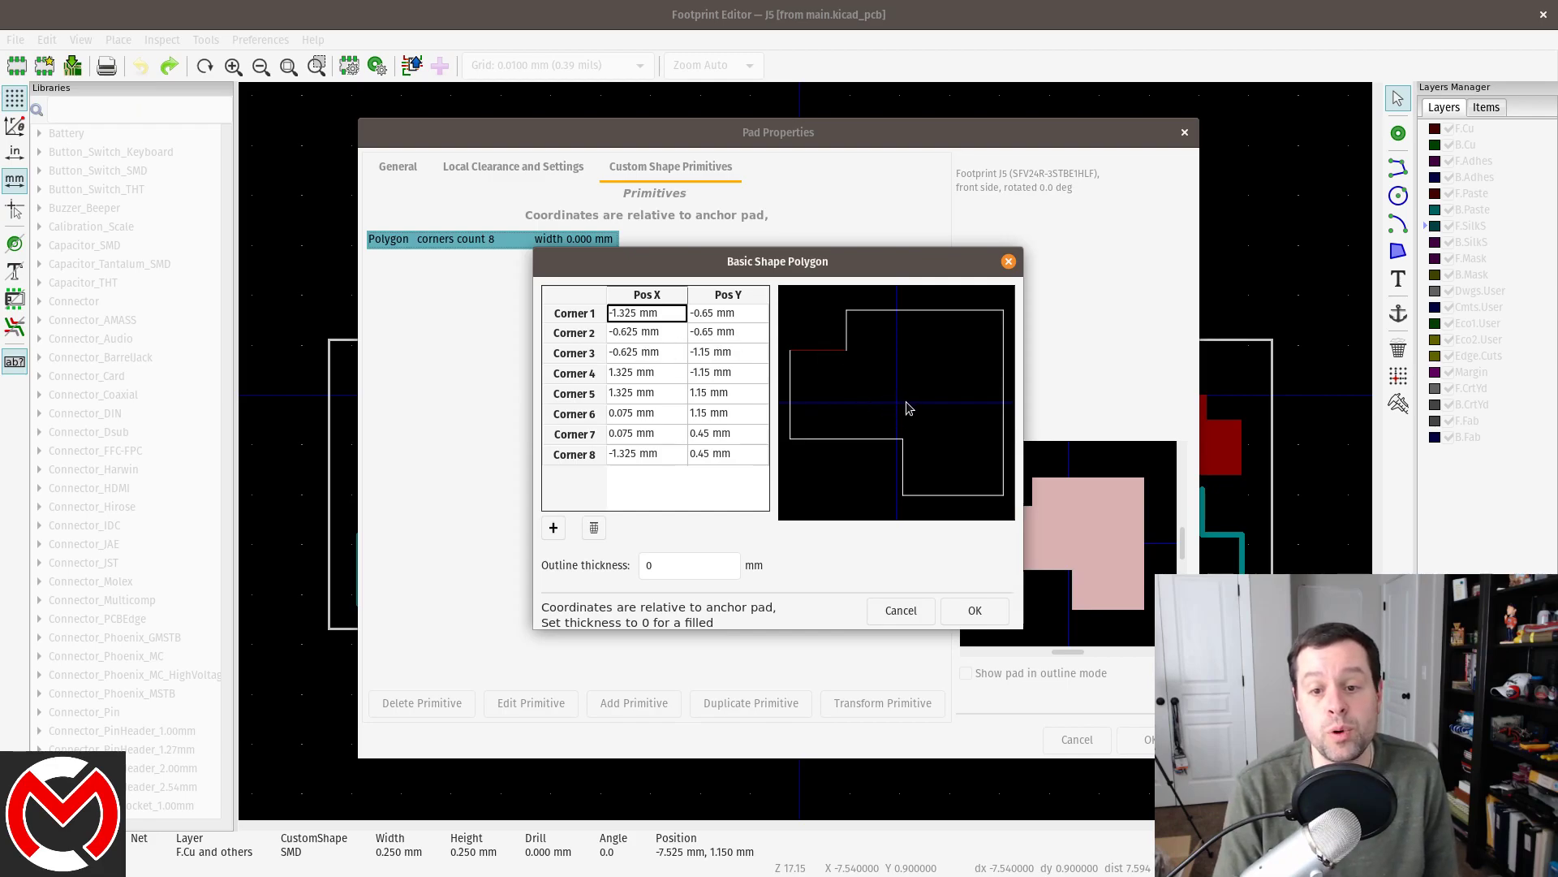
{"action": "mouse_move", "coordinate": [899, 411]}
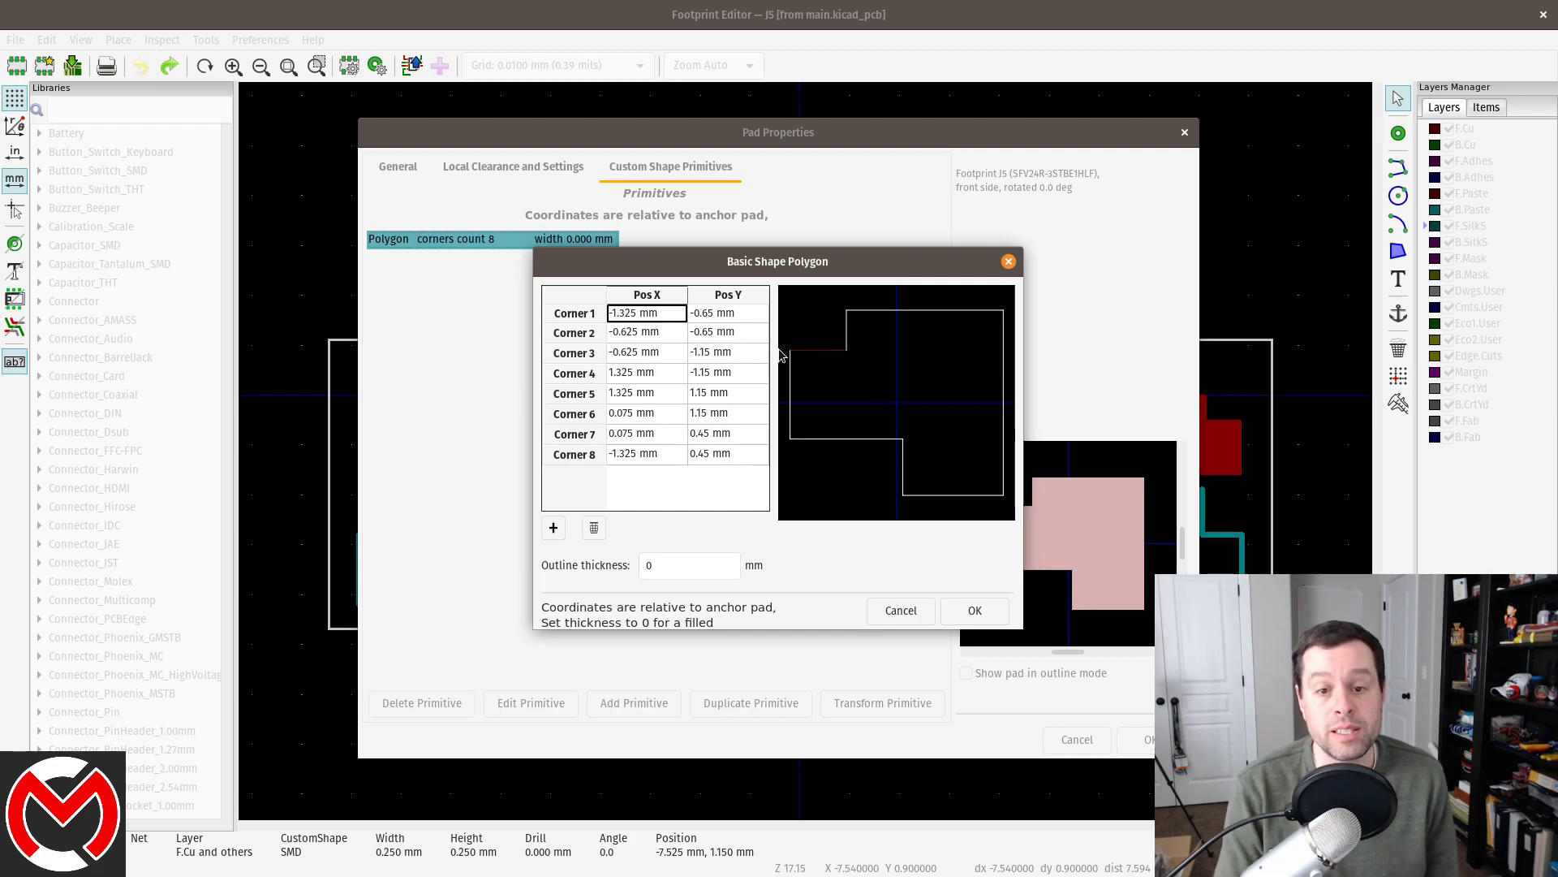
{"action": "mouse_move", "coordinate": [974, 318]}
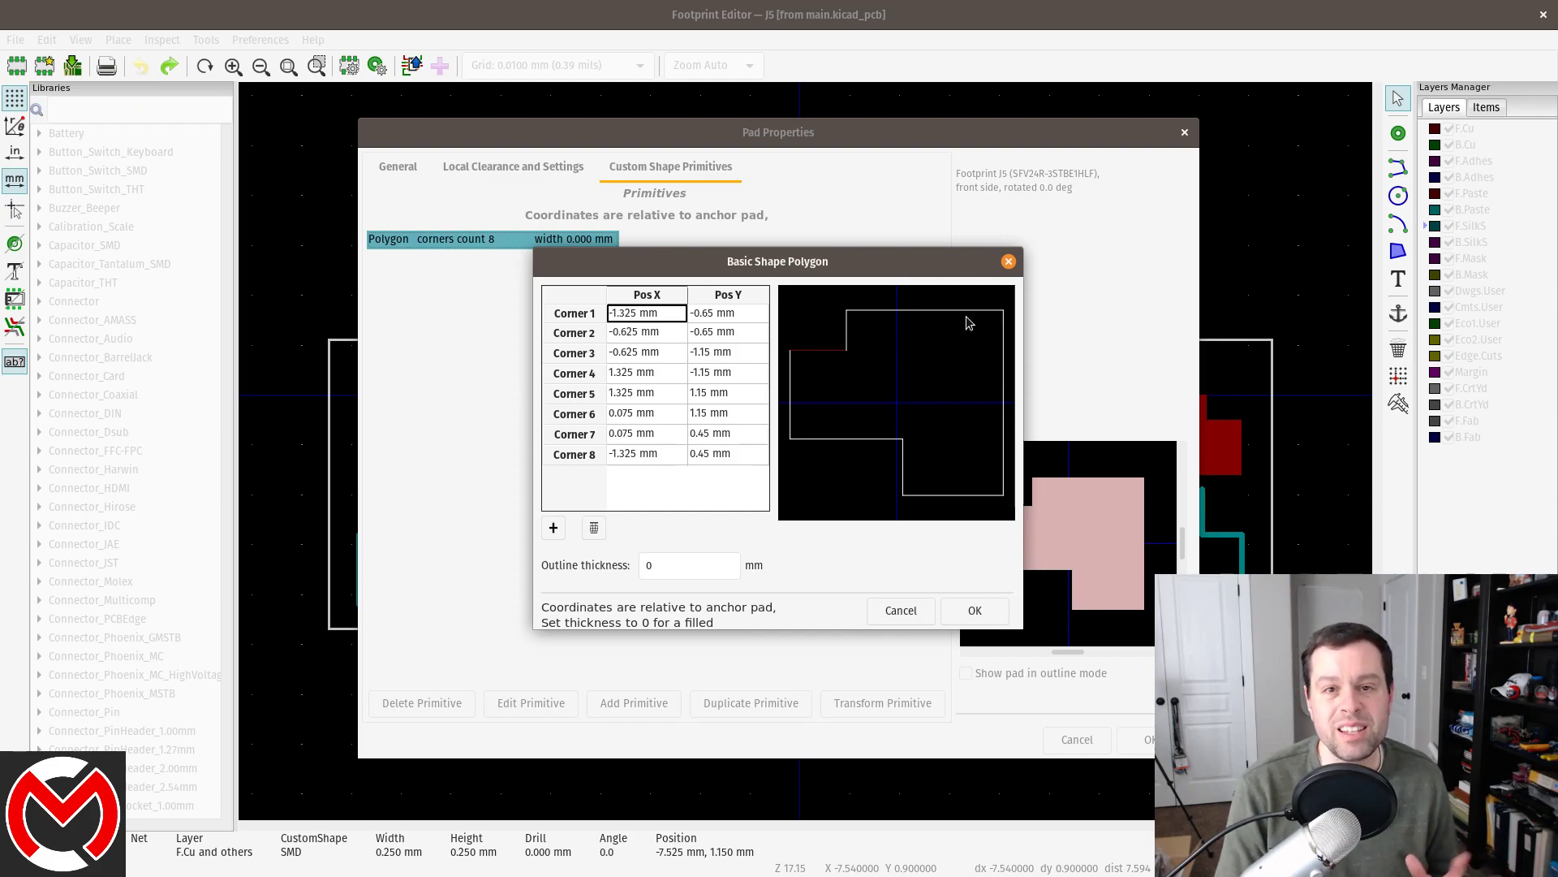
{"action": "mouse_move", "coordinate": [797, 356]}
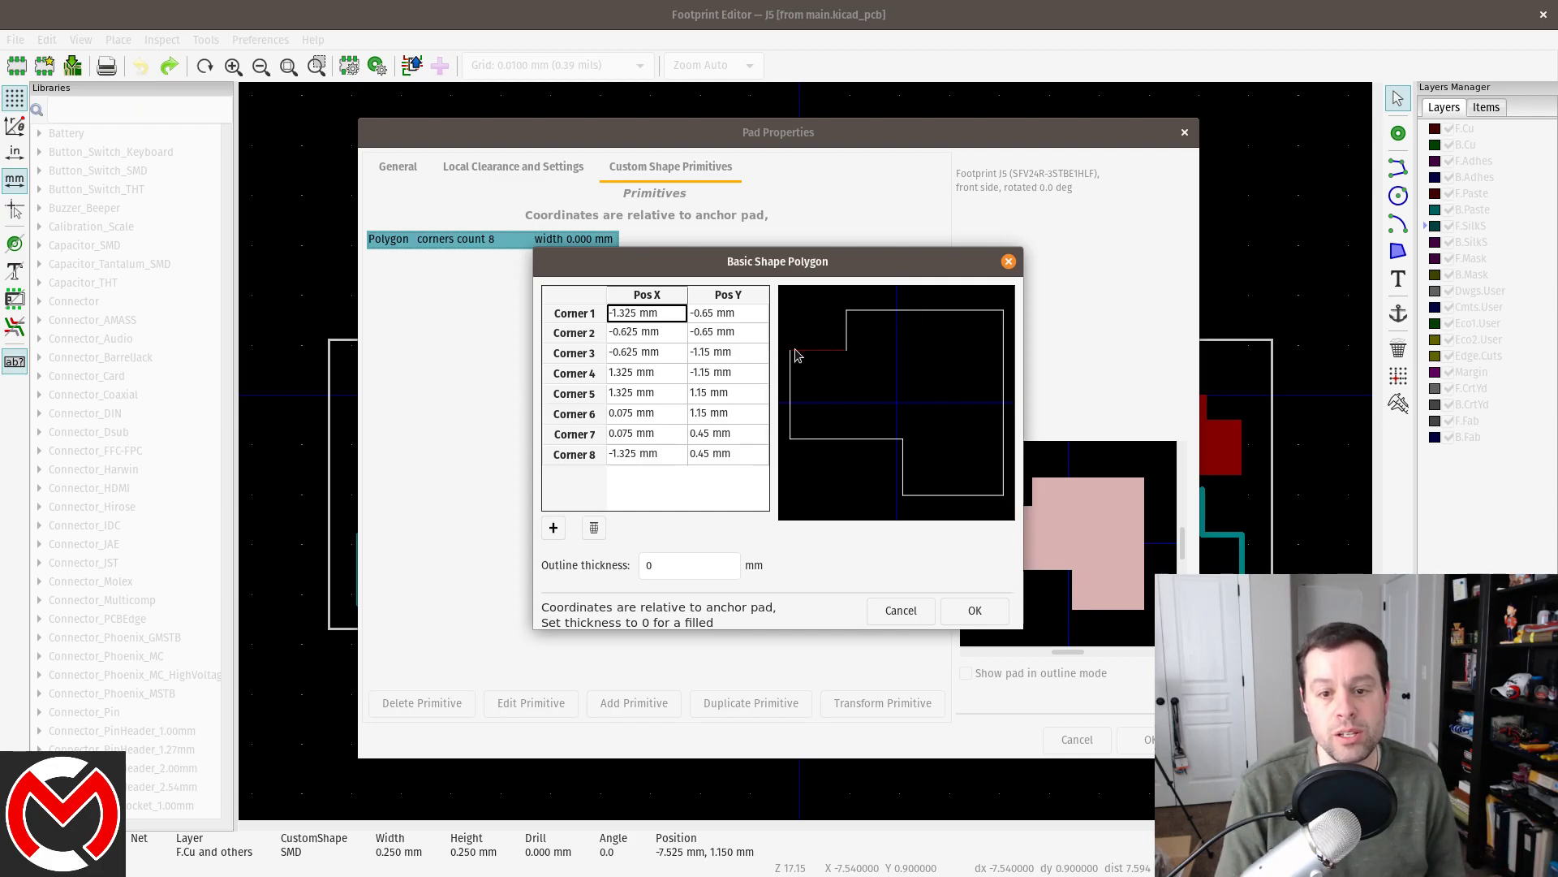
{"action": "mouse_move", "coordinate": [888, 344]}
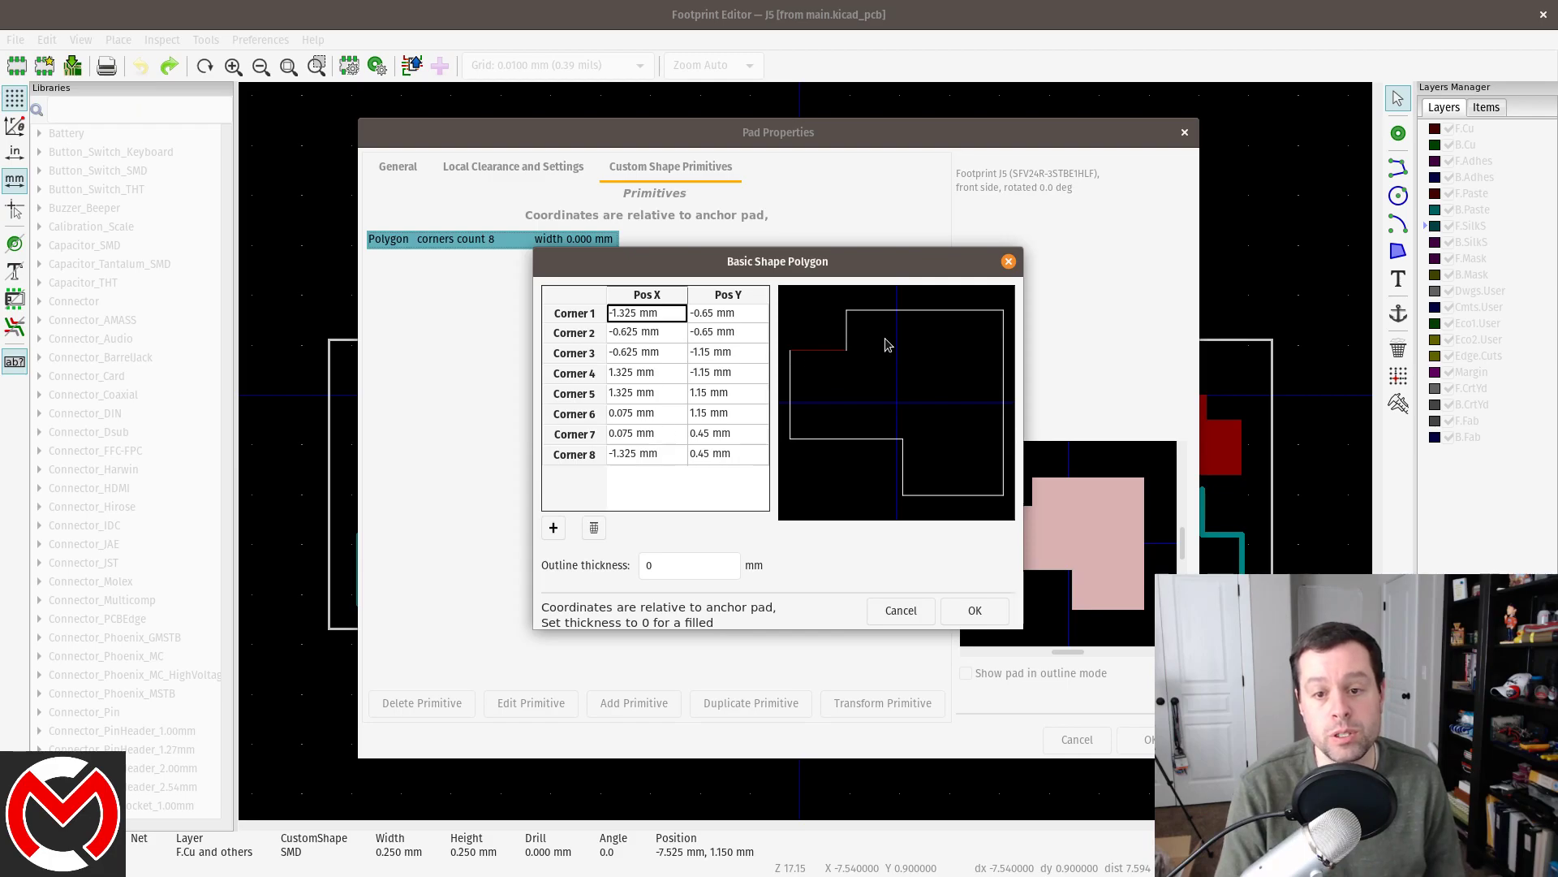
{"action": "mouse_move", "coordinate": [994, 495]}
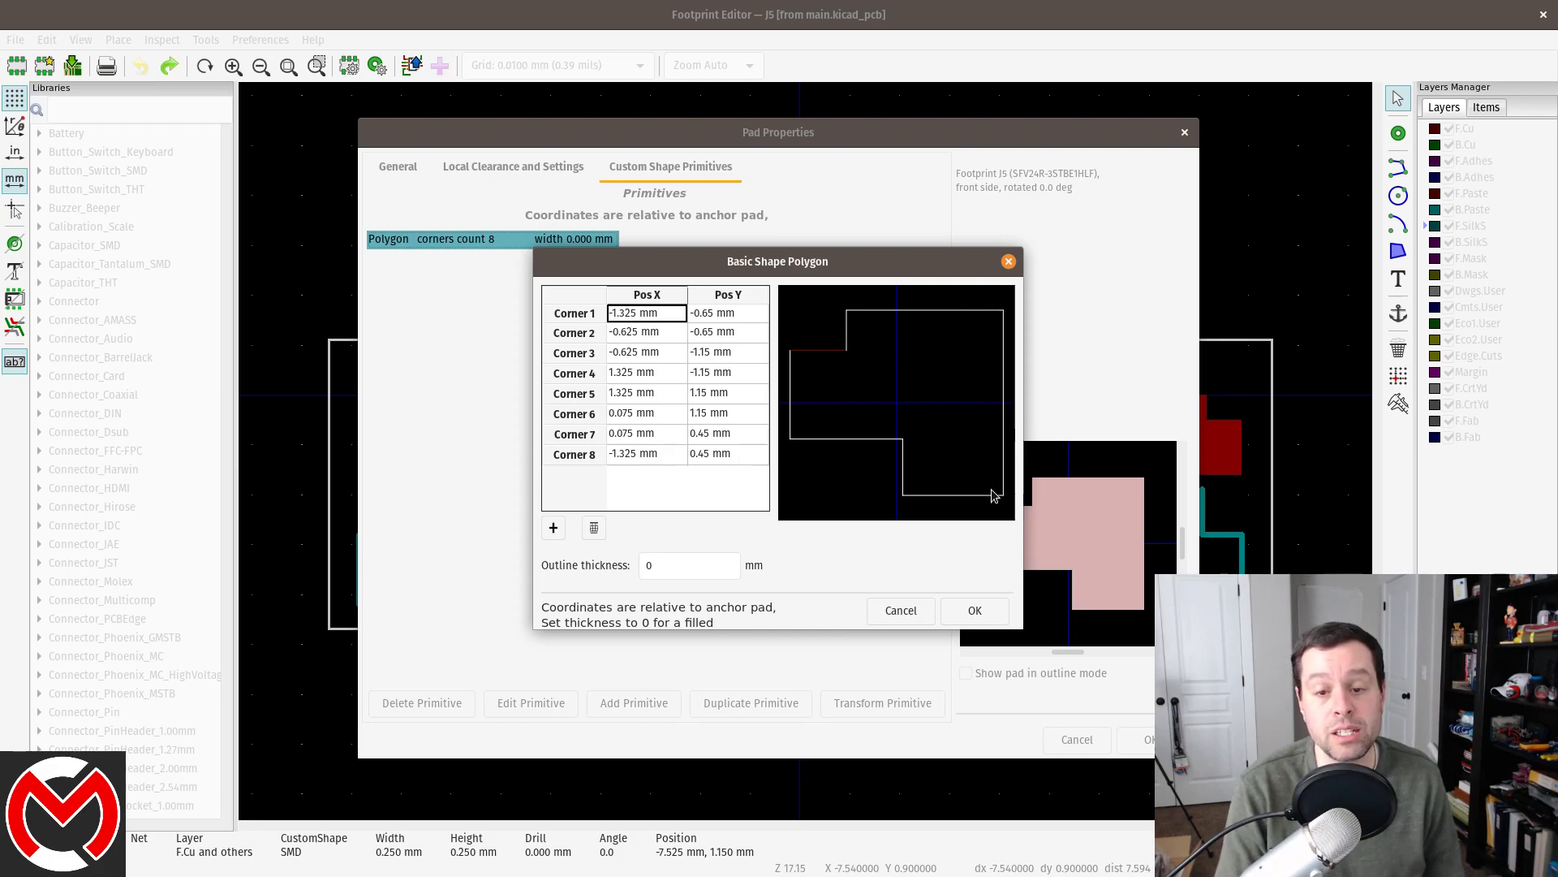
{"action": "mouse_move", "coordinate": [803, 456]}
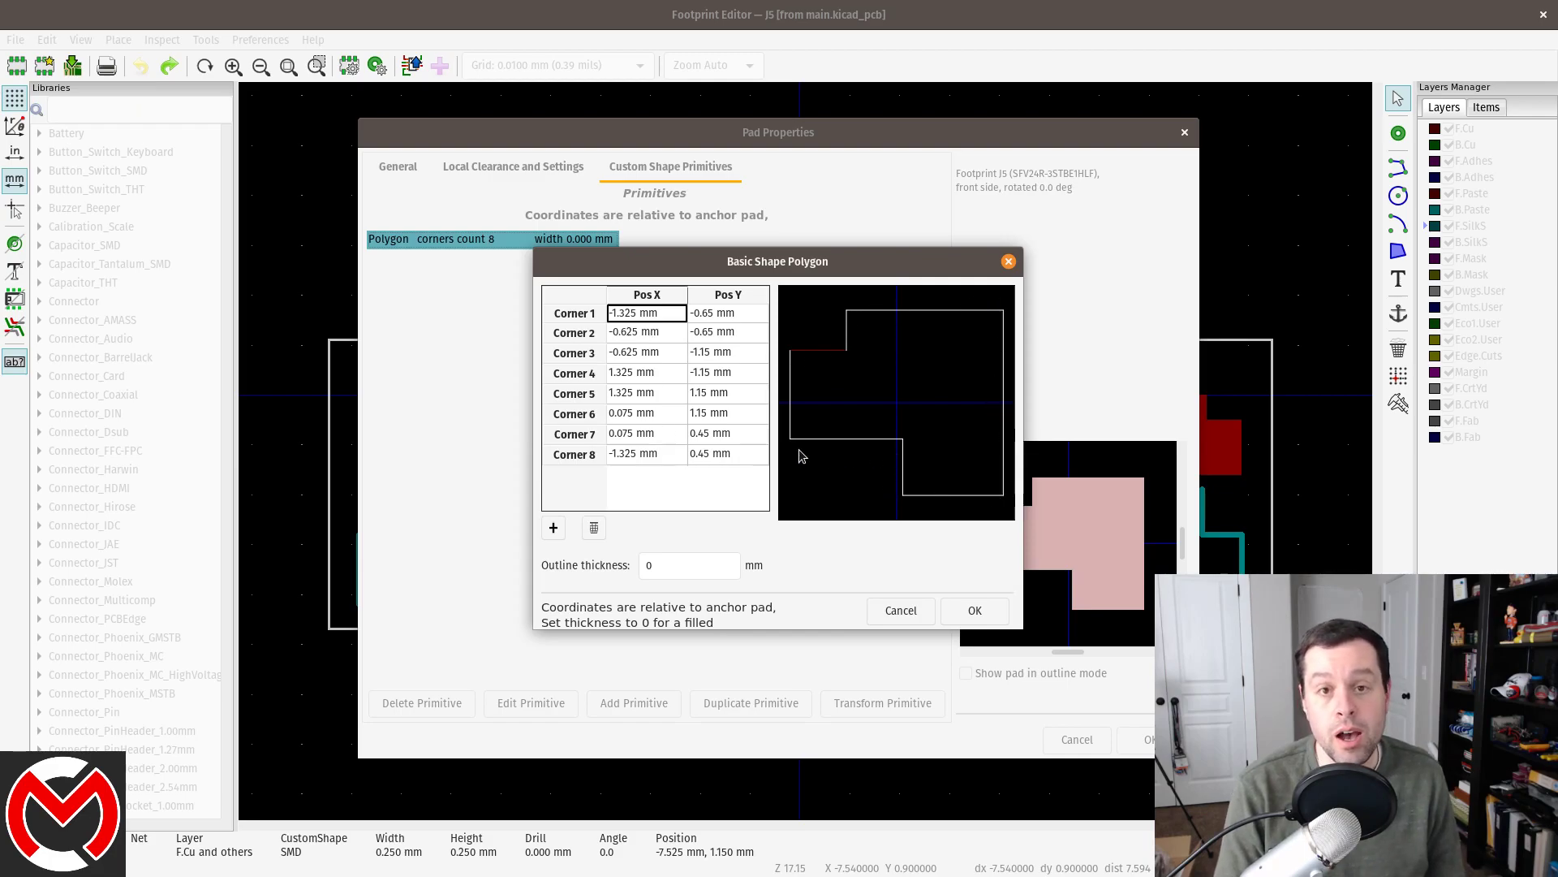
{"action": "mouse_move", "coordinate": [797, 437]}
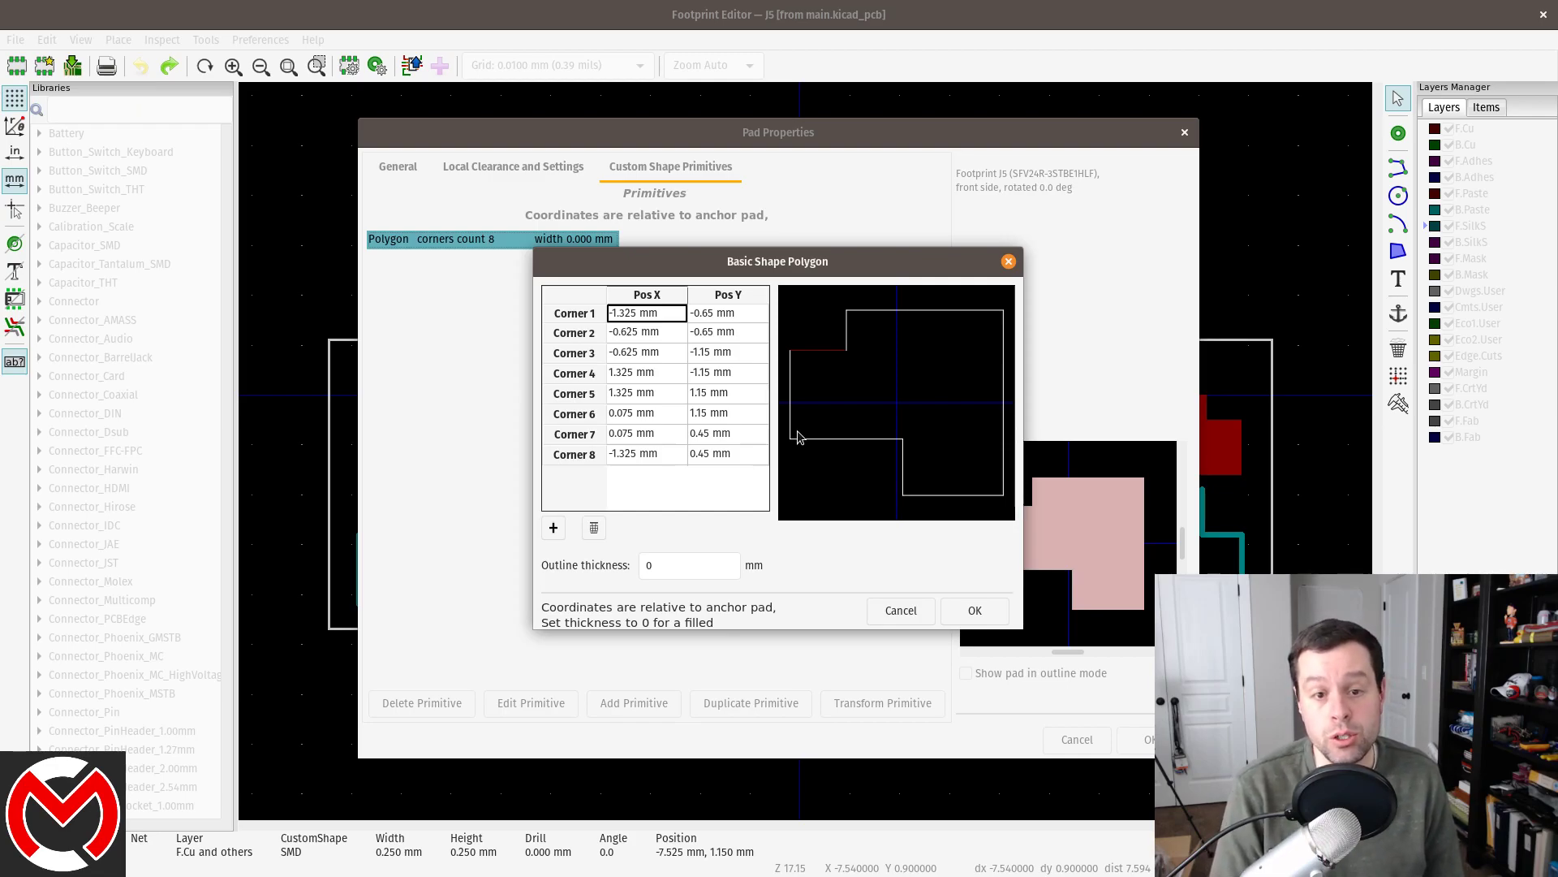
{"action": "mouse_move", "coordinate": [896, 629]}
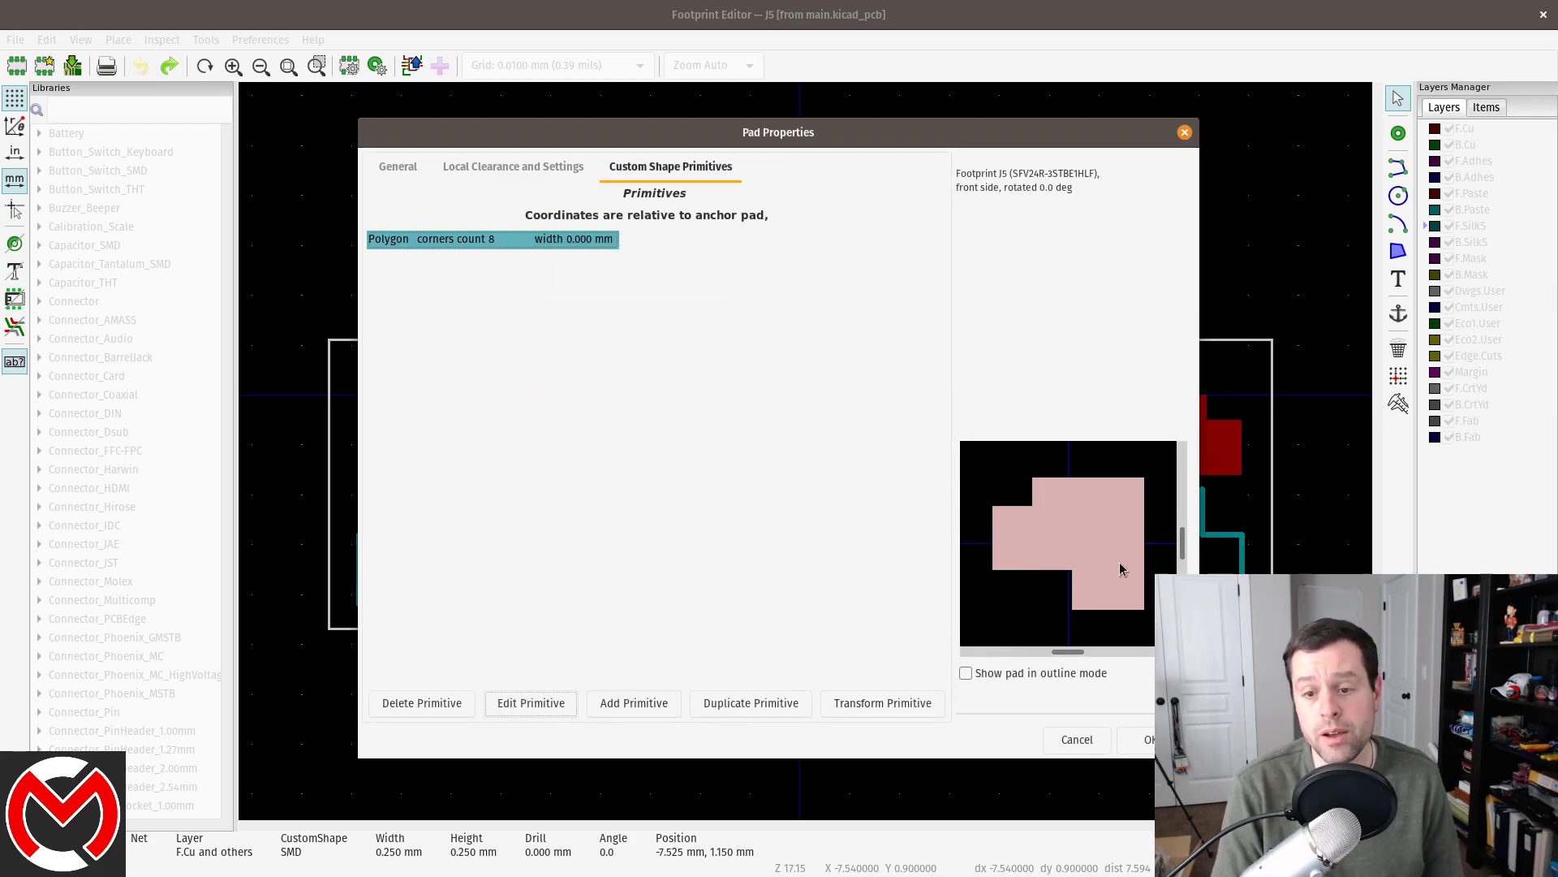
{"action": "mouse_move", "coordinate": [998, 612]}
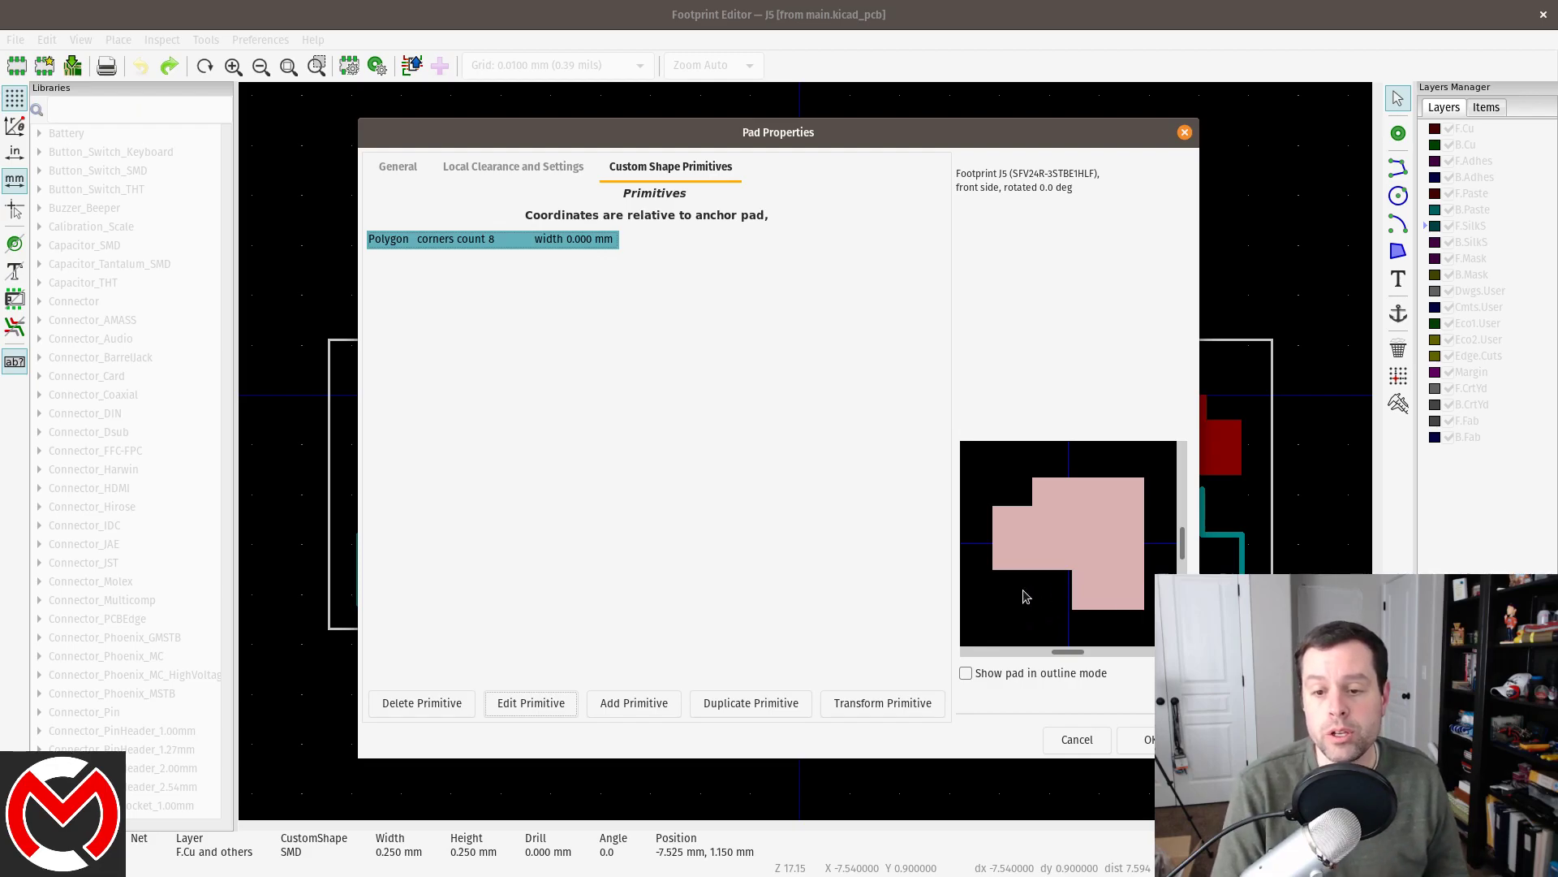
{"action": "mouse_move", "coordinate": [1138, 471]}
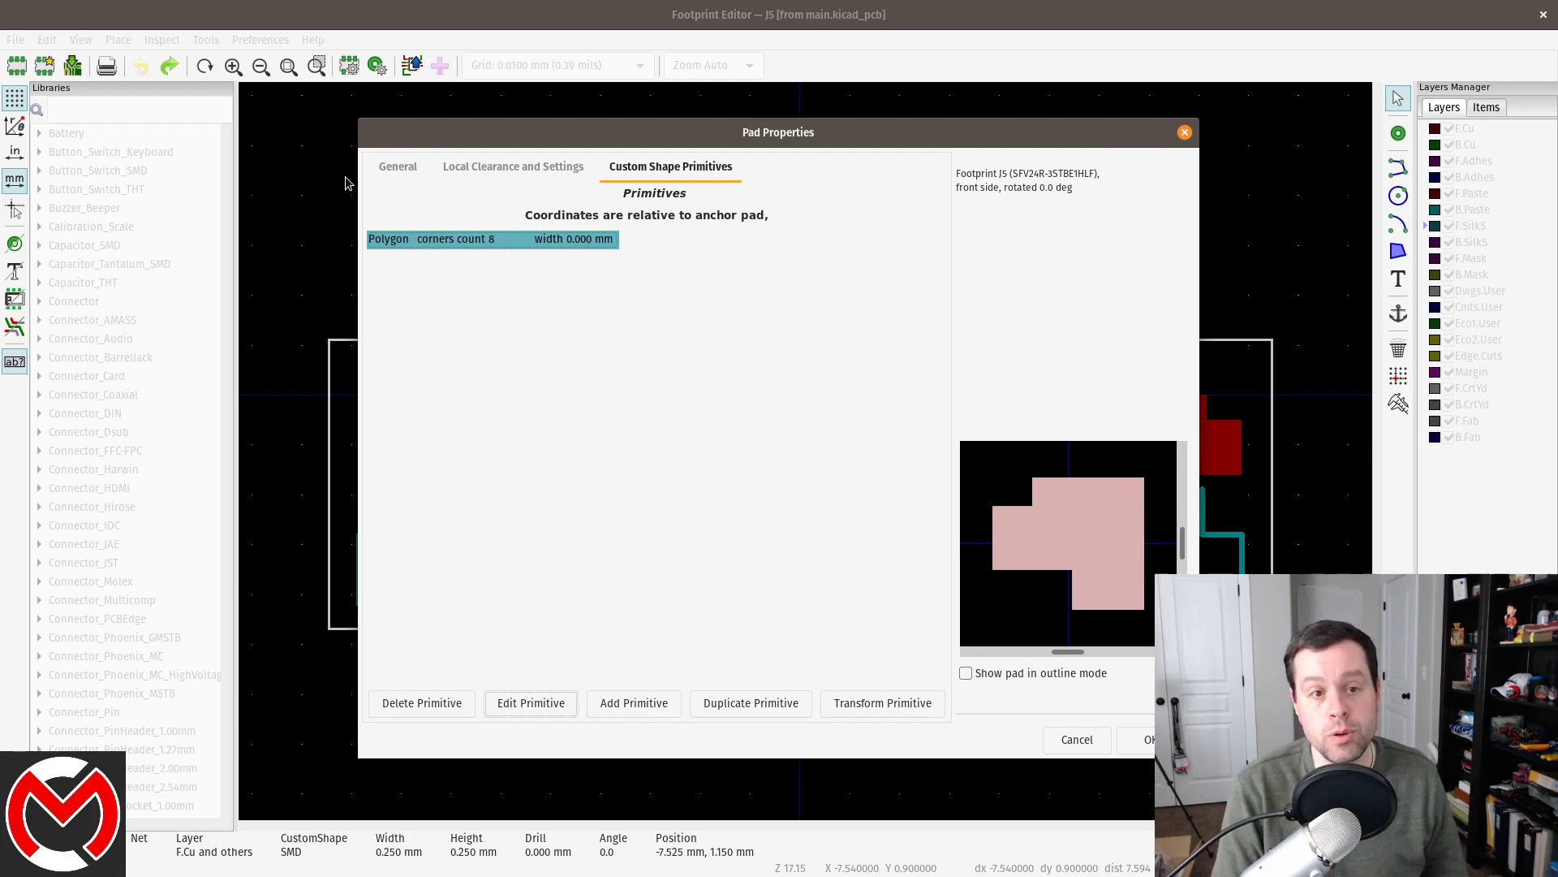
- Set the custom pad's anchor Size X and Size Y to 3 mm on the General tab
{"action": "left_click", "coordinate": [398, 166]}
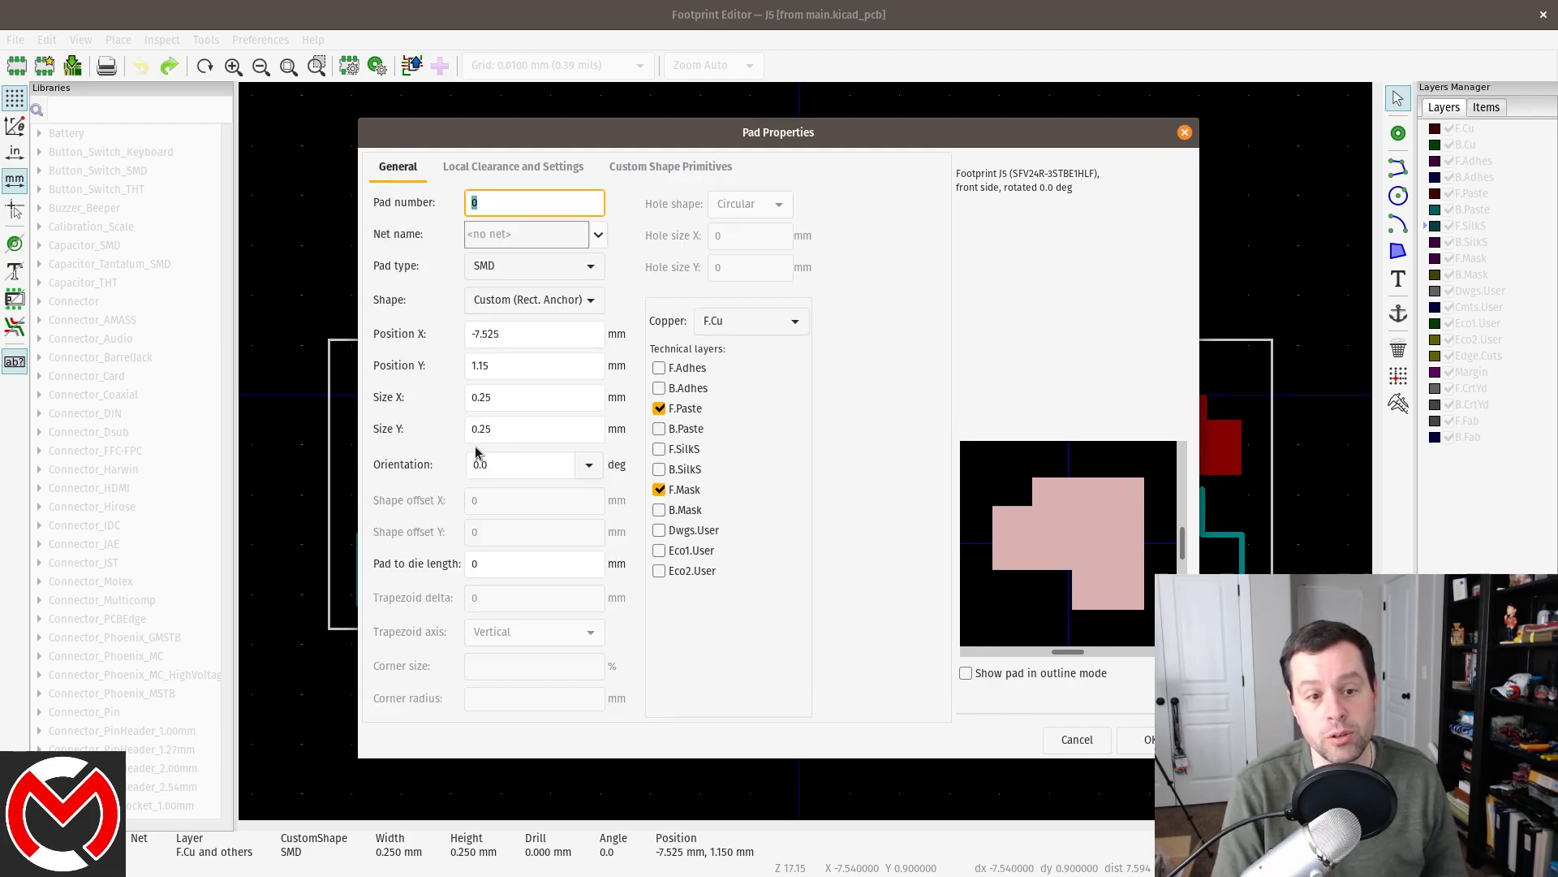
{"action": "mouse_move", "coordinate": [466, 398]}
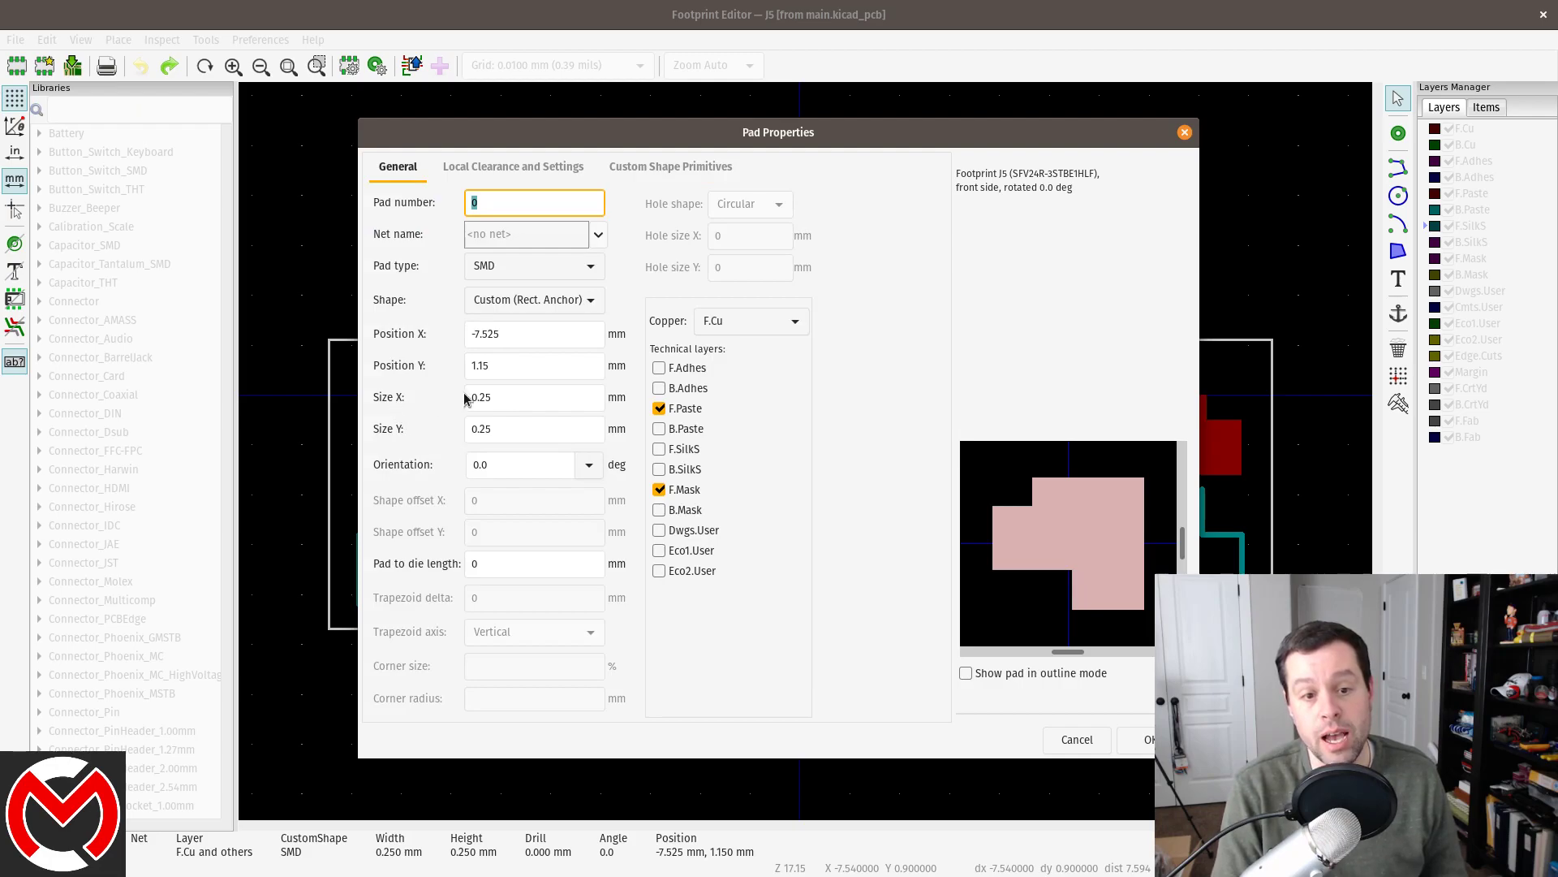
{"action": "mouse_move", "coordinate": [456, 414]}
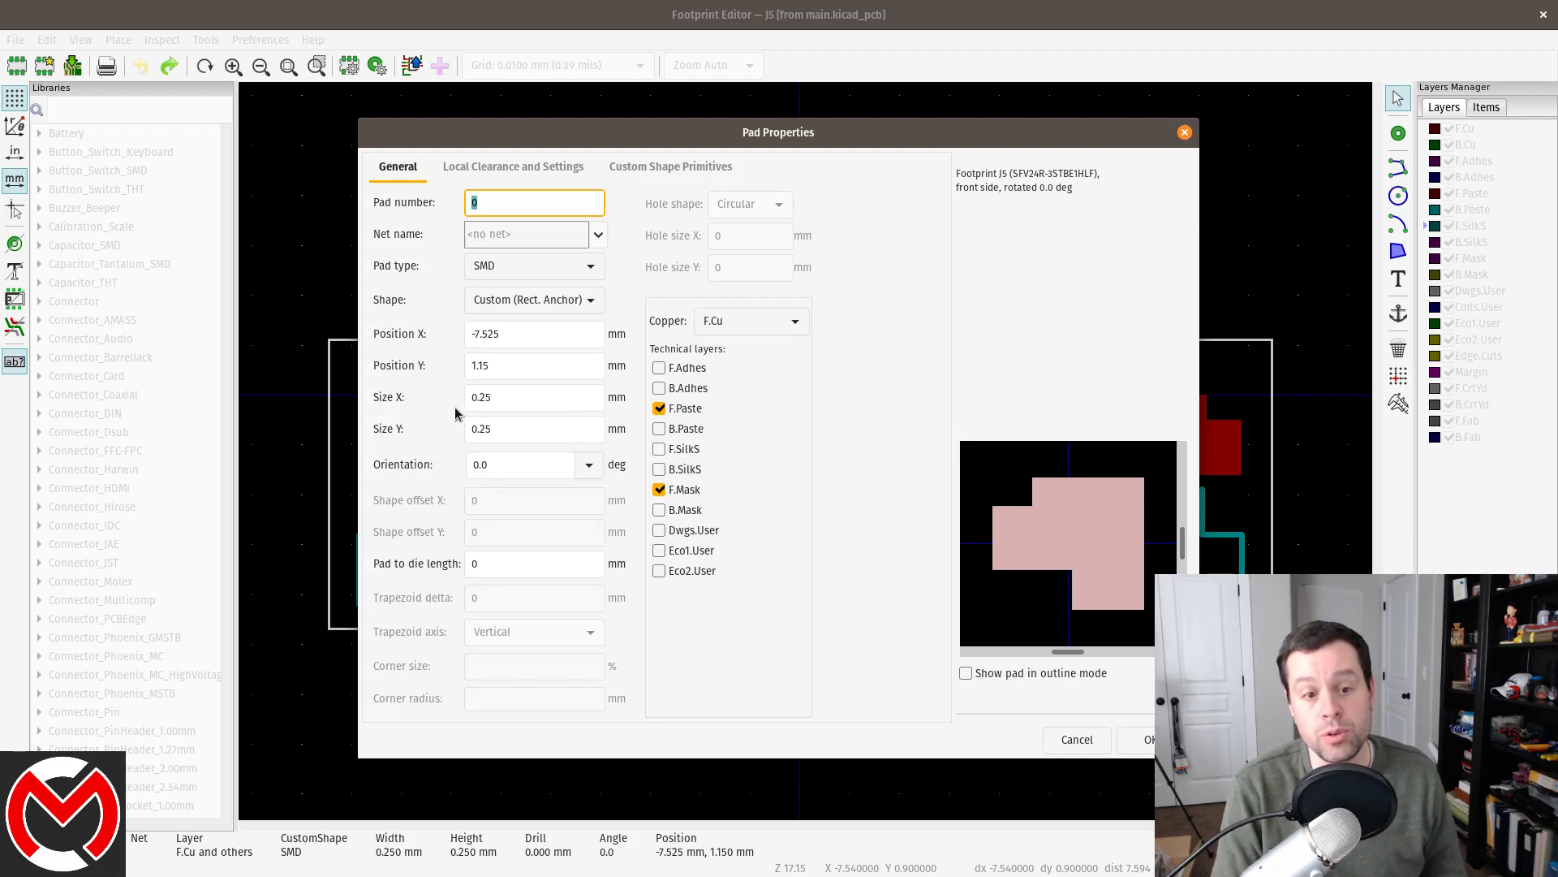
{"action": "left_click", "coordinate": [534, 397]}
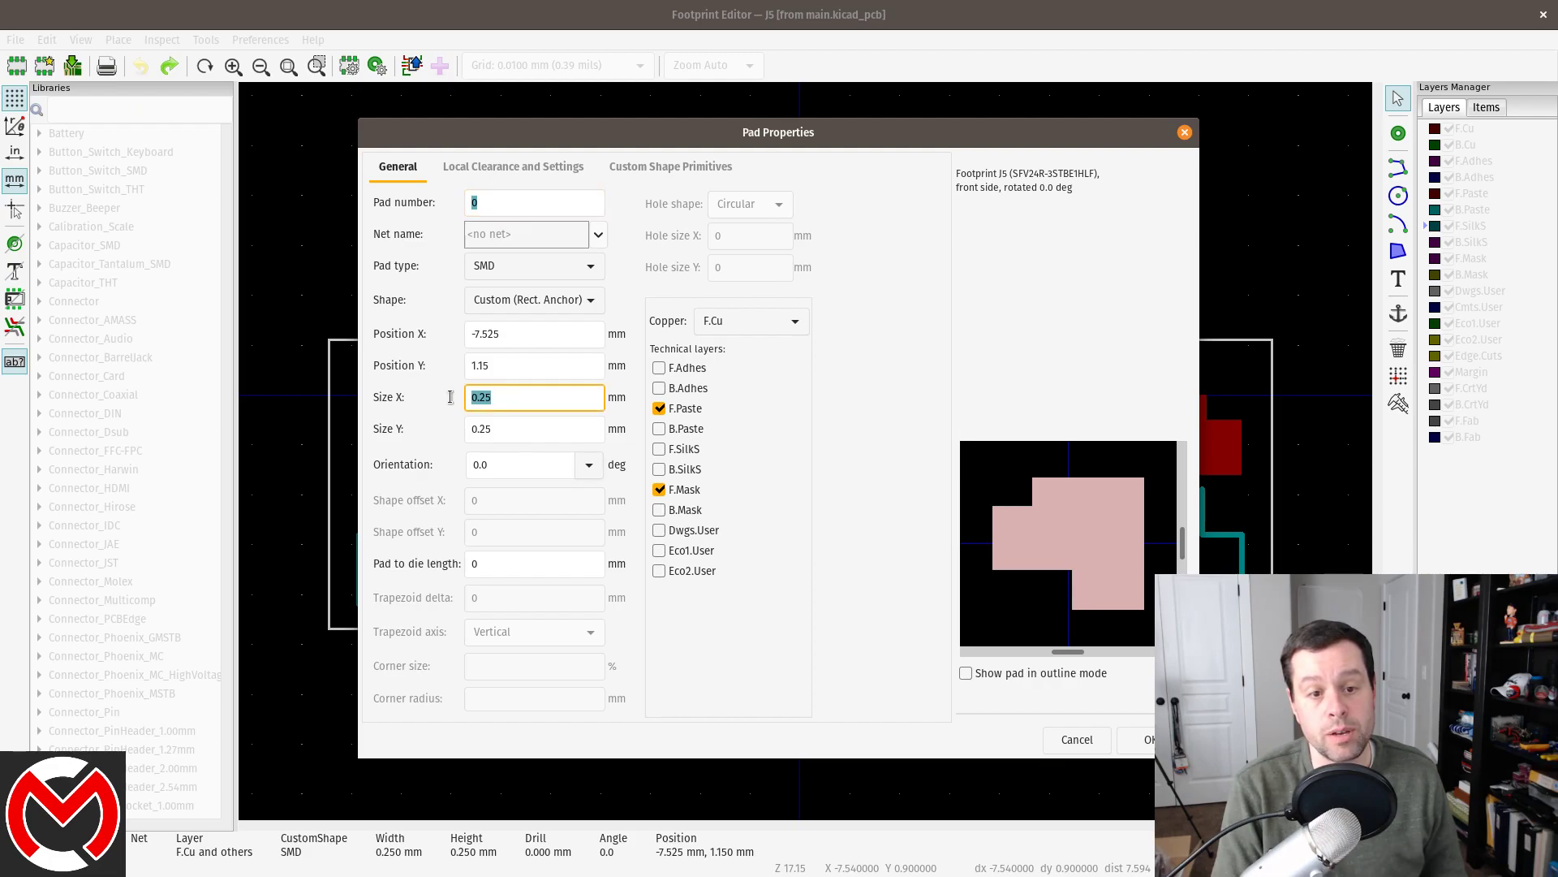
{"action": "type", "text": "3"}
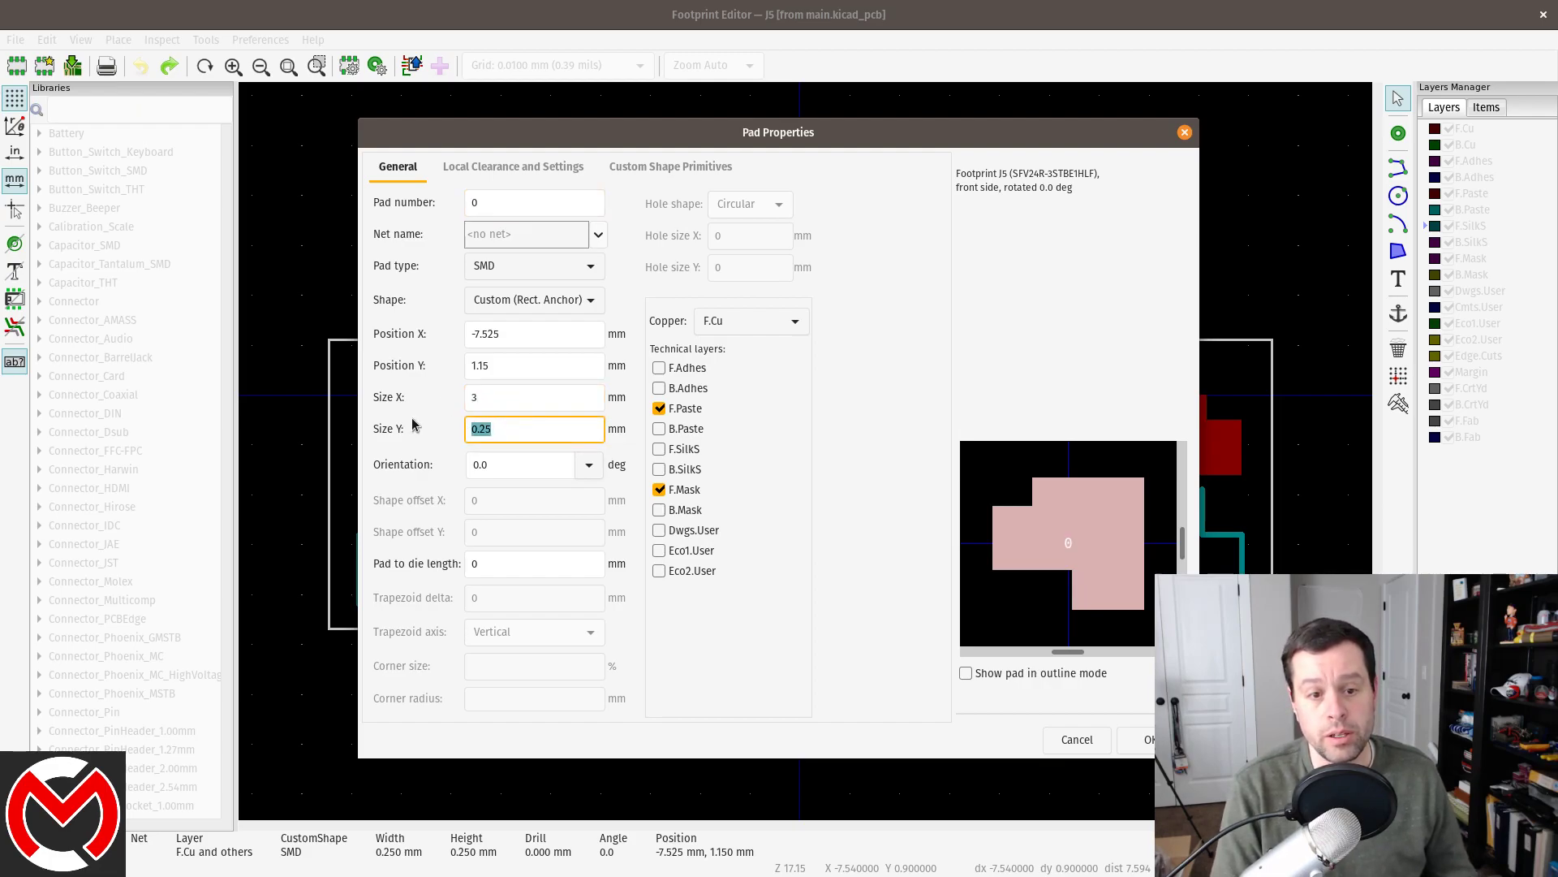
{"action": "type", "text": "3"}
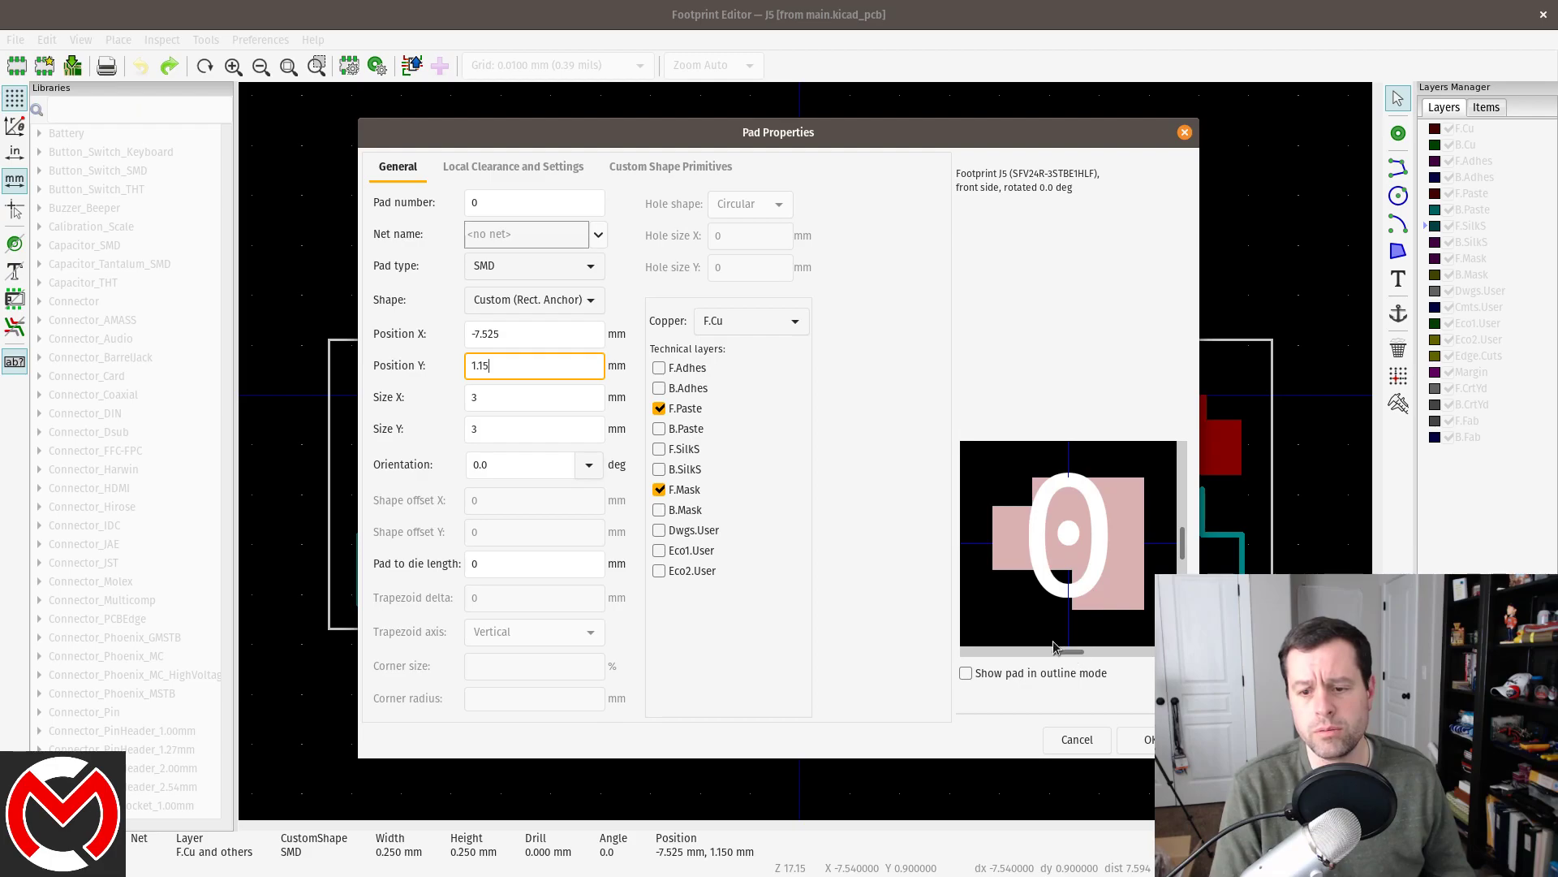
{"action": "mouse_move", "coordinate": [451, 443]}
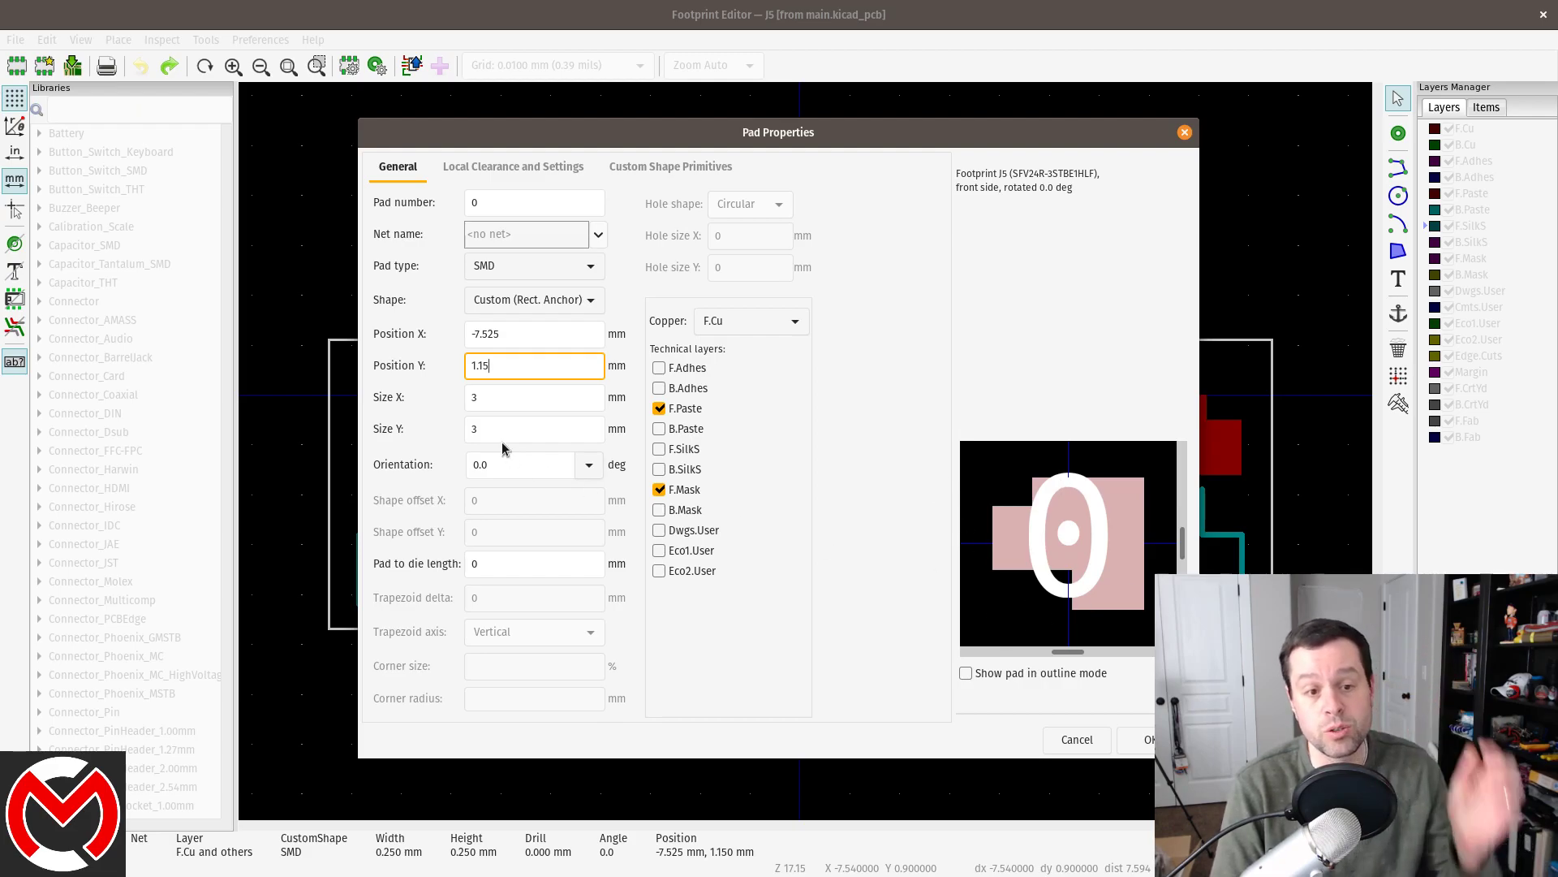
{"action": "mouse_move", "coordinate": [538, 396]}
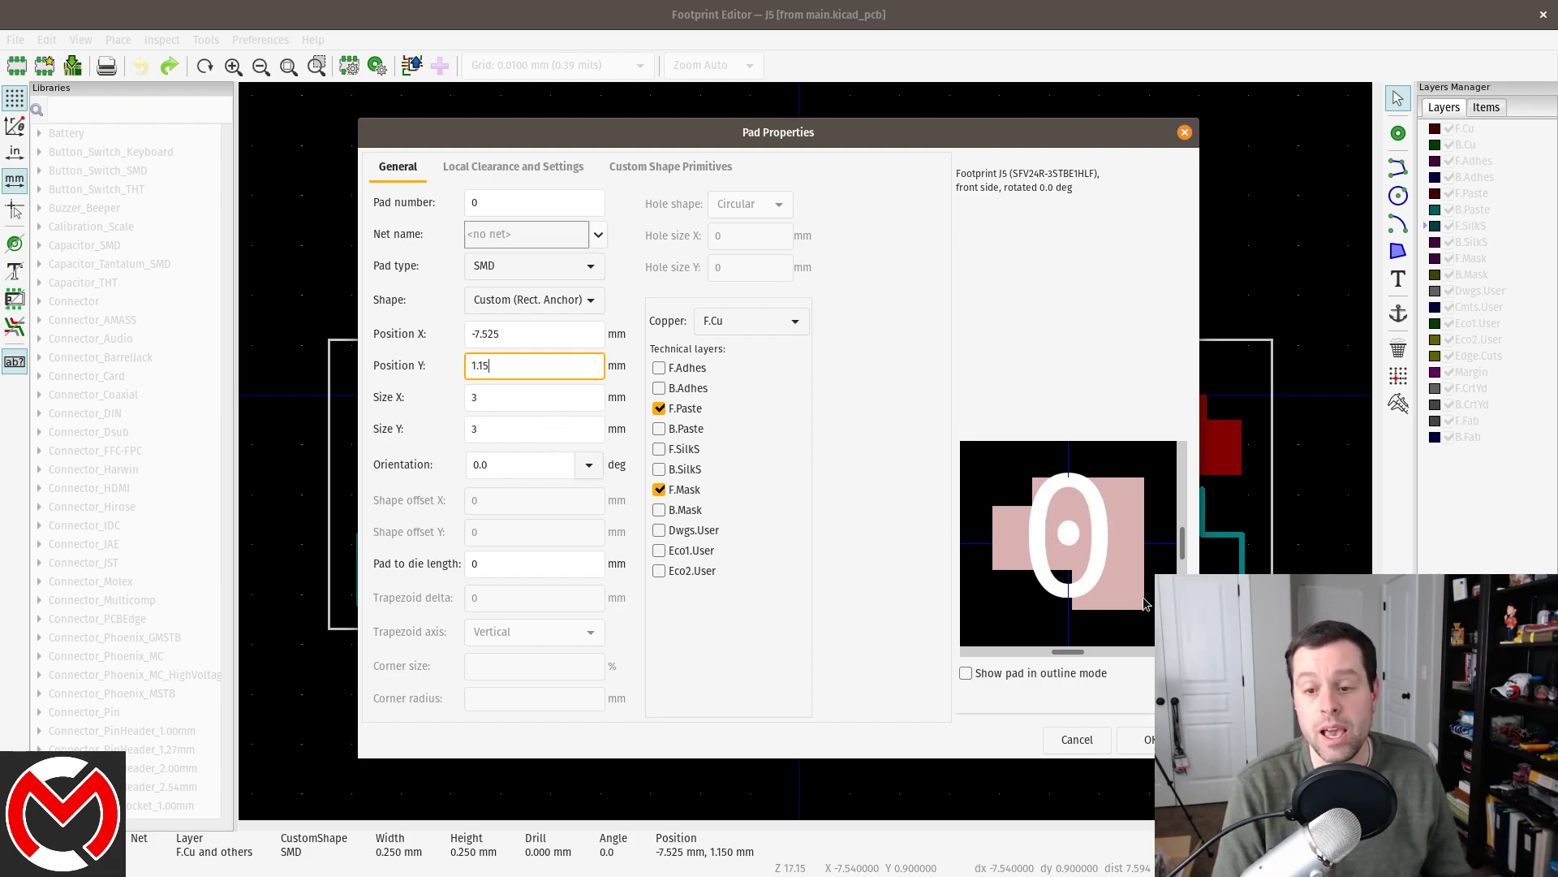
{"action": "mouse_move", "coordinate": [987, 560]}
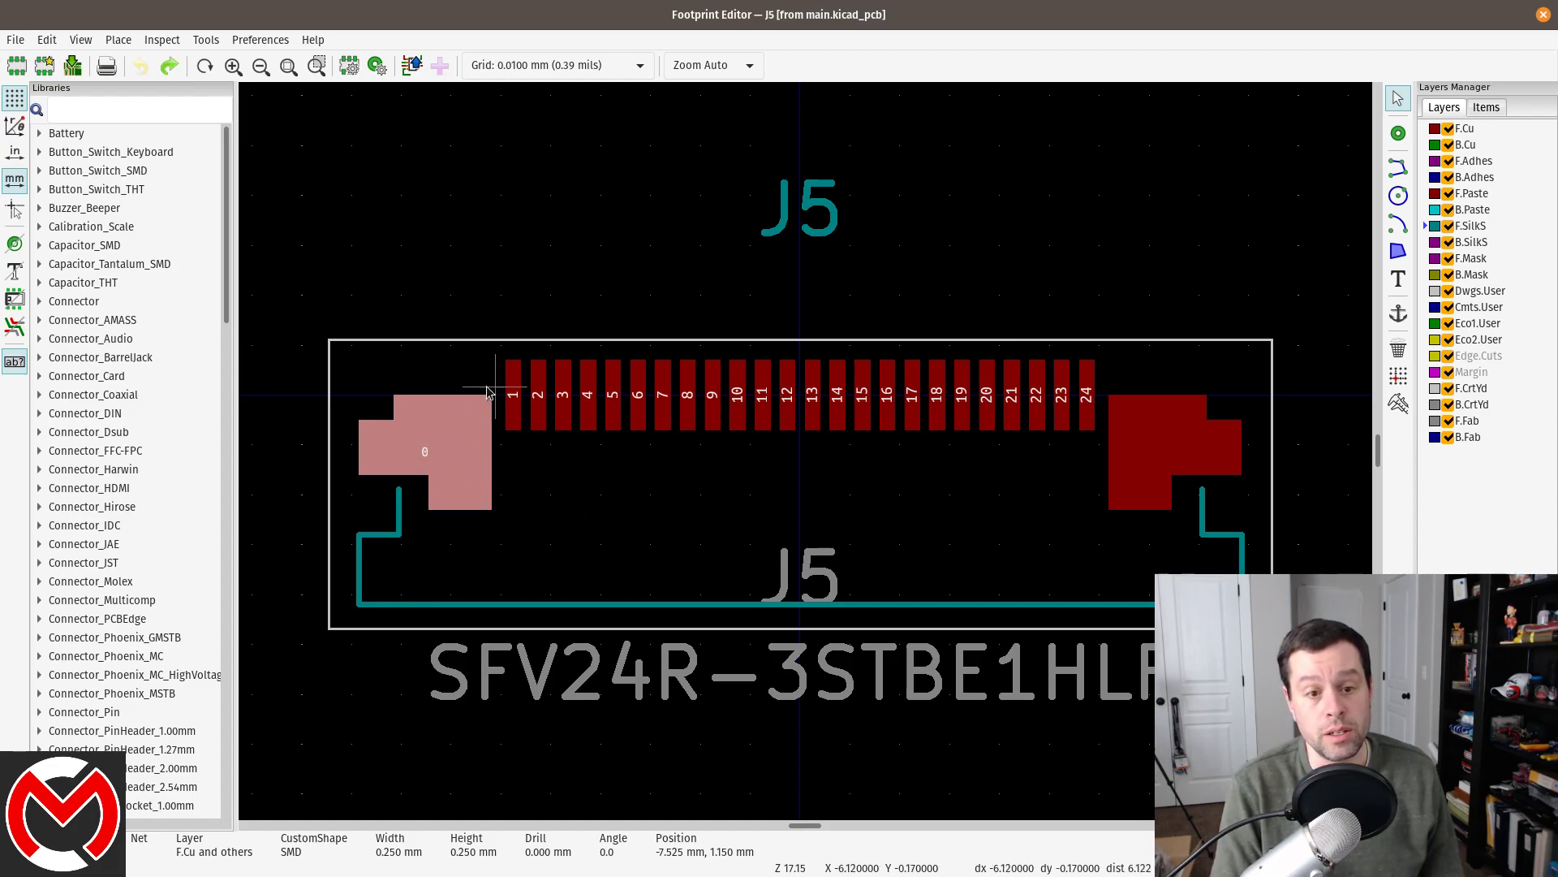
{"action": "mouse_move", "coordinate": [506, 481]}
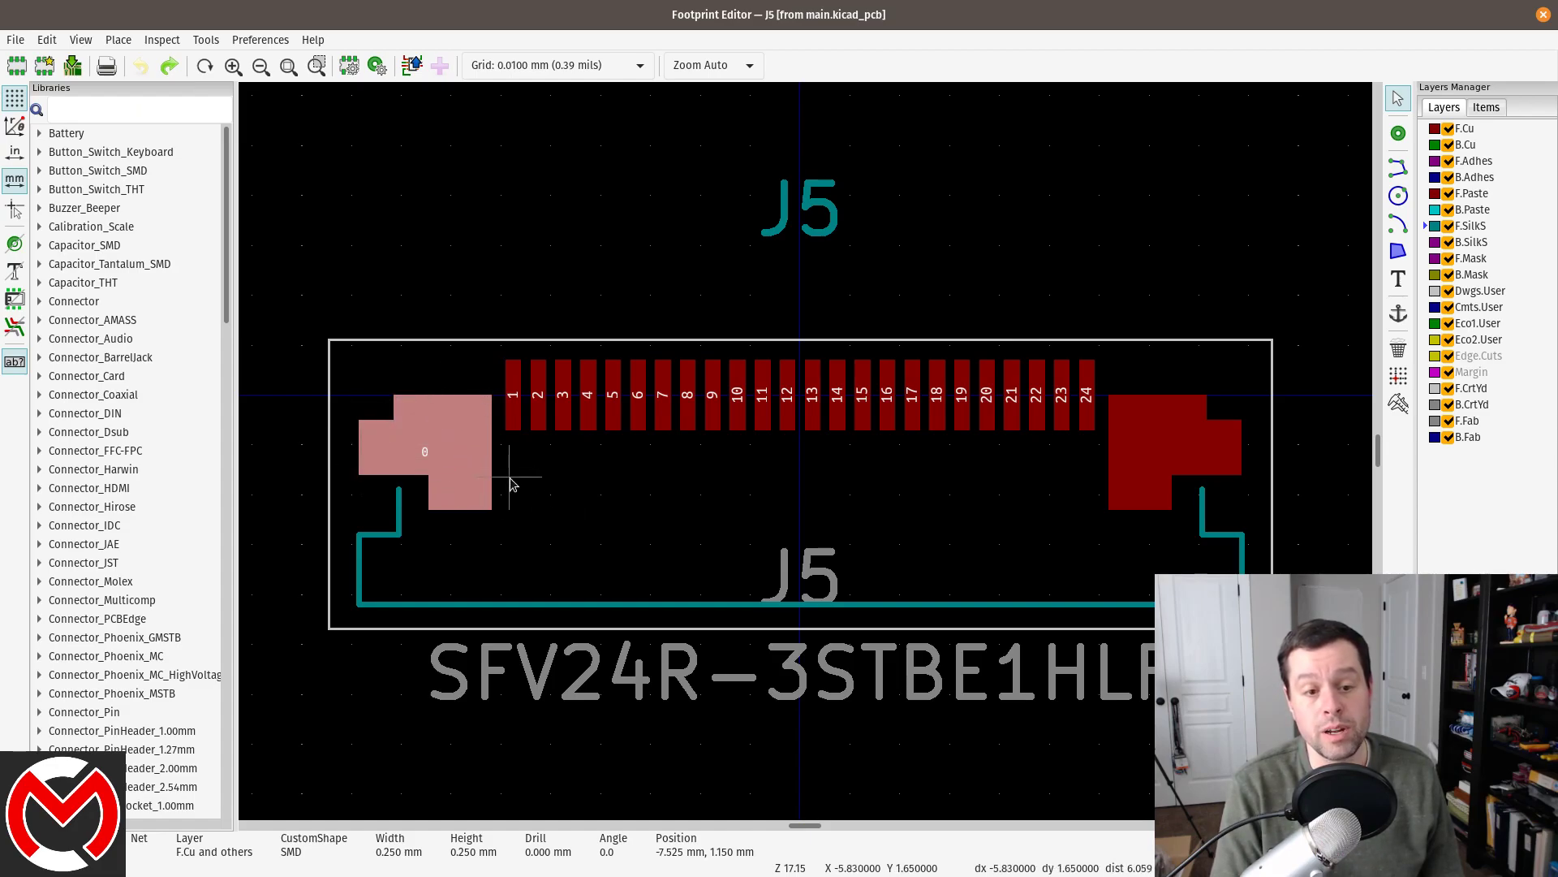
{"action": "mouse_move", "coordinate": [485, 516]}
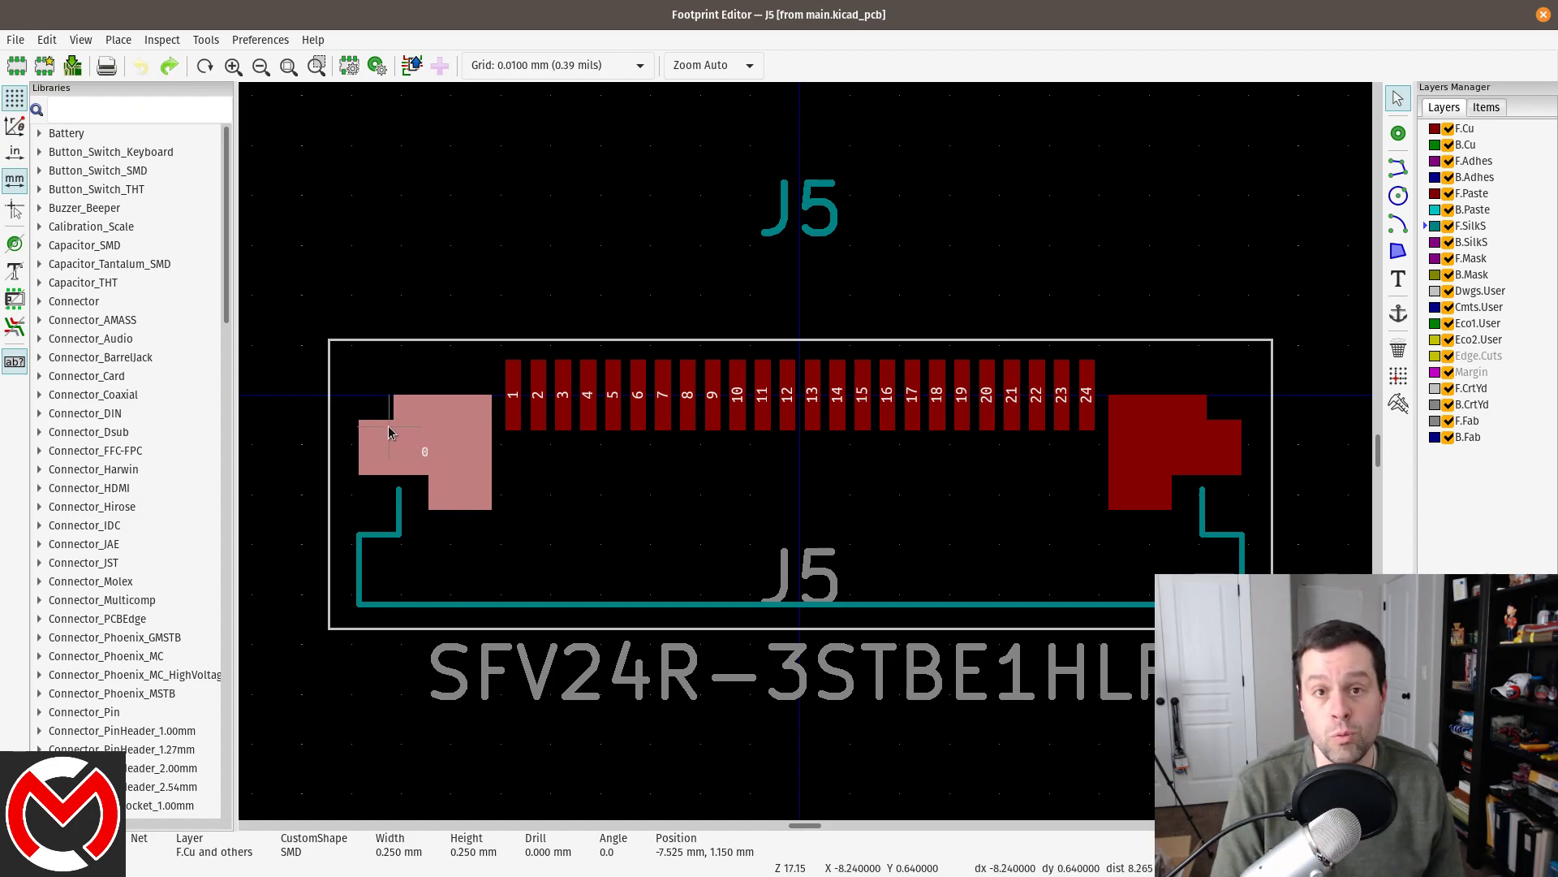
{"action": "mouse_move", "coordinate": [421, 423]}
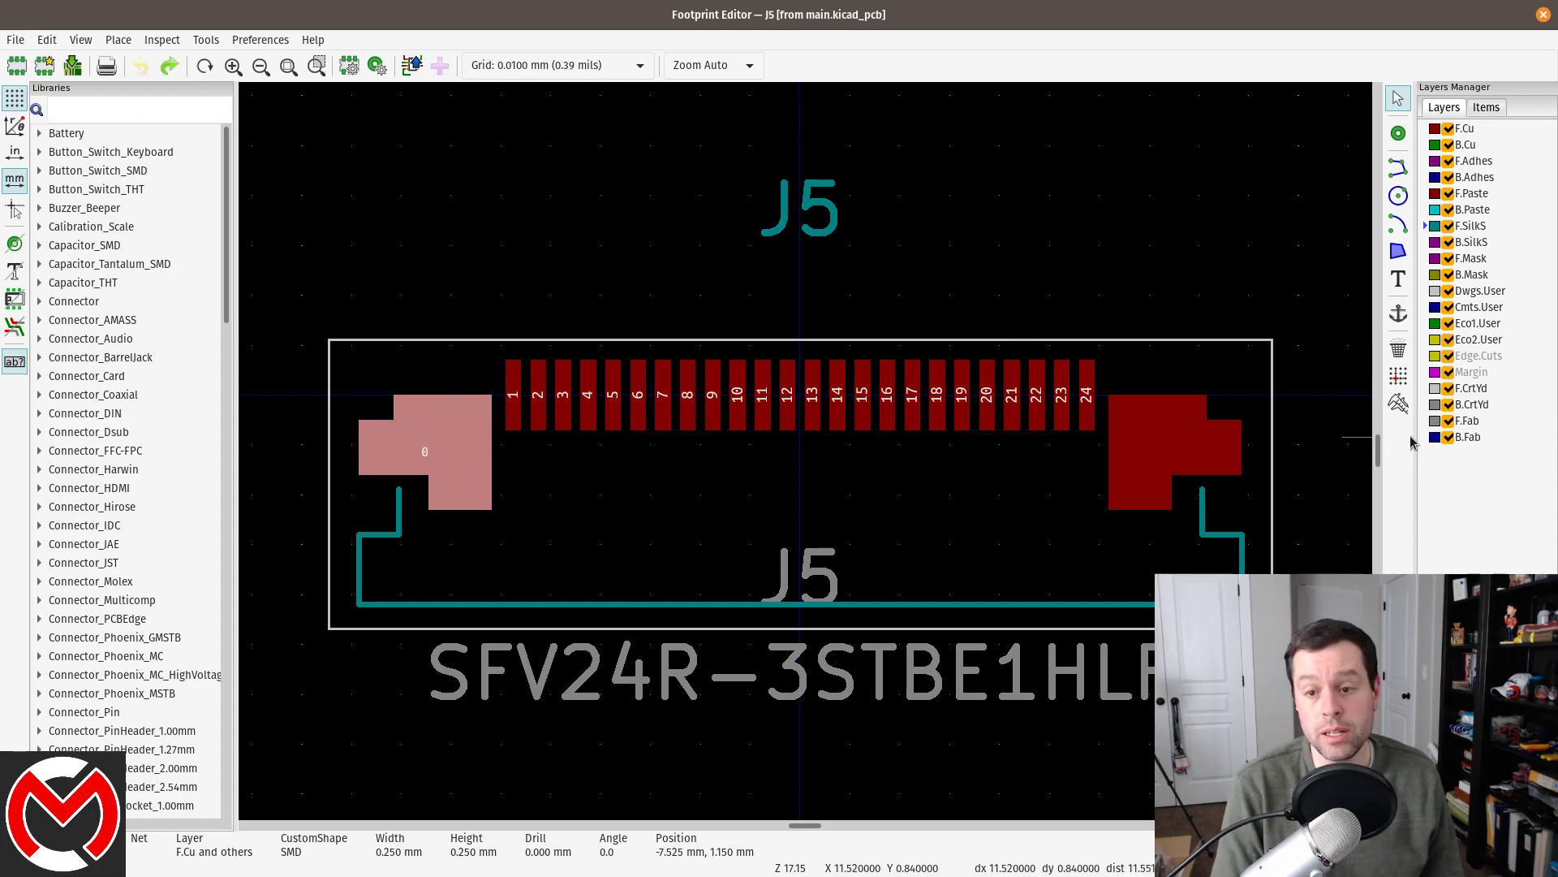
{"action": "mouse_move", "coordinate": [1172, 446]}
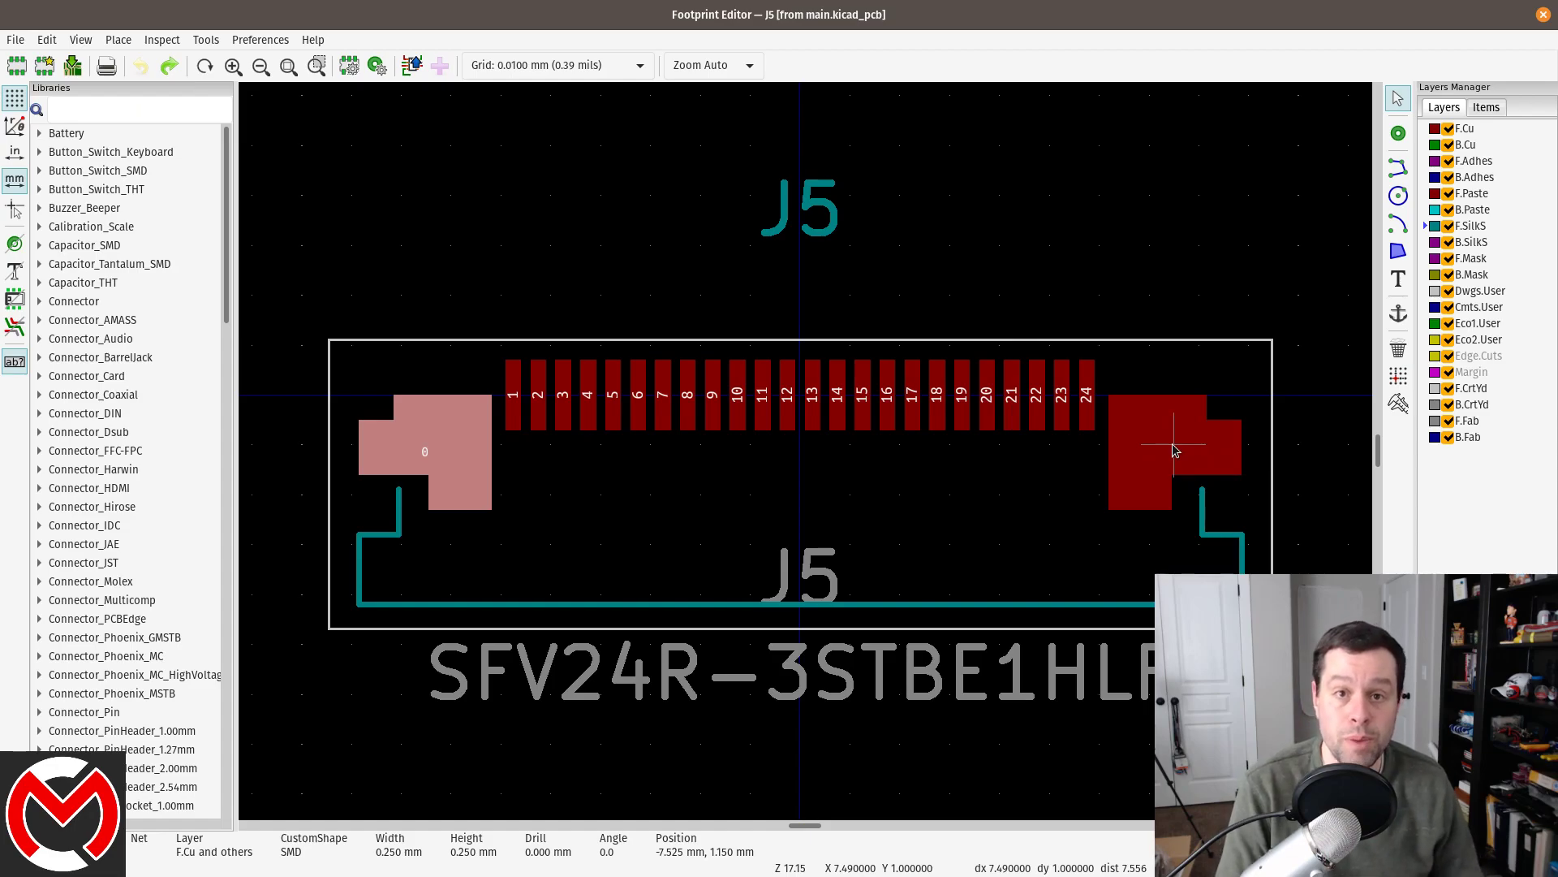
{"action": "mouse_move", "coordinate": [381, 536]}
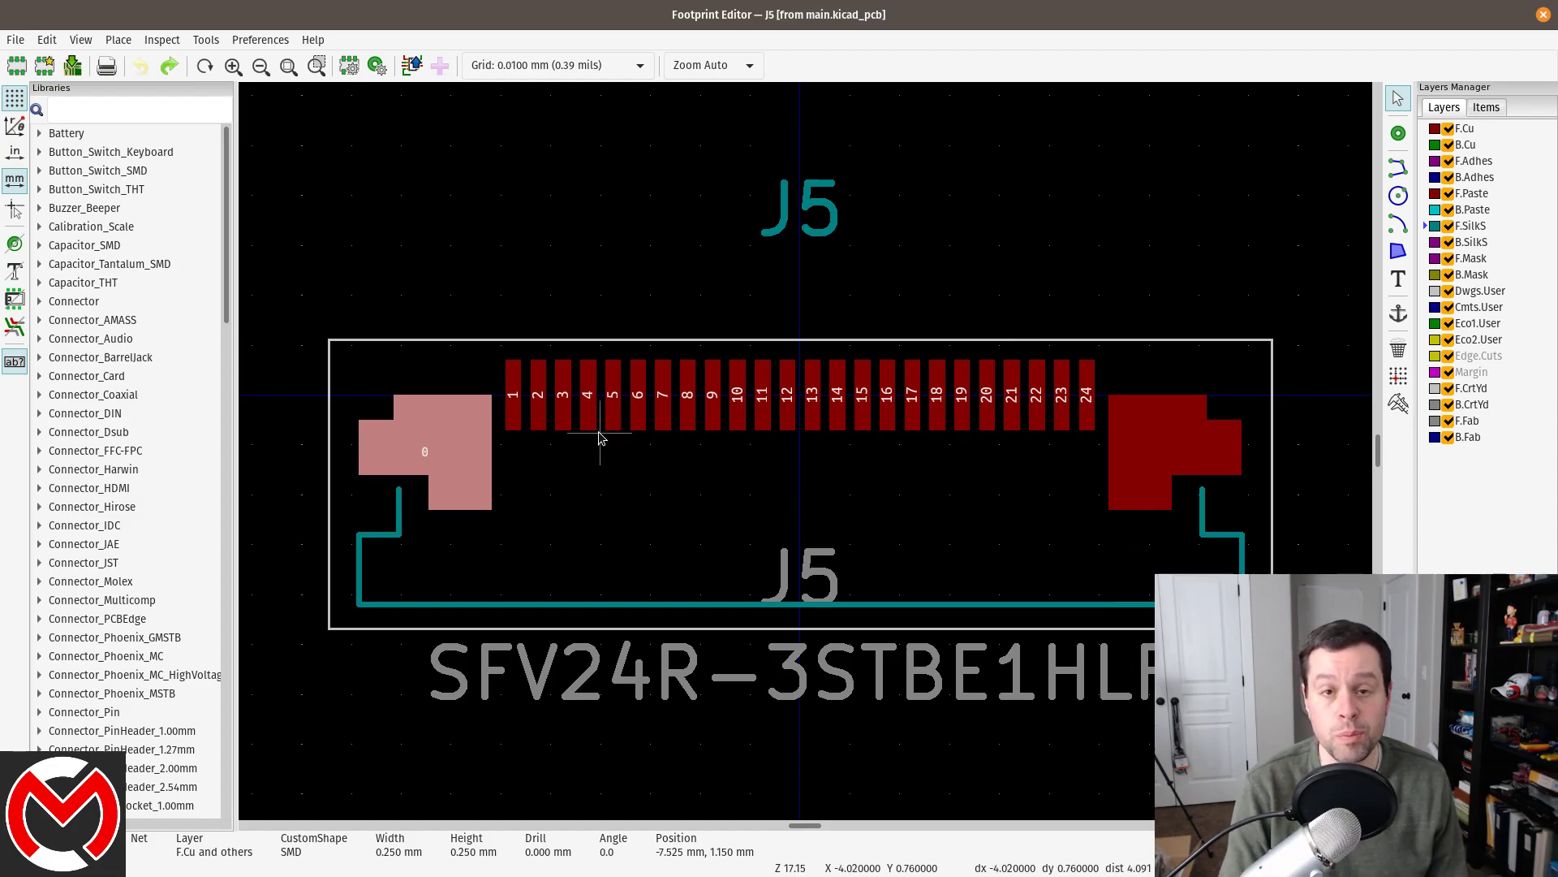
{"action": "mouse_move", "coordinate": [903, 605]}
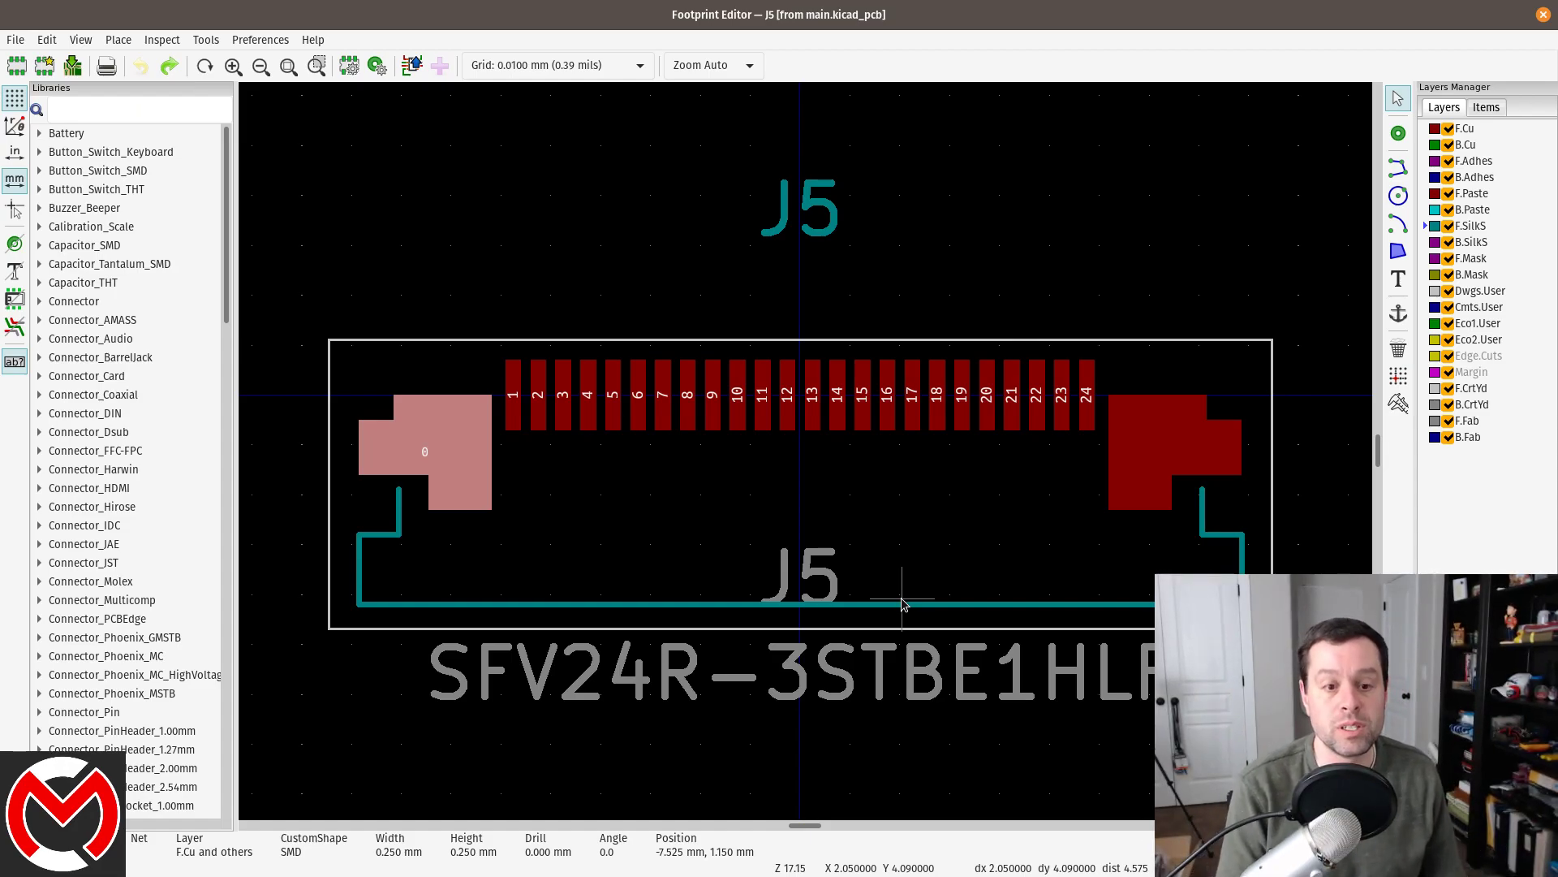
{"action": "mouse_move", "coordinate": [887, 491]}
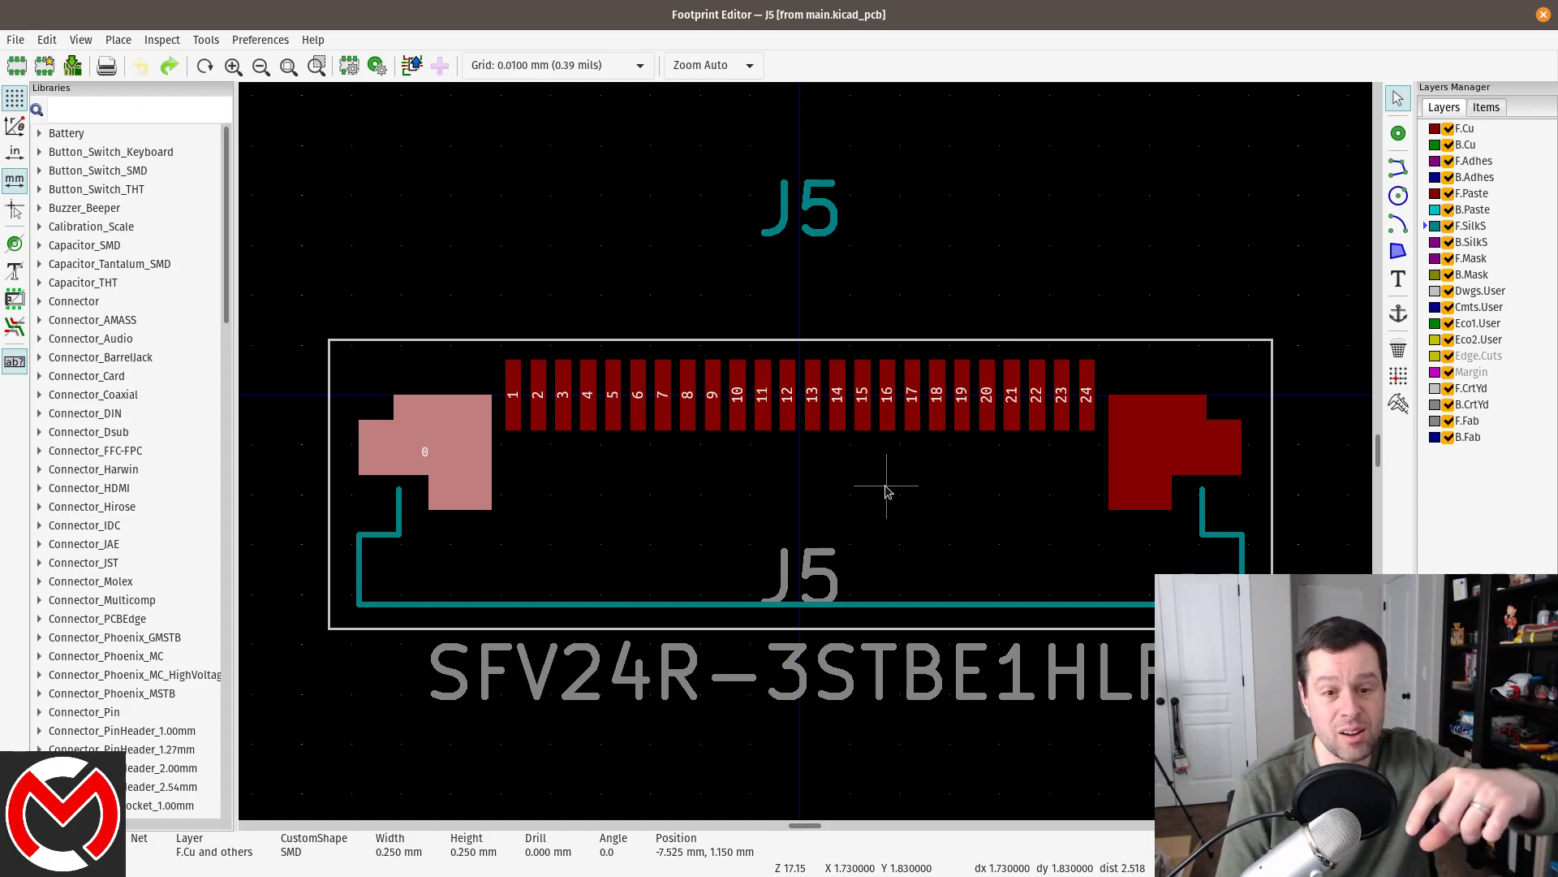
{"action": "mouse_move", "coordinate": [720, 484]}
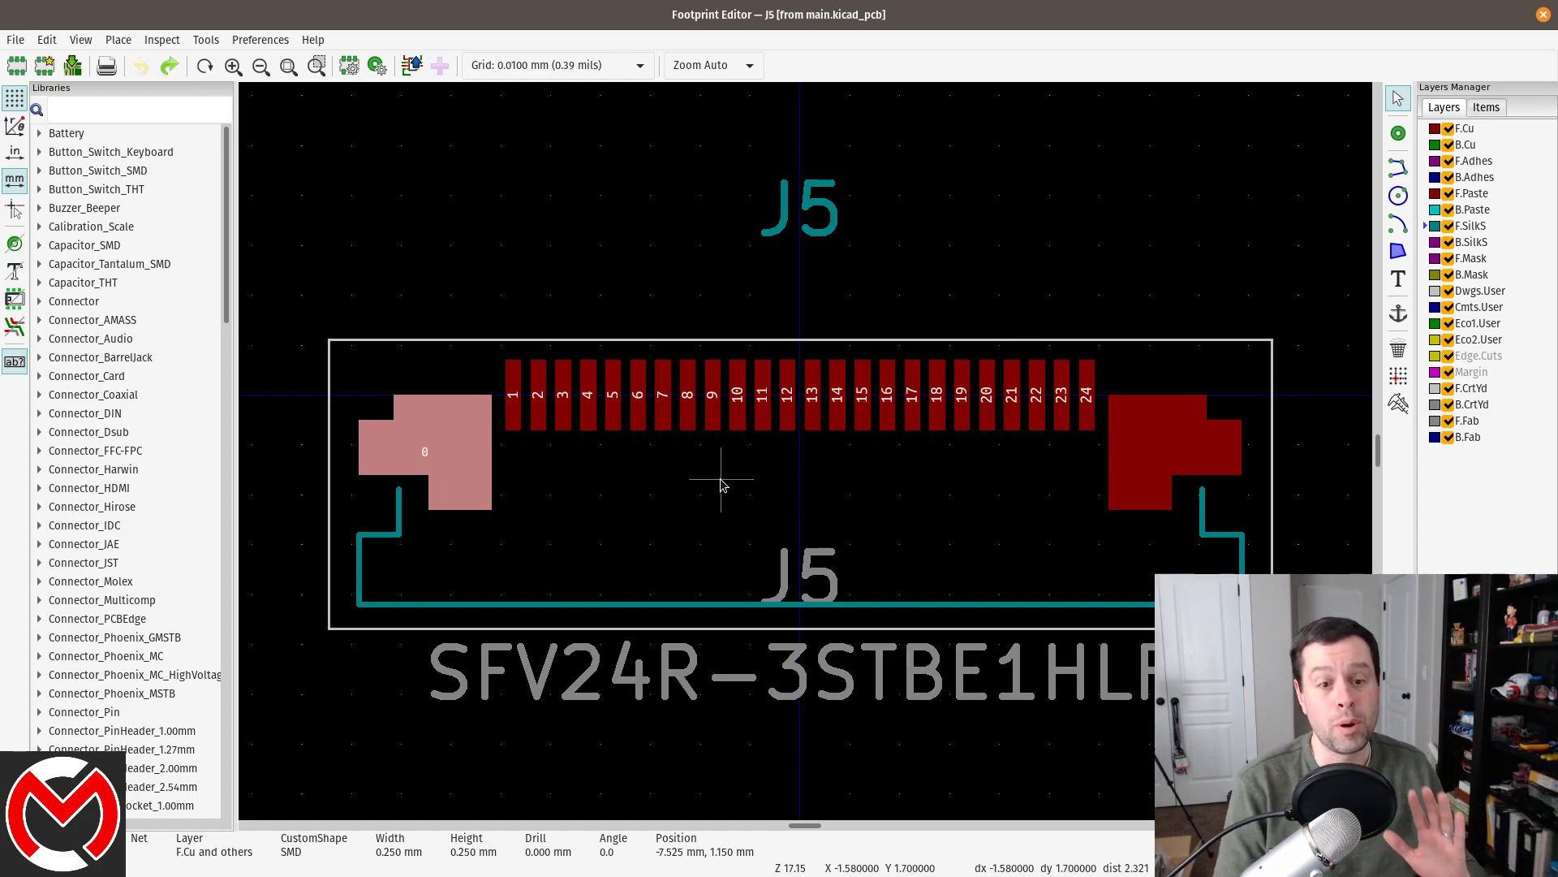
{"action": "mouse_move", "coordinate": [474, 408]}
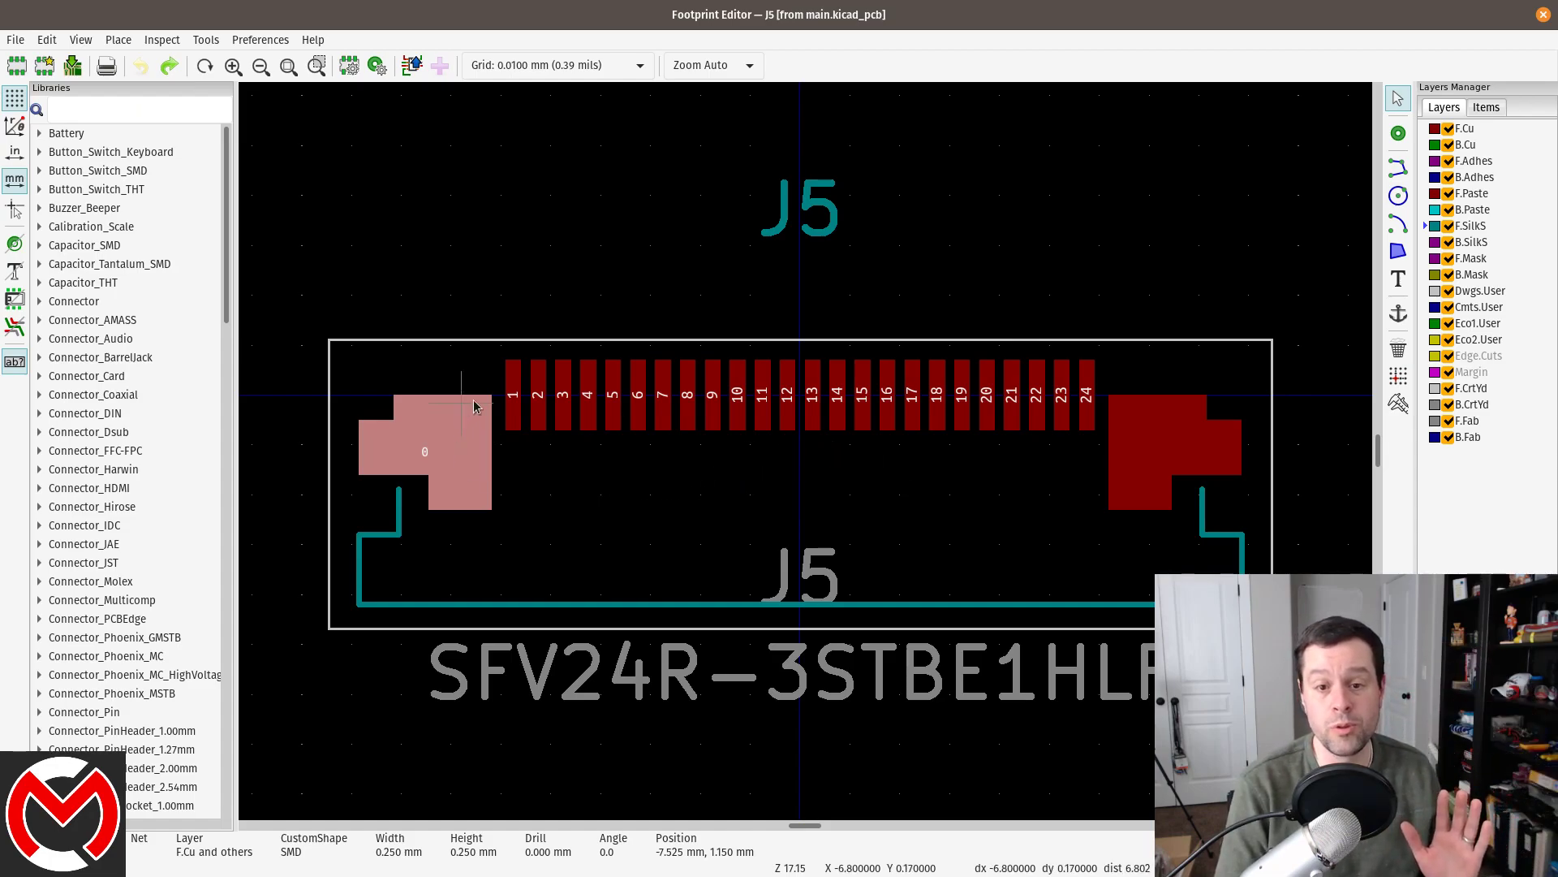
{"action": "mouse_move", "coordinate": [462, 476]}
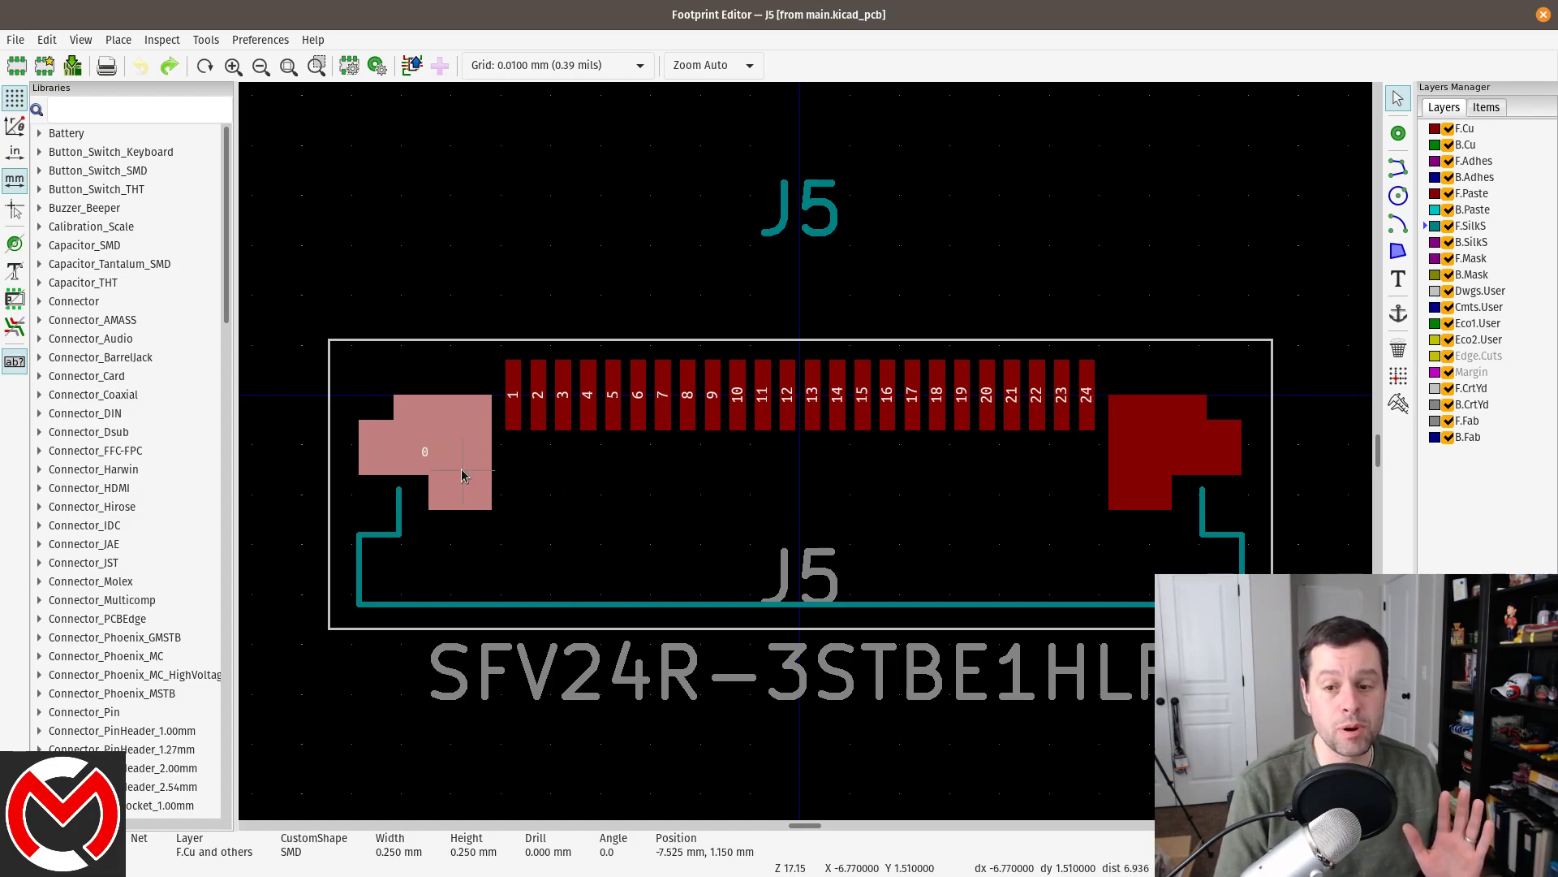
{"action": "mouse_move", "coordinate": [399, 409]}
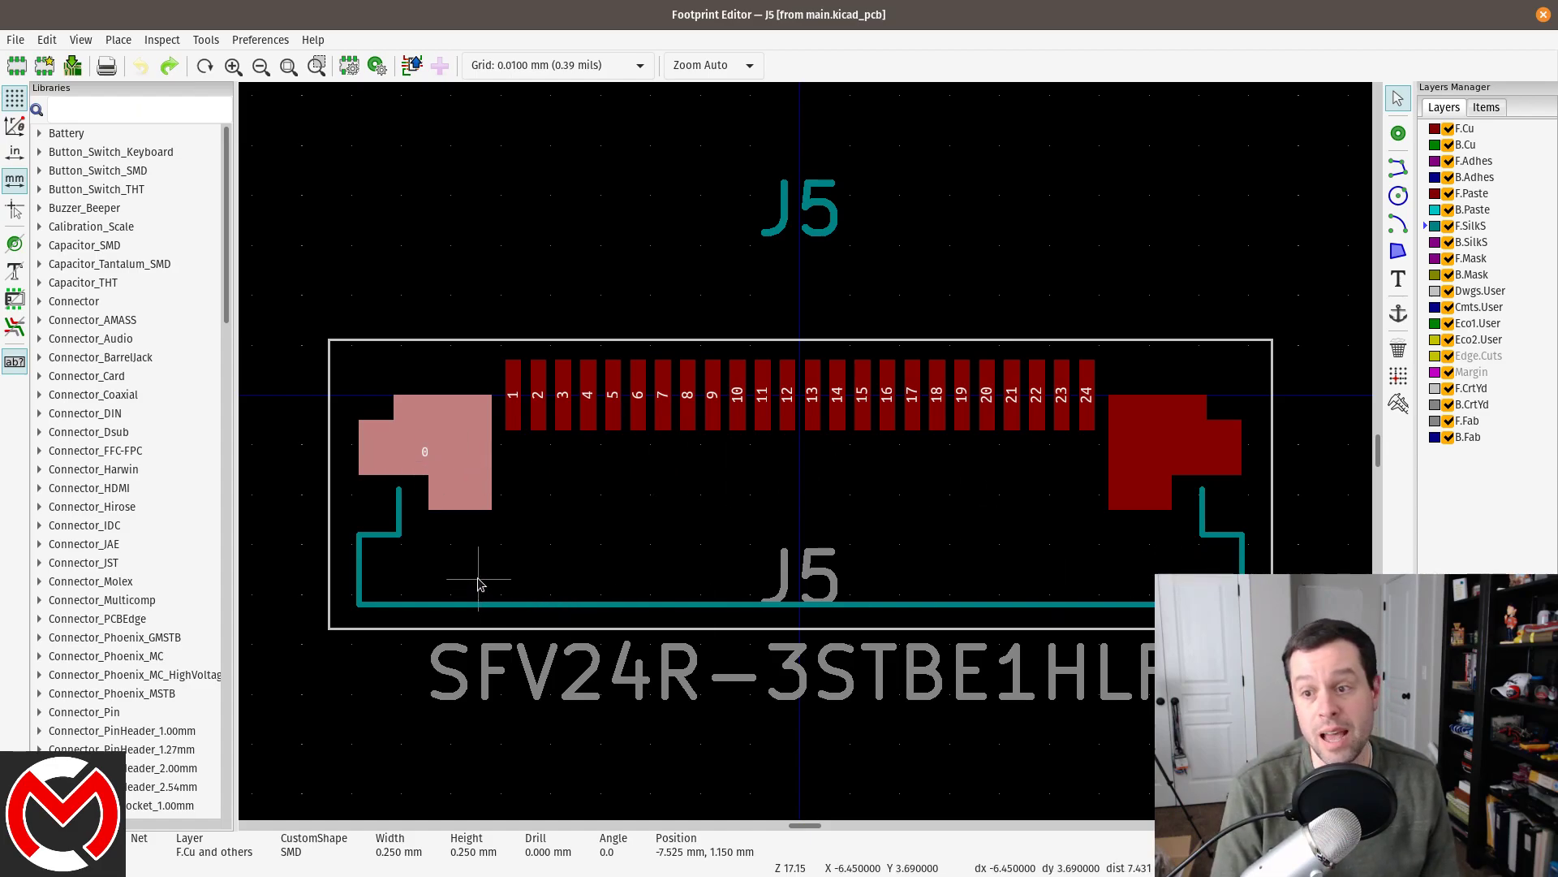
{"action": "mouse_move", "coordinate": [1398, 248]}
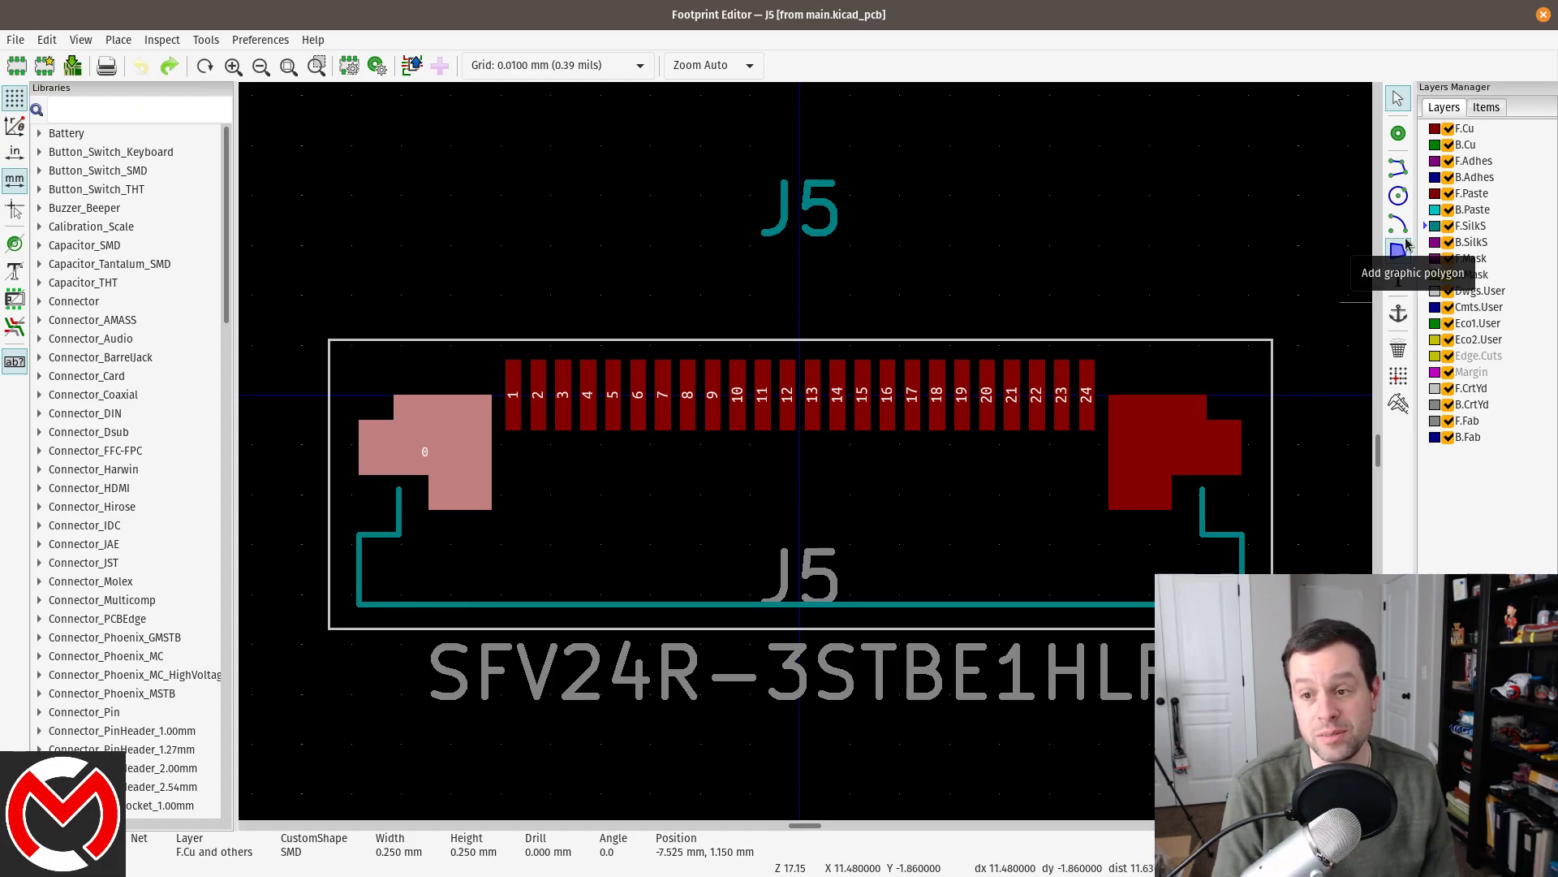
{"action": "mouse_move", "coordinate": [711, 231]}
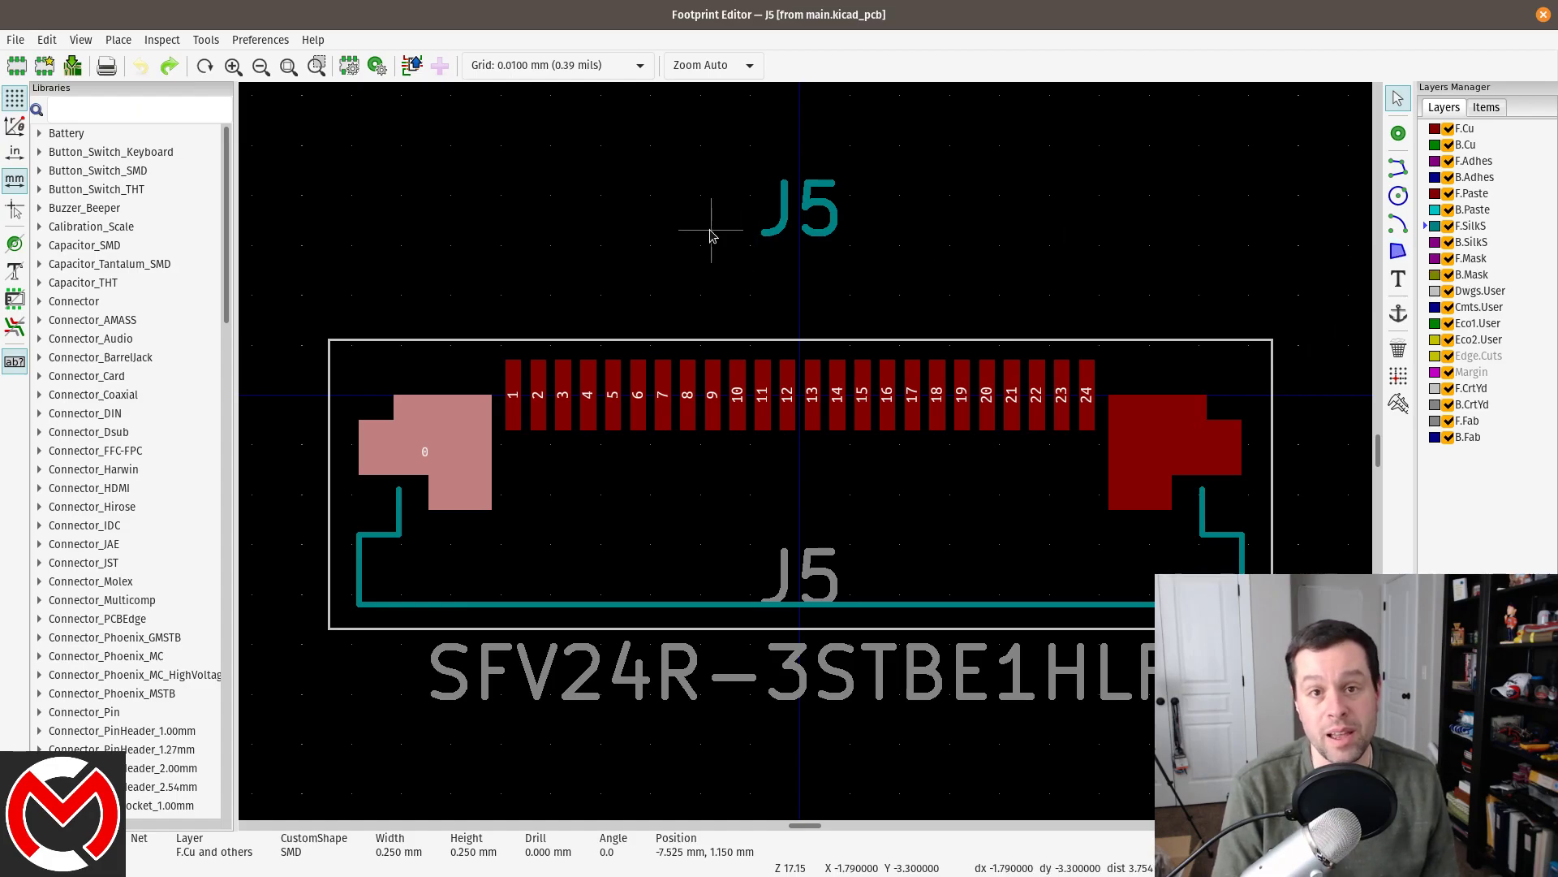
{"action": "mouse_move", "coordinate": [614, 298]}
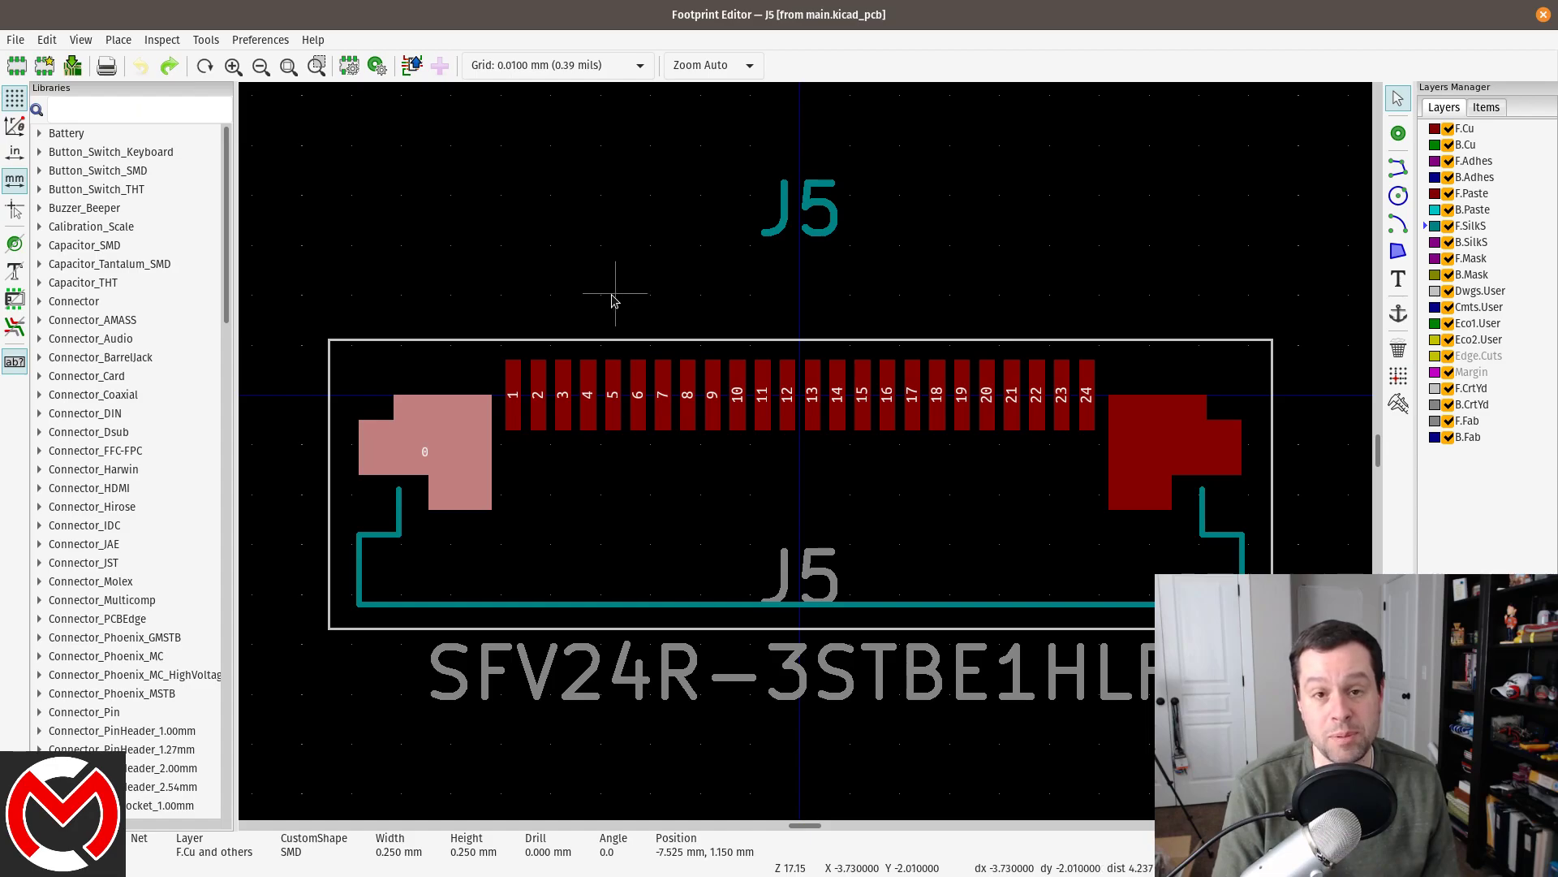
{"action": "mouse_move", "coordinate": [452, 615]}
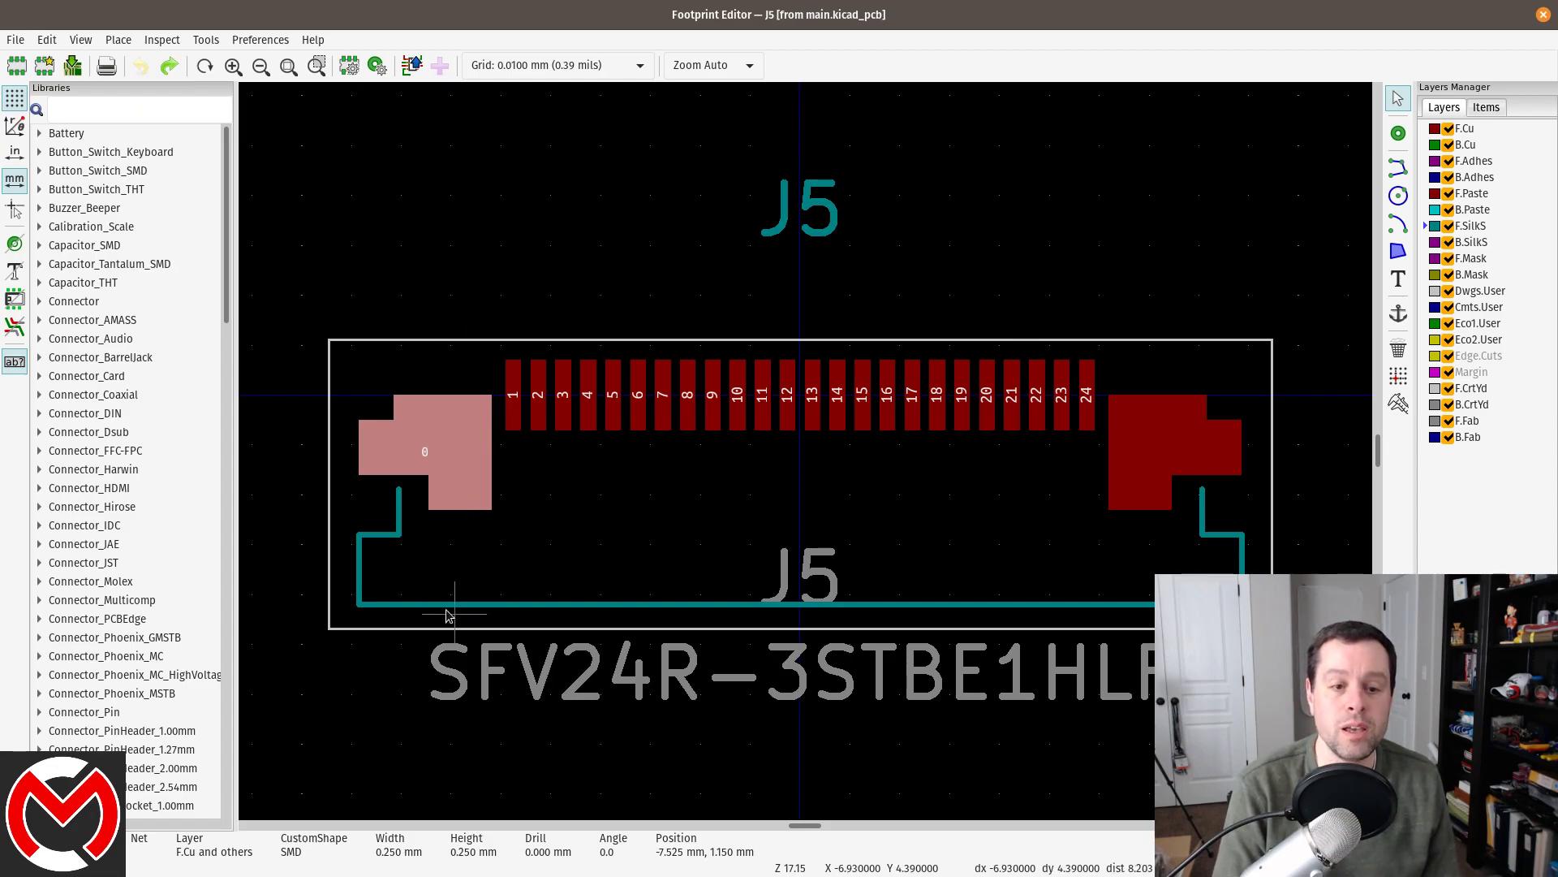
- Deselect the pad and close the Footprint Editor
{"action": "left_click", "coordinate": [1160, 452]}
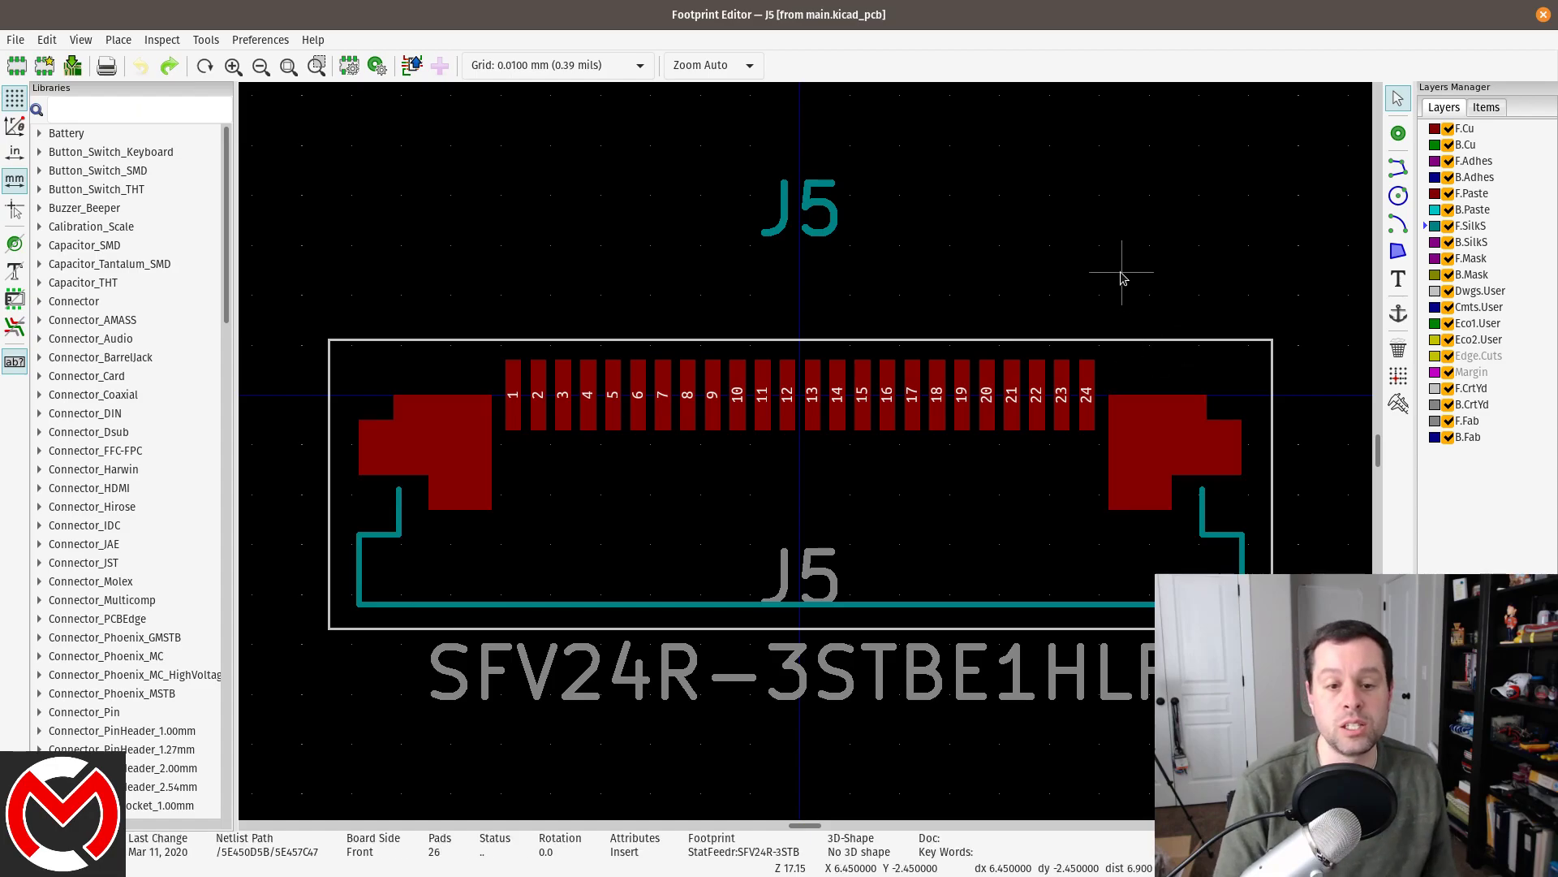
{"action": "mouse_move", "coordinate": [1096, 268]}
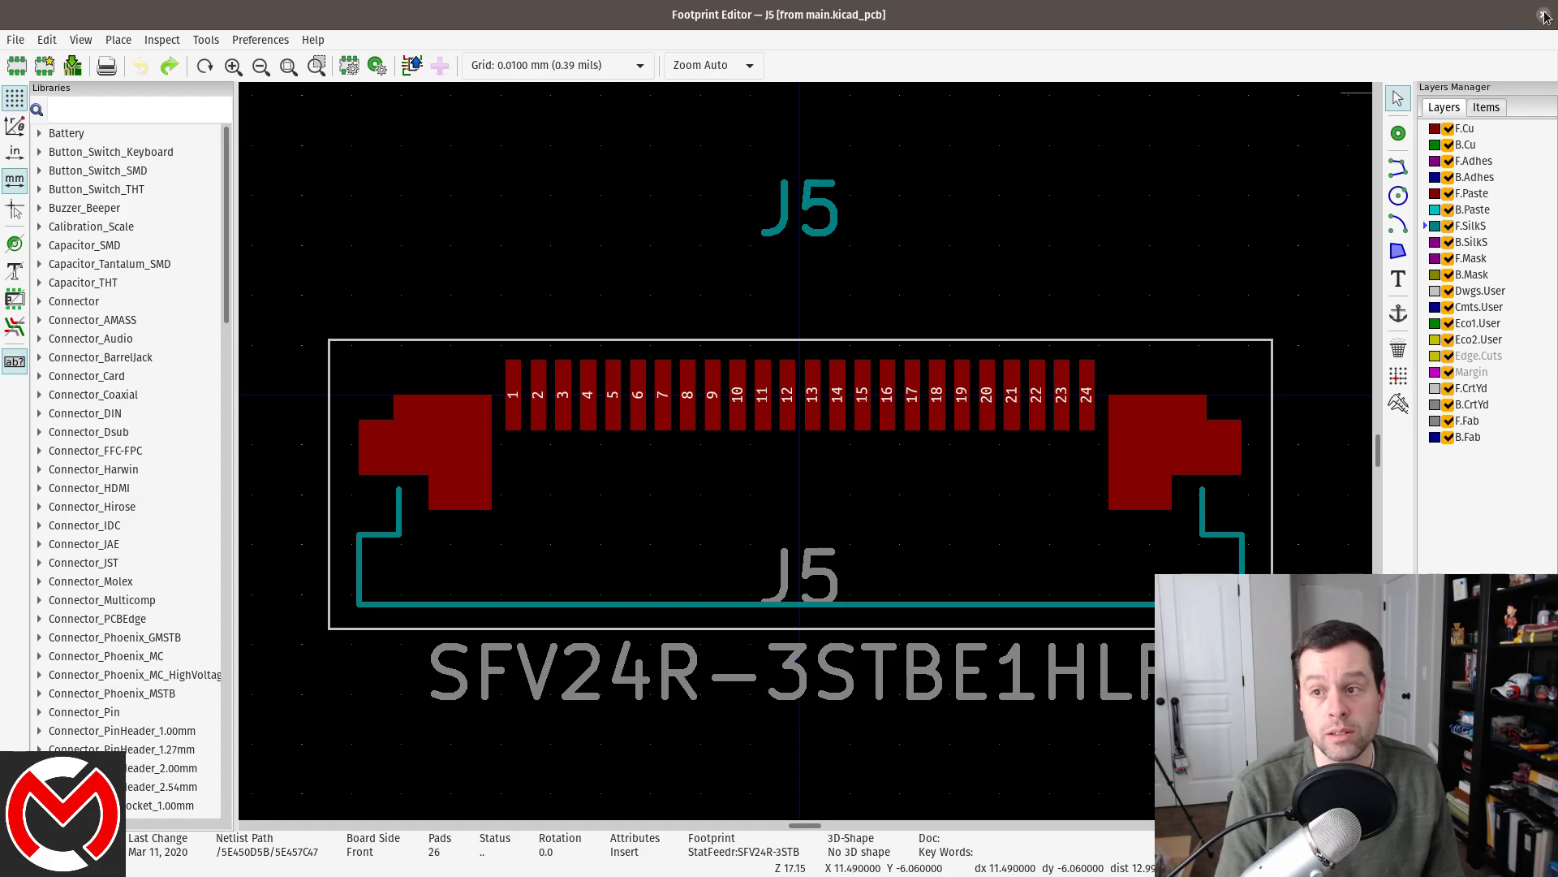
{"action": "left_click", "coordinate": [1543, 15]}
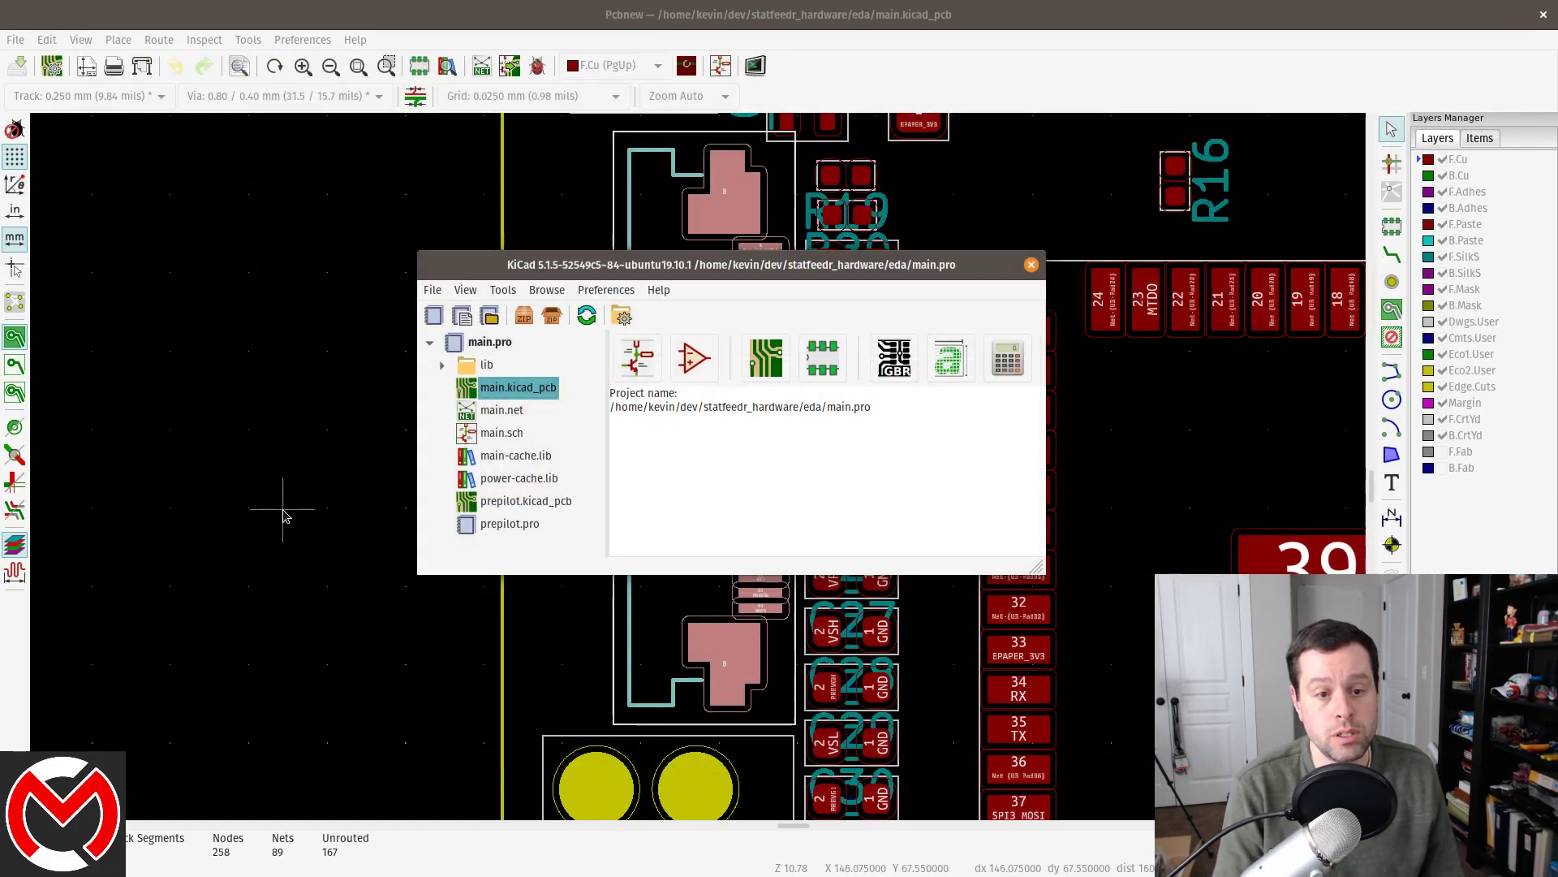
- Bring the Pcbnew board layout in front of the project manager
{"action": "left_click", "coordinate": [1031, 265]}
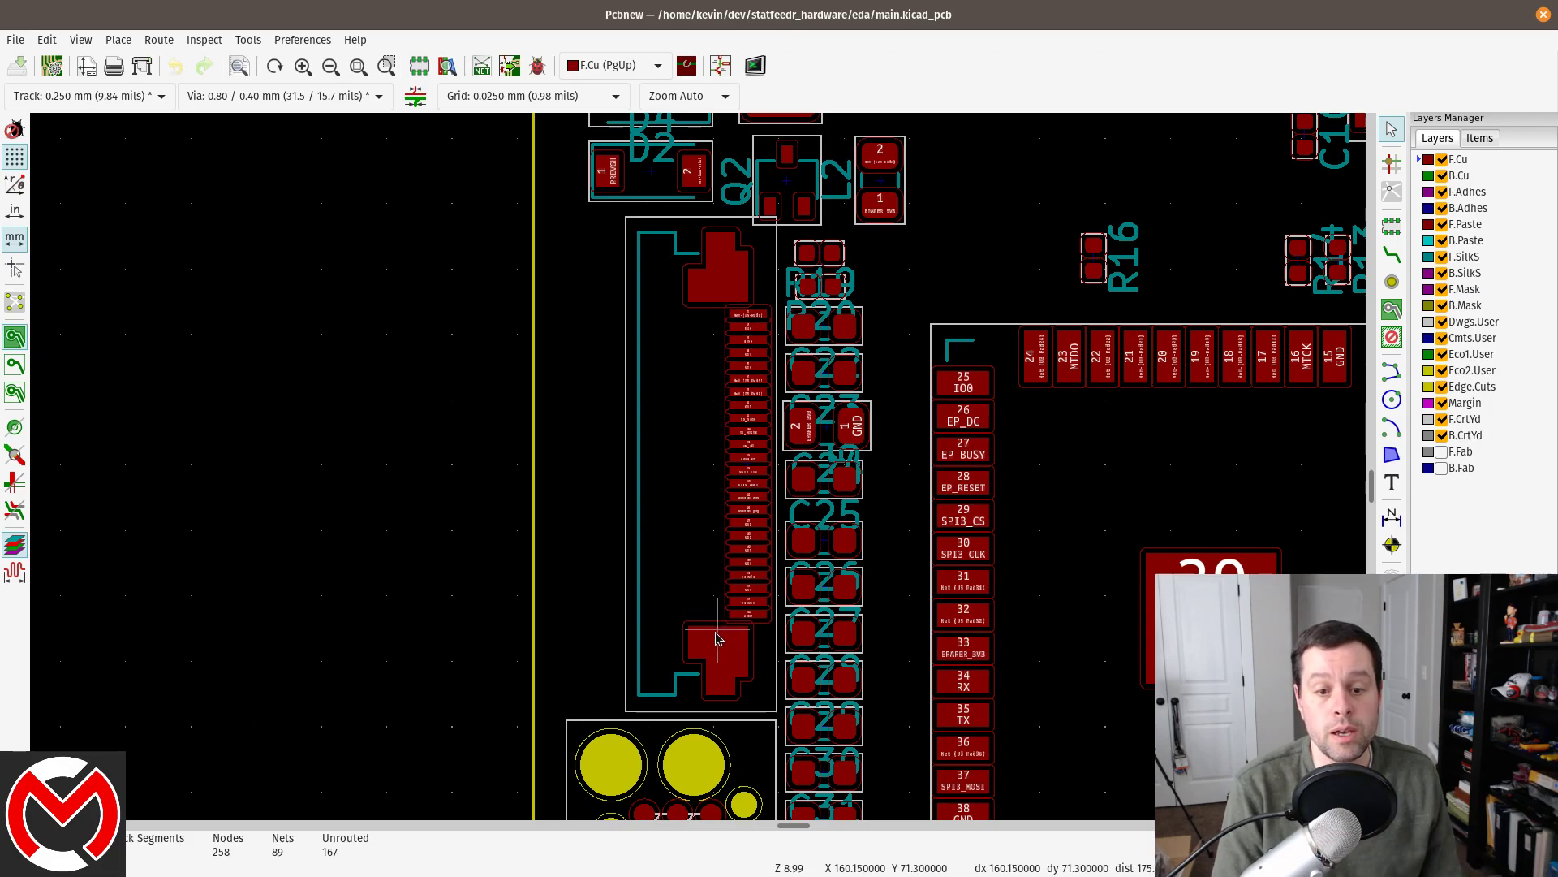
{"action": "mouse_move", "coordinate": [861, 691]}
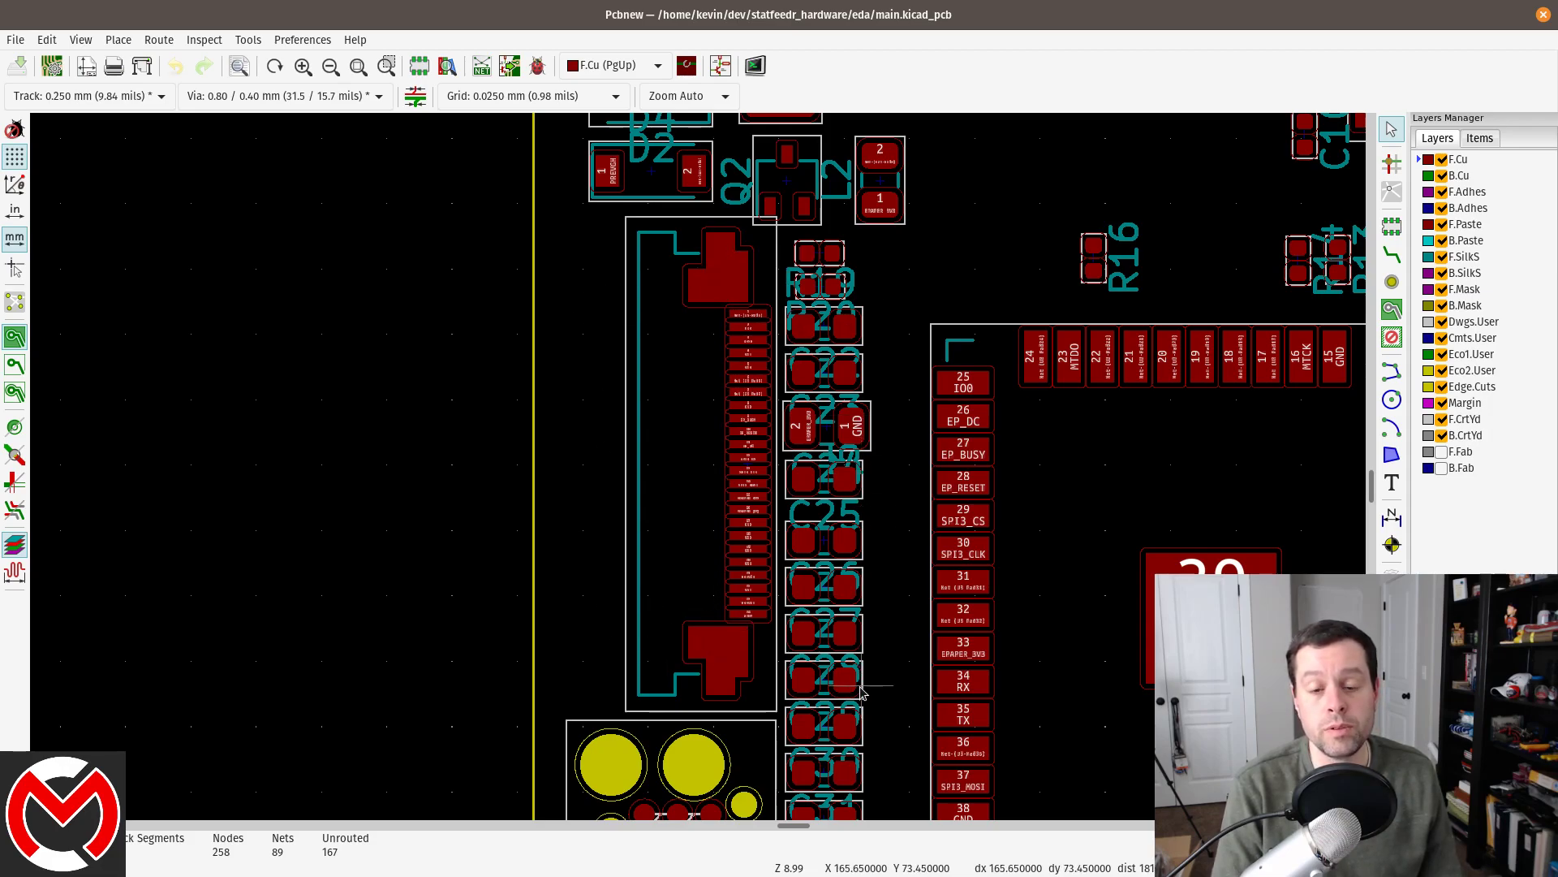
{"action": "mouse_move", "coordinate": [857, 660]}
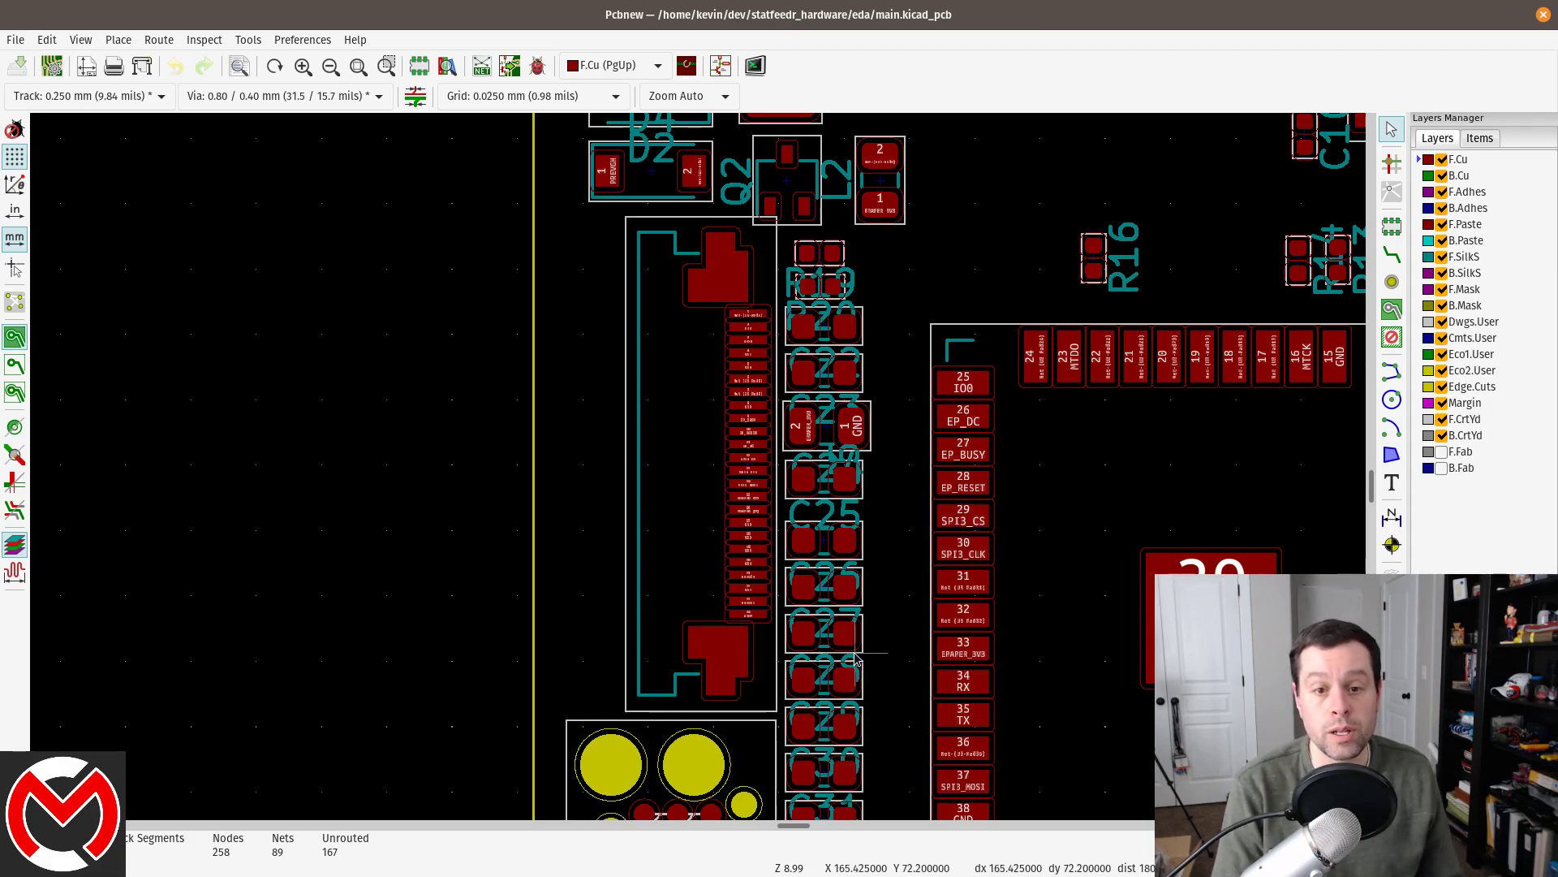
{"action": "mouse_move", "coordinate": [765, 586]}
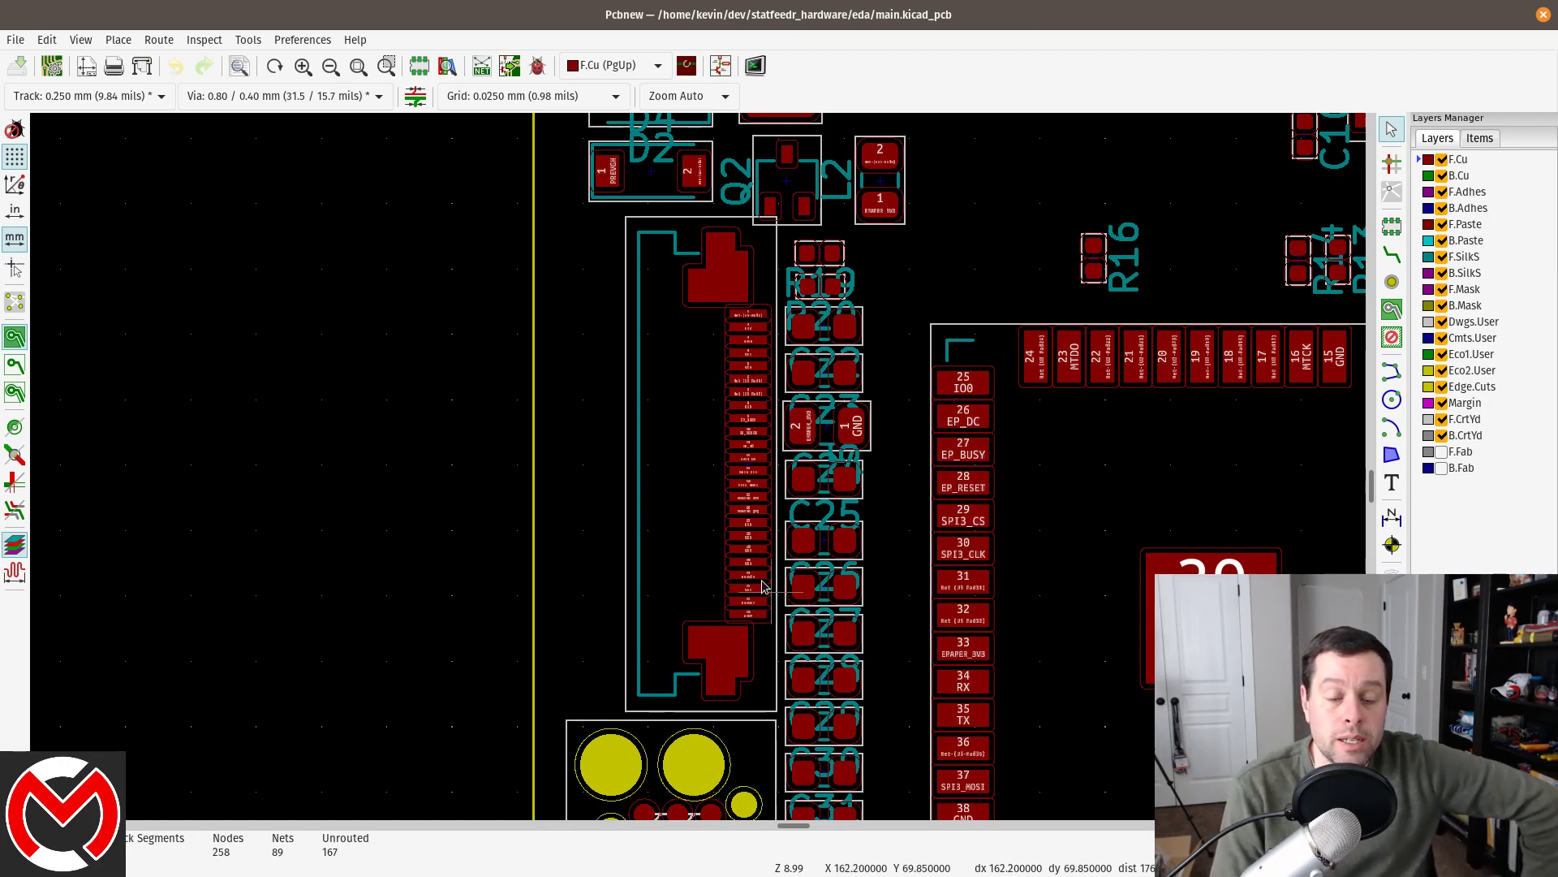
{"action": "mouse_move", "coordinate": [677, 296]}
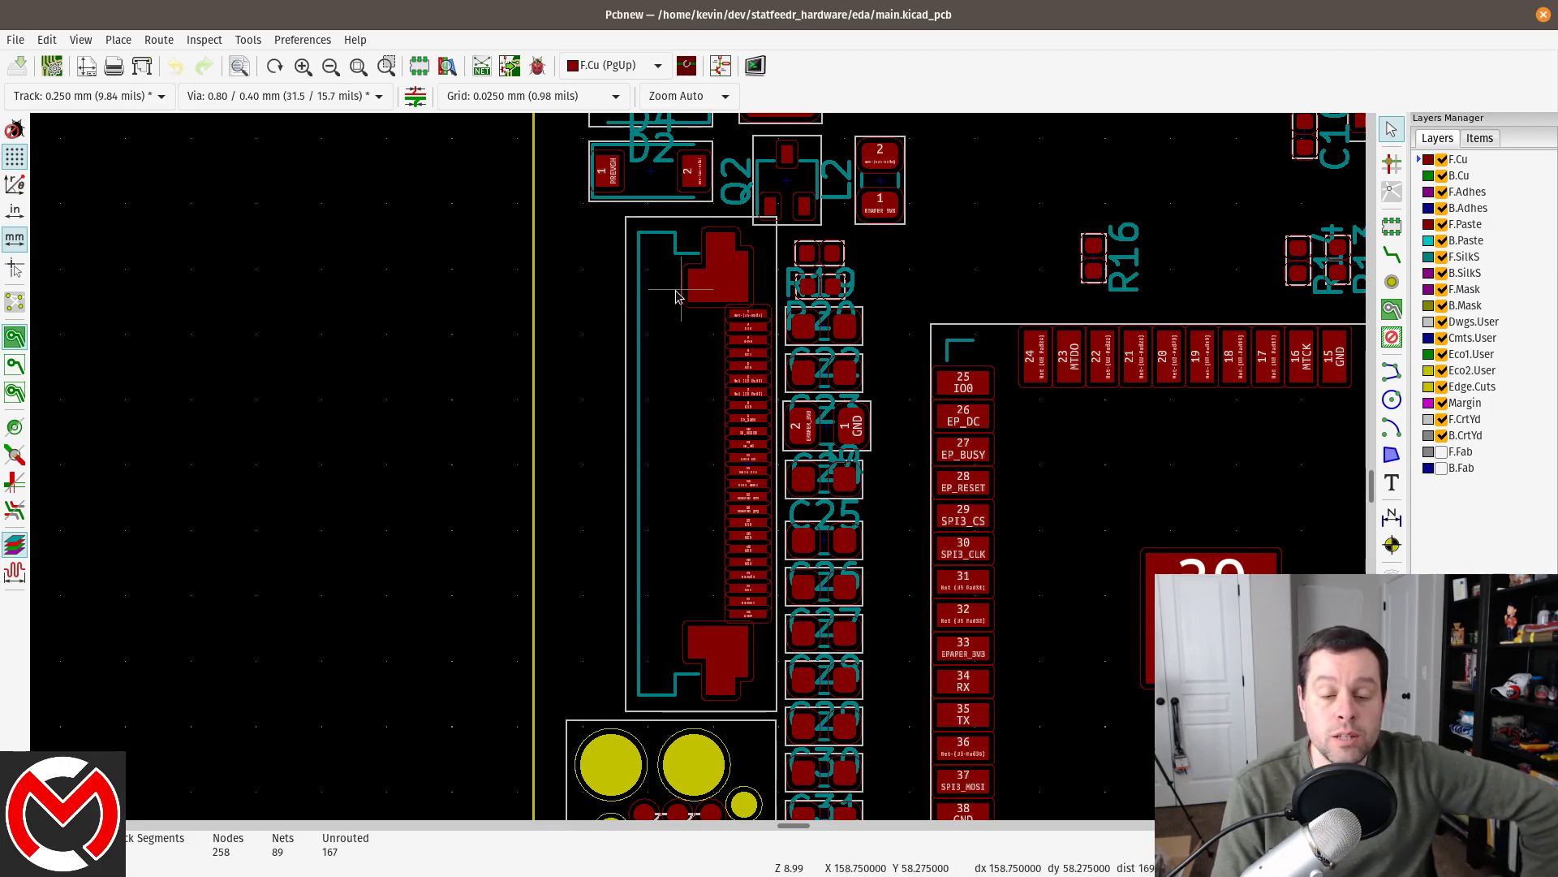
{"action": "mouse_move", "coordinate": [777, 264]}
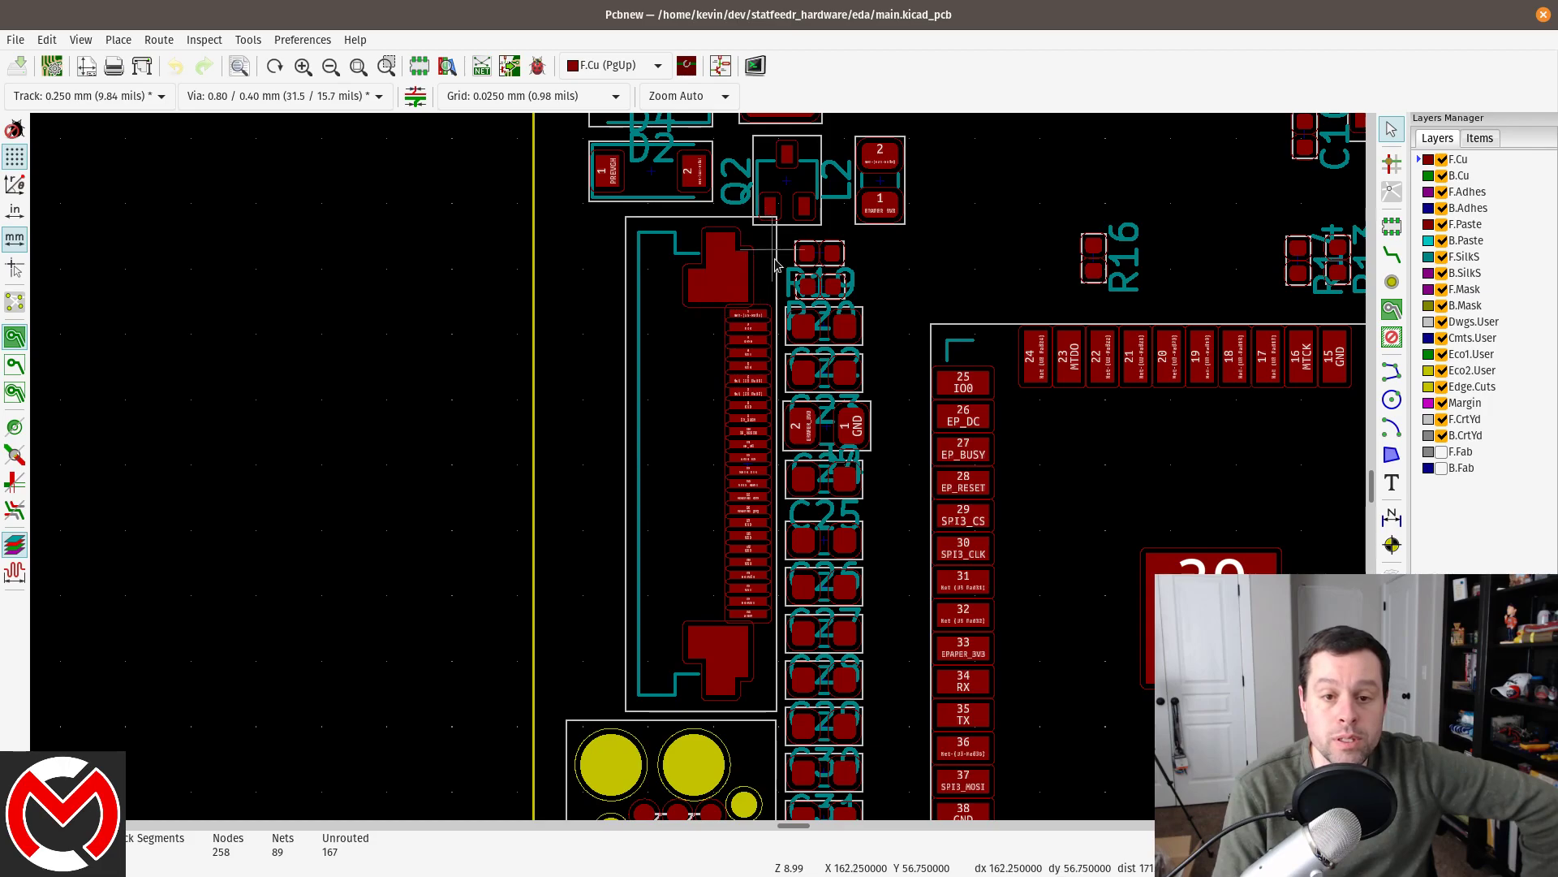
{"action": "mouse_move", "coordinate": [761, 303]}
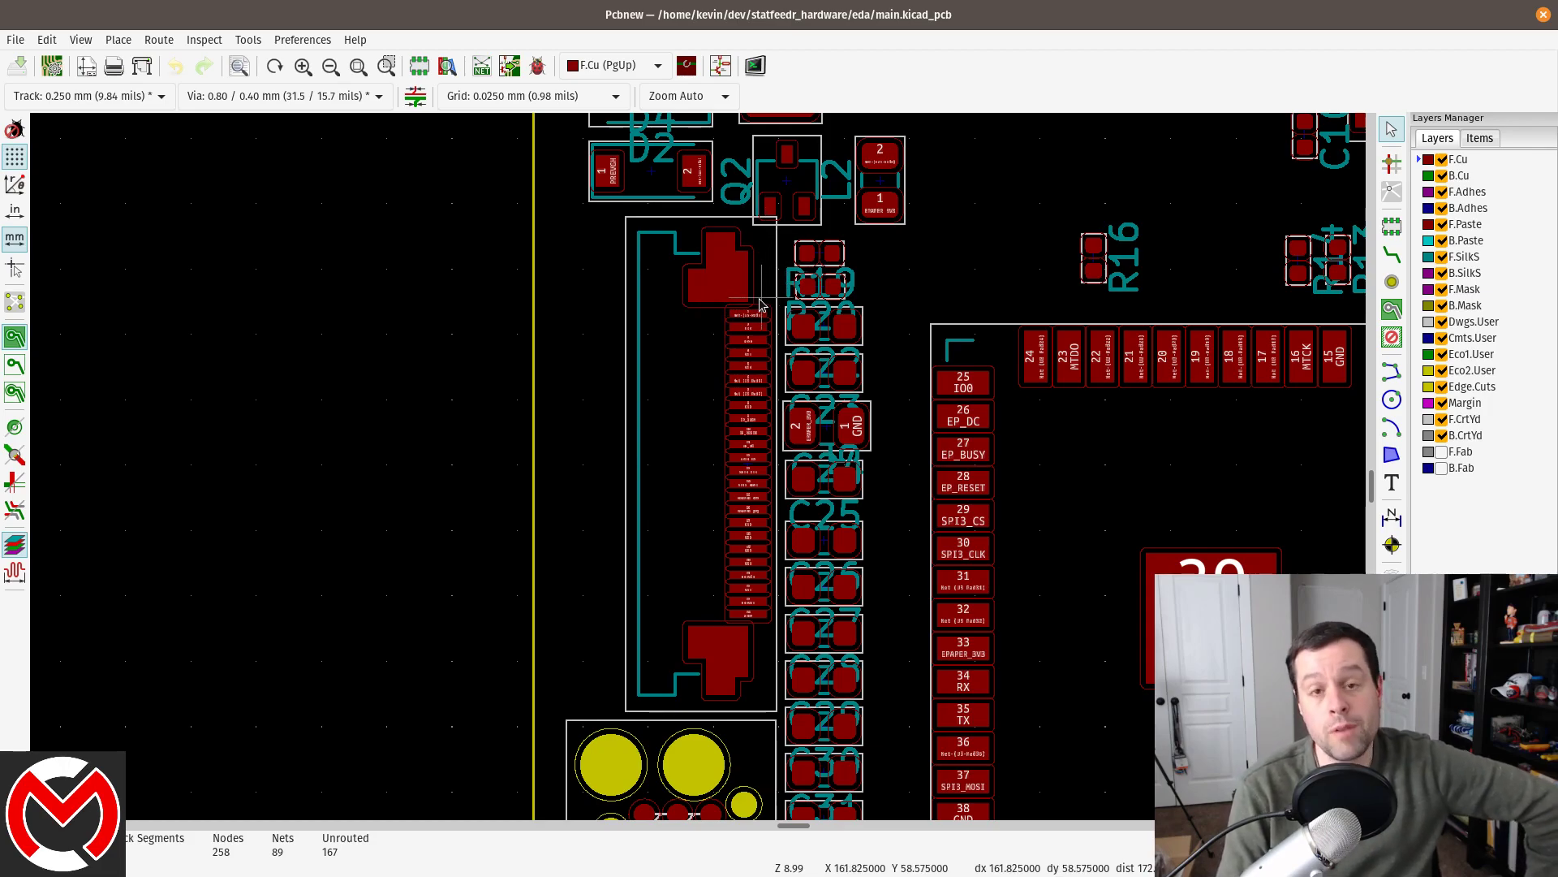
{"action": "mouse_move", "coordinate": [753, 363]}
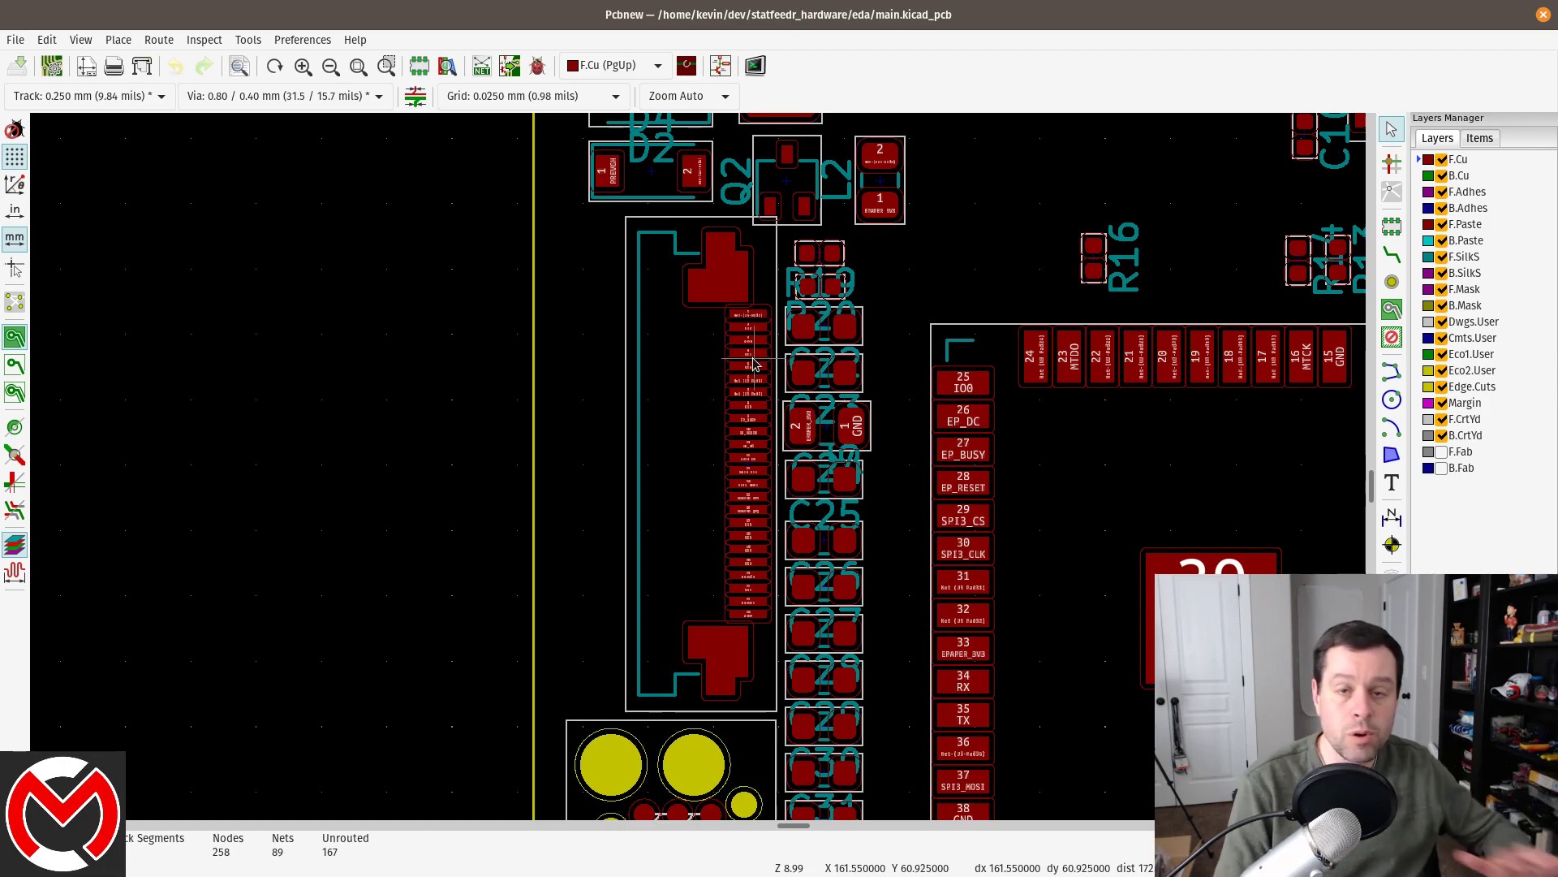
{"action": "mouse_move", "coordinate": [727, 347]}
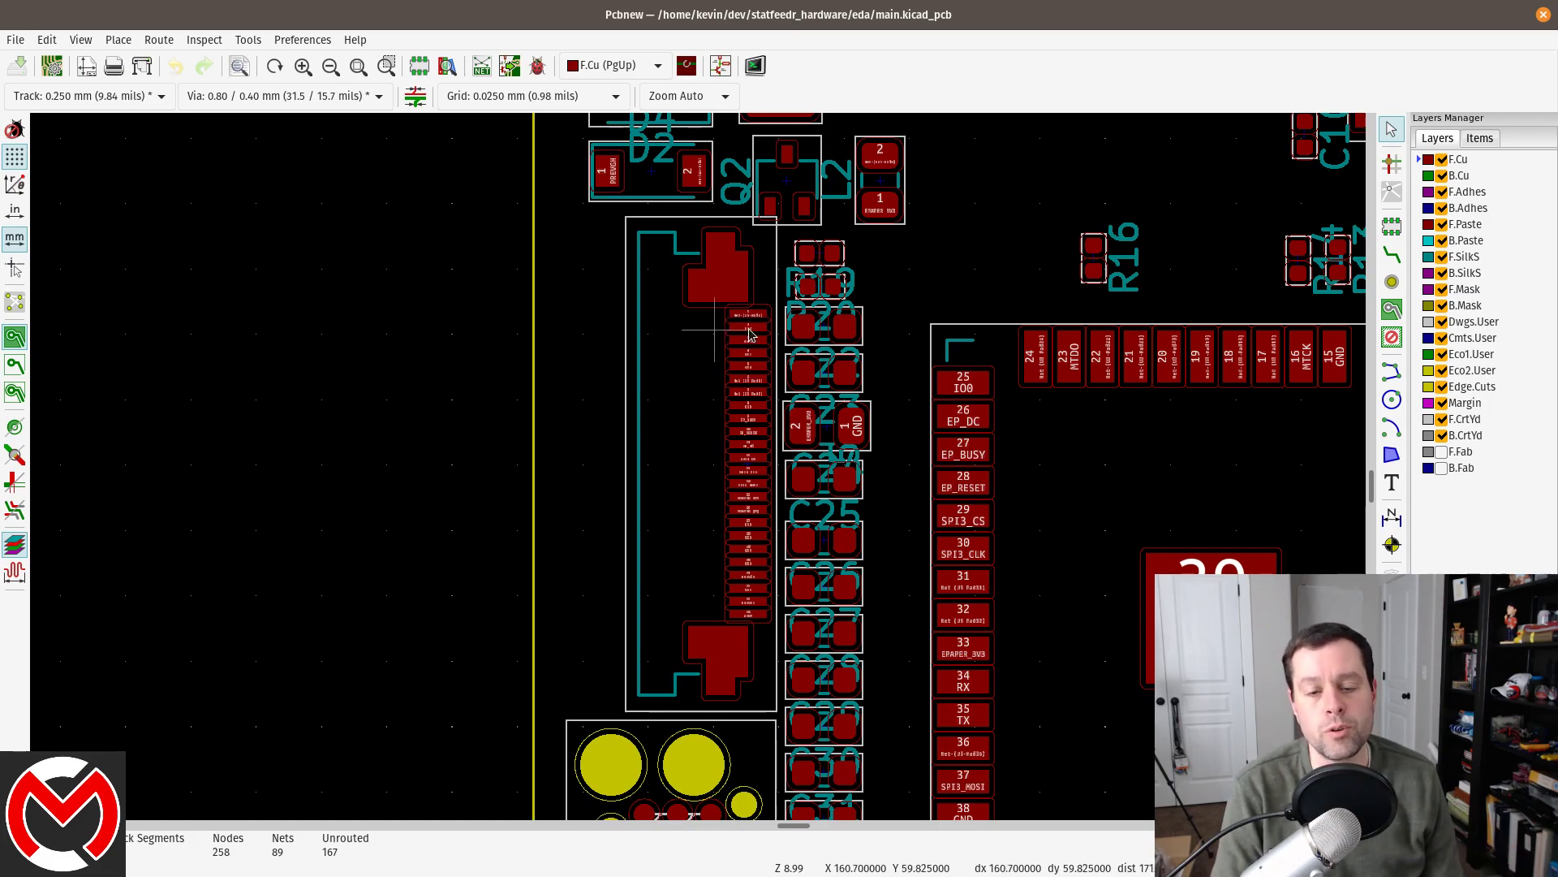
{"action": "mouse_move", "coordinate": [775, 622]}
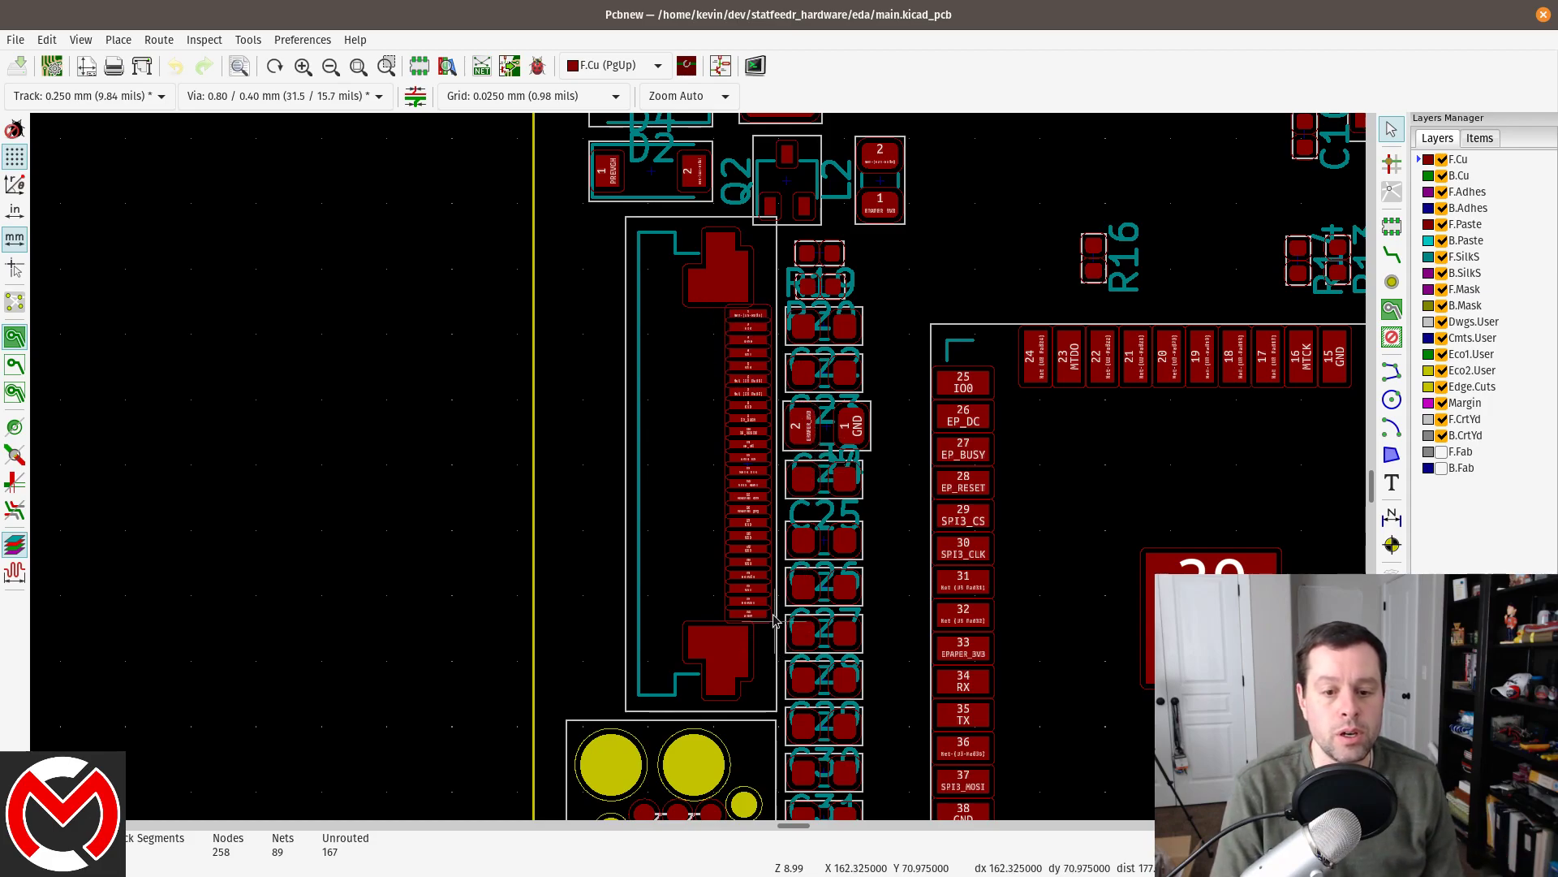
{"action": "mouse_move", "coordinate": [801, 535]}
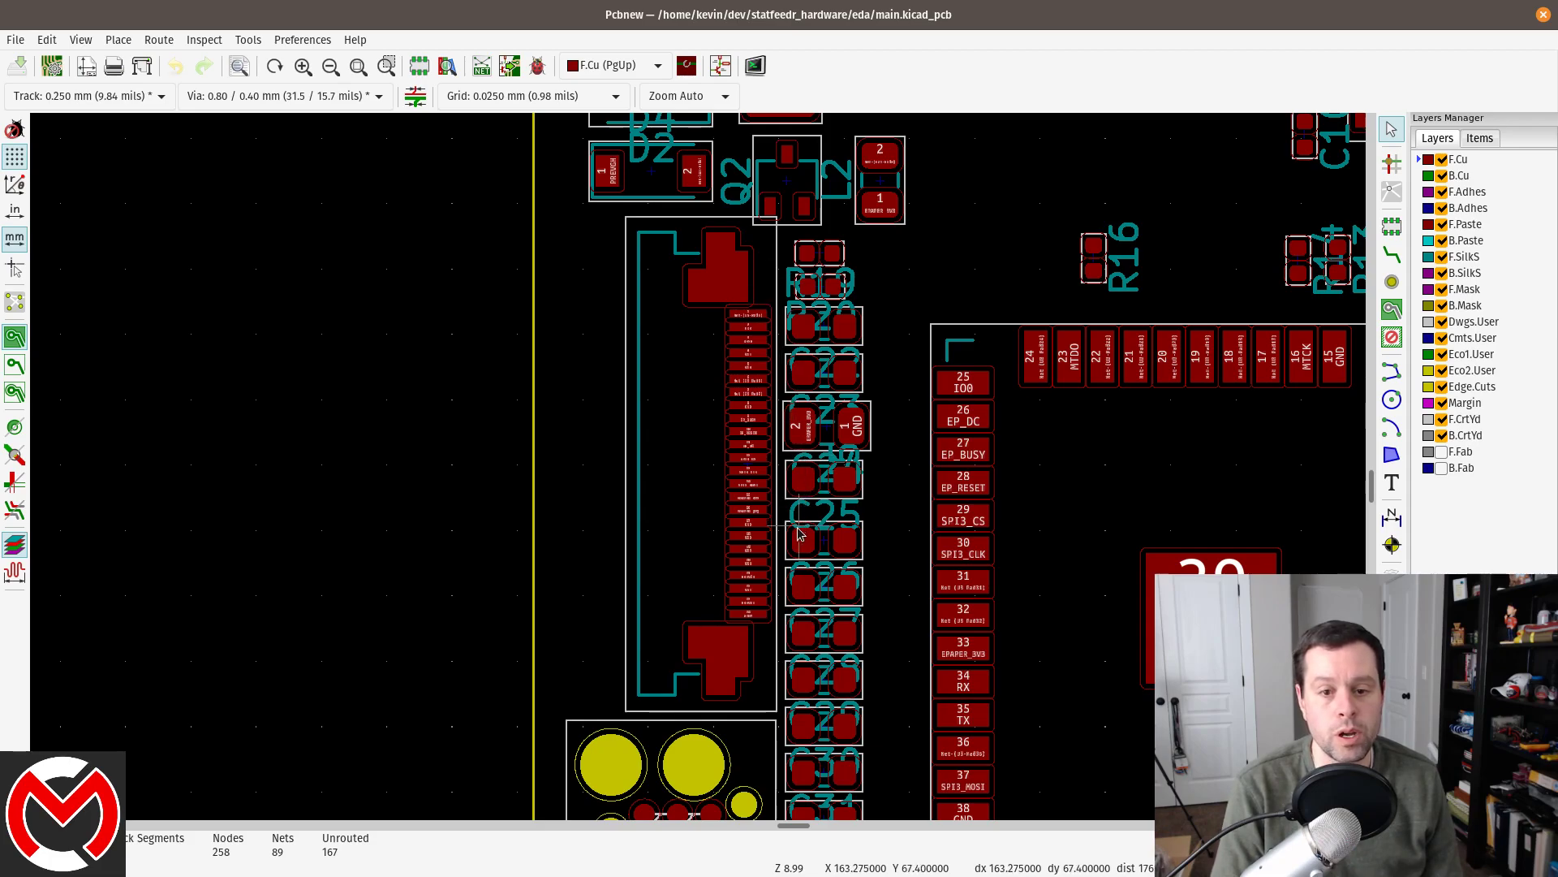
{"action": "mouse_move", "coordinate": [832, 589]}
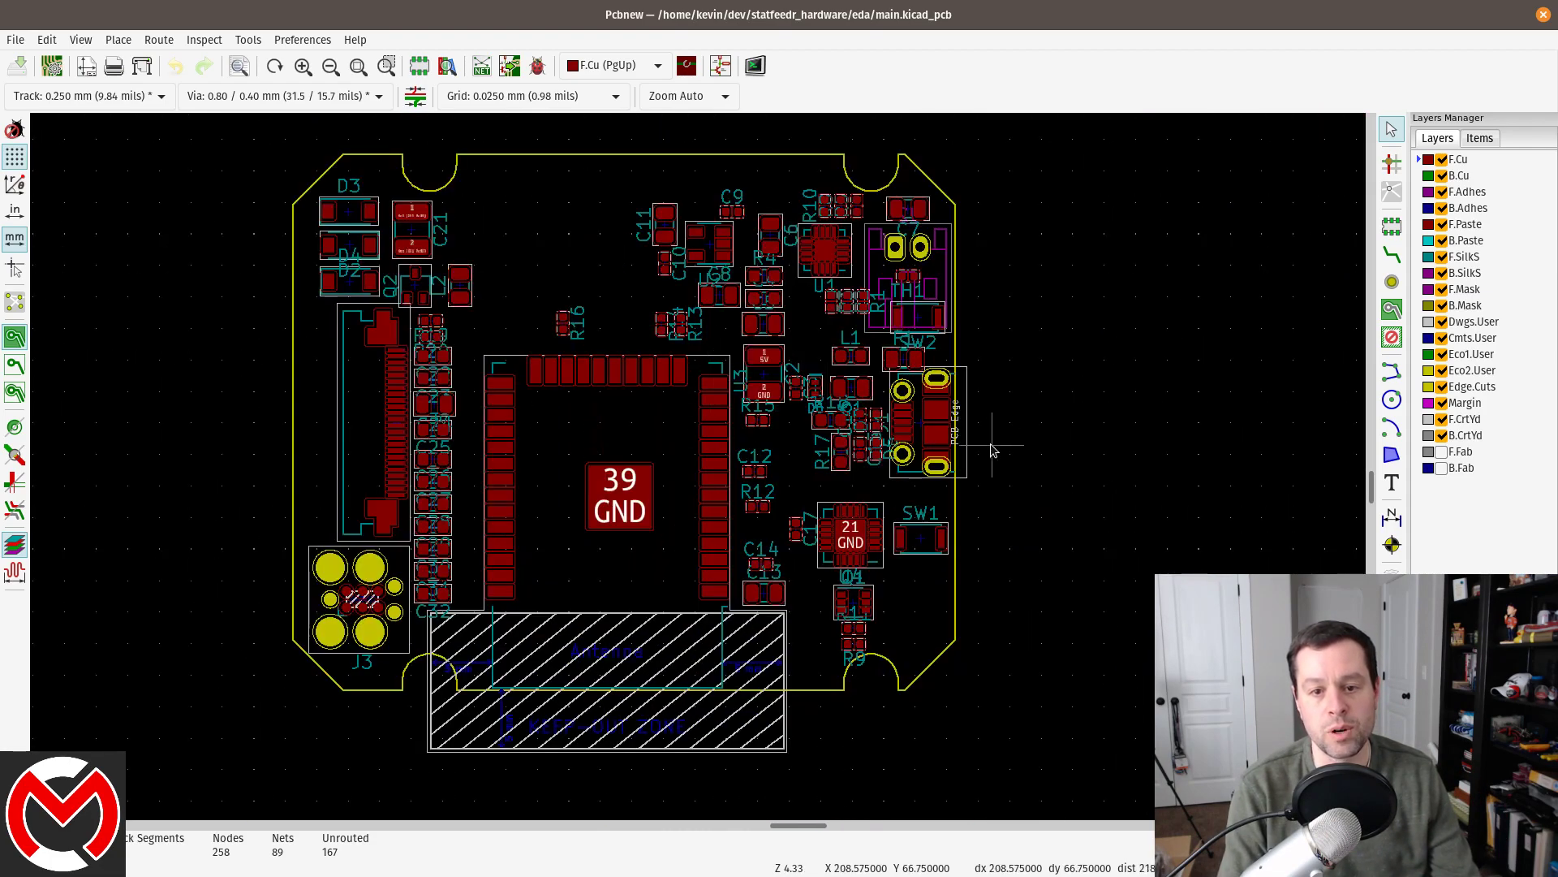
{"action": "mouse_move", "coordinate": [878, 435]}
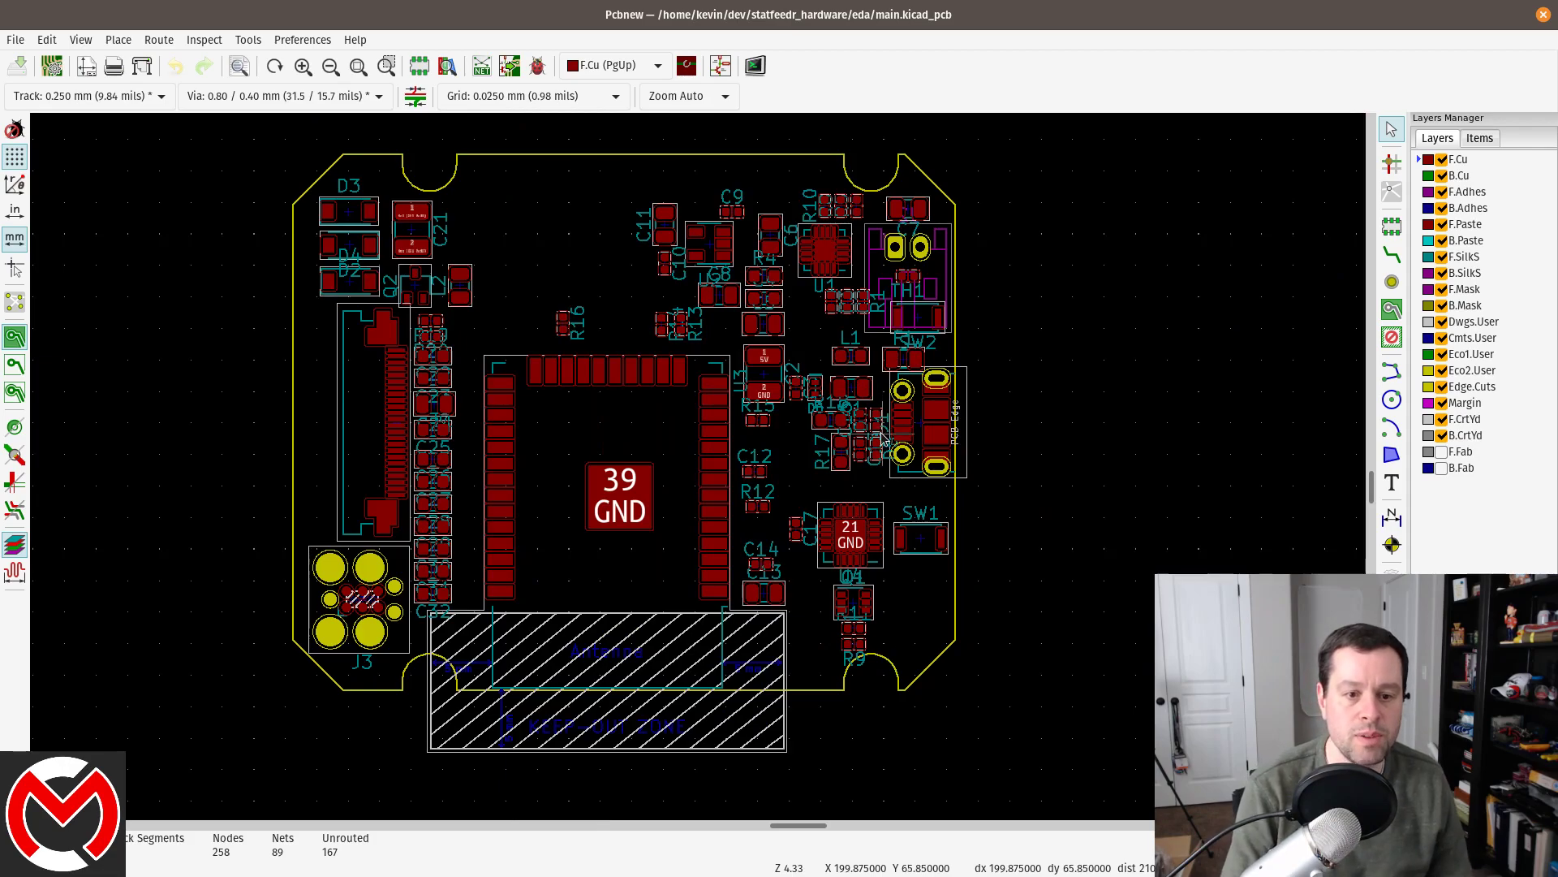
{"action": "mouse_move", "coordinate": [847, 508]}
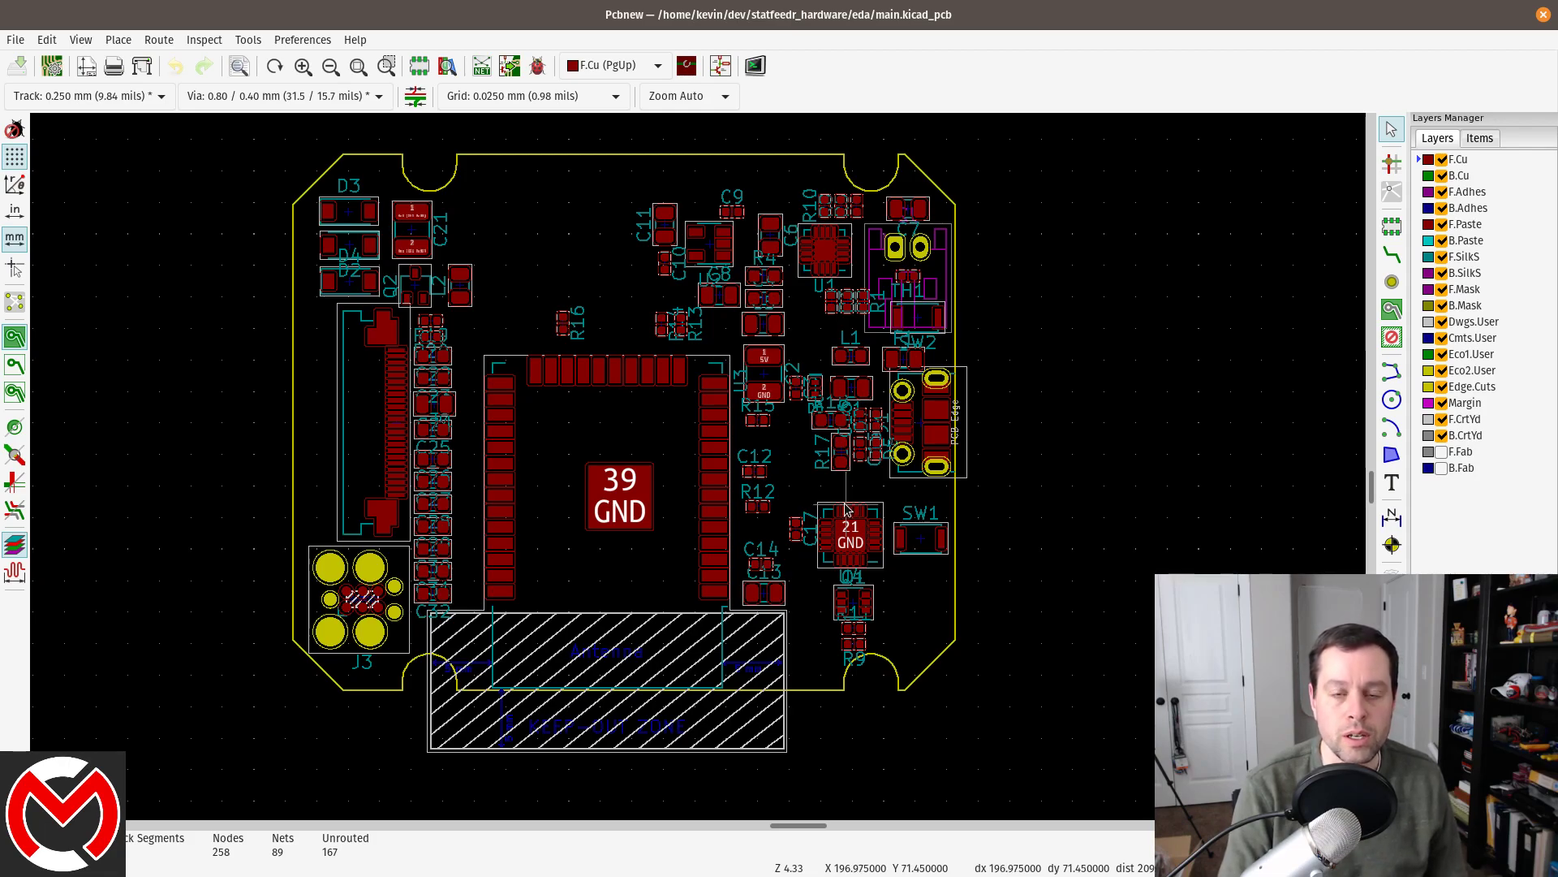
{"action": "mouse_move", "coordinate": [845, 512]}
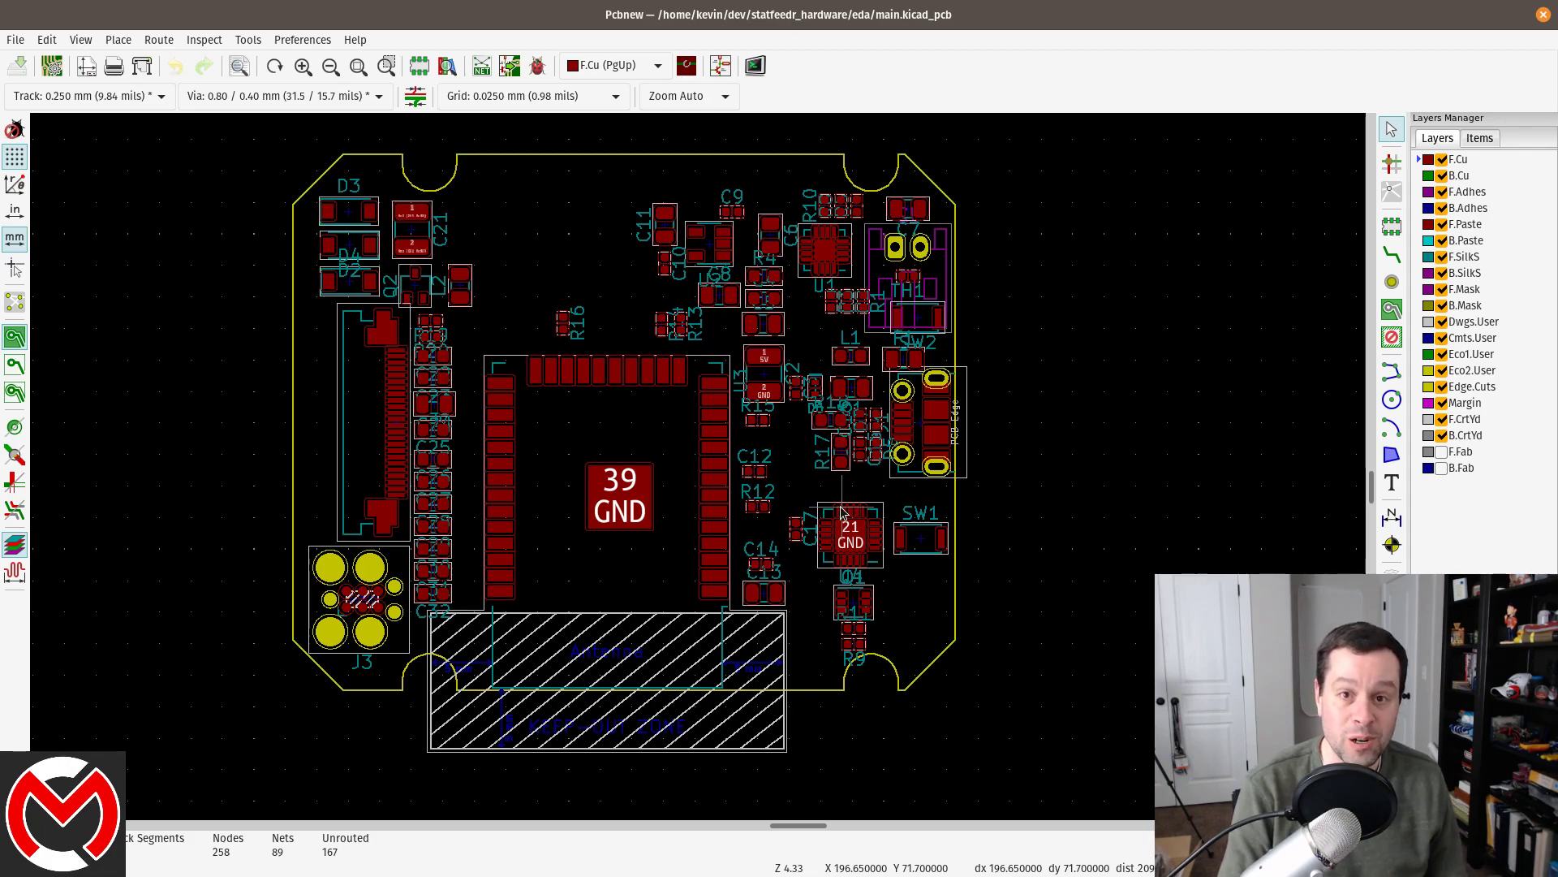